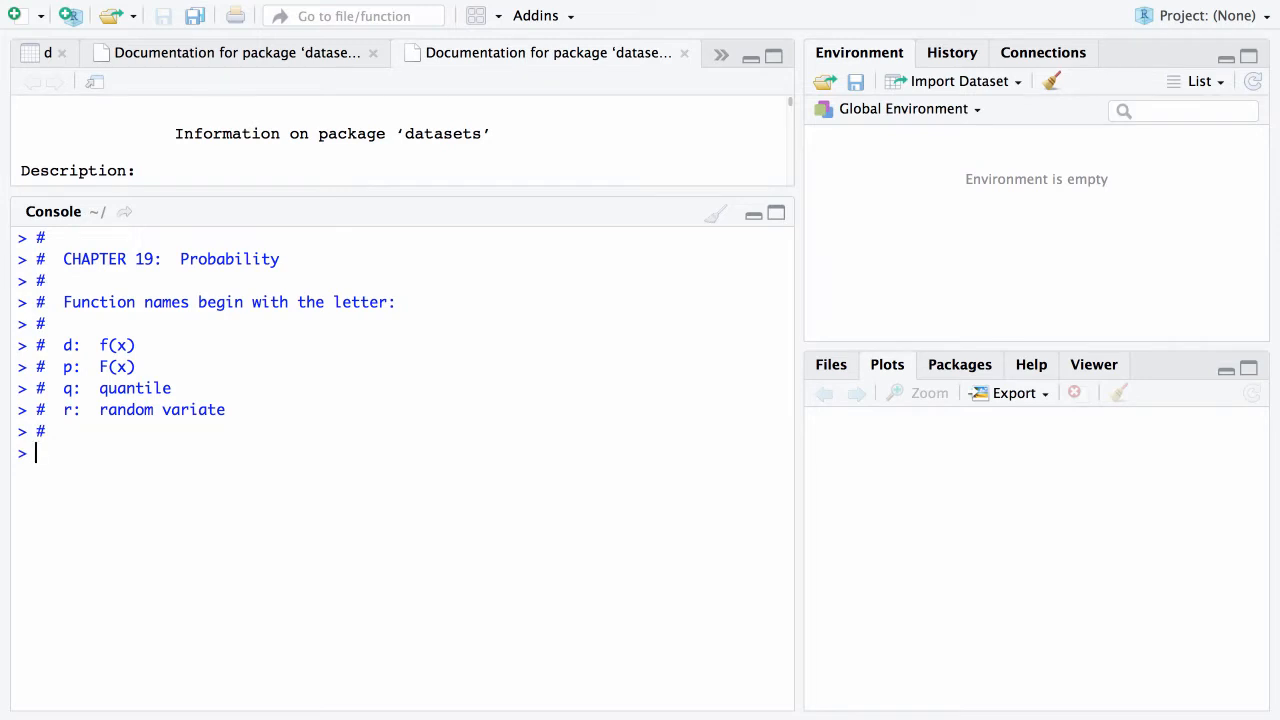
Add the console comment '# N(mu = 0, sigma = 1)' and begin typing dnorm
text(#  N()
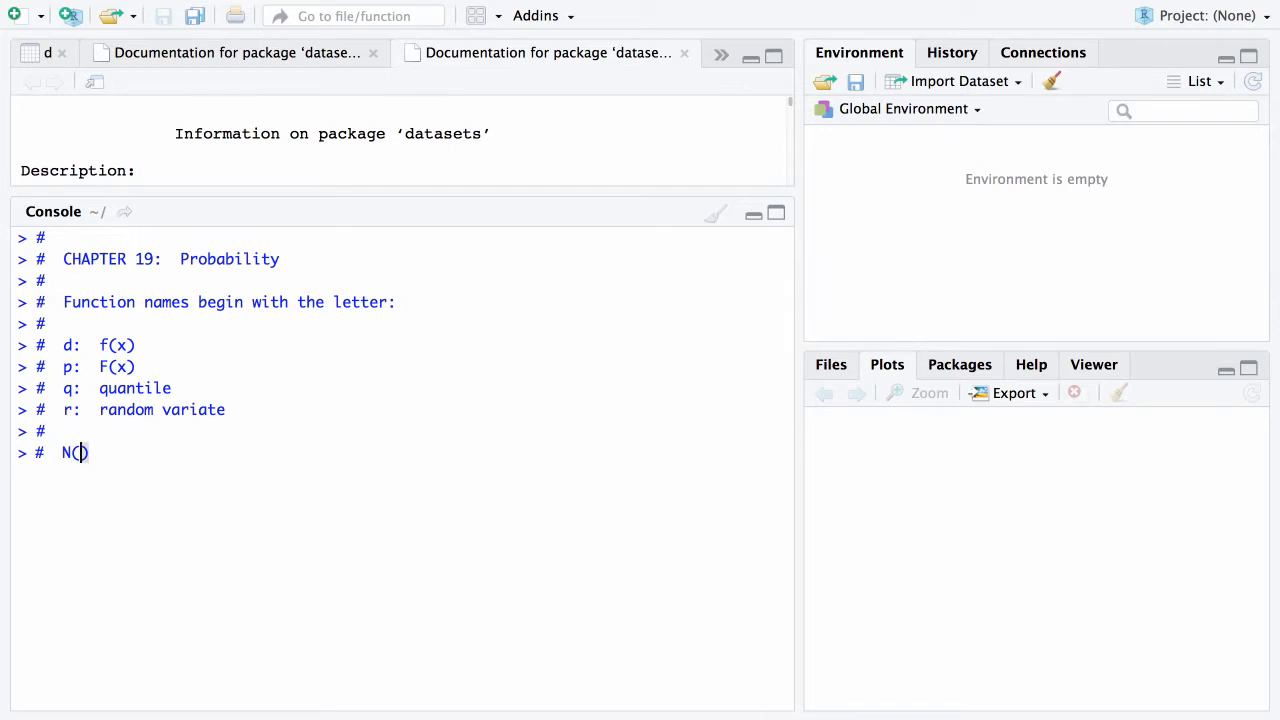
text(mu =)
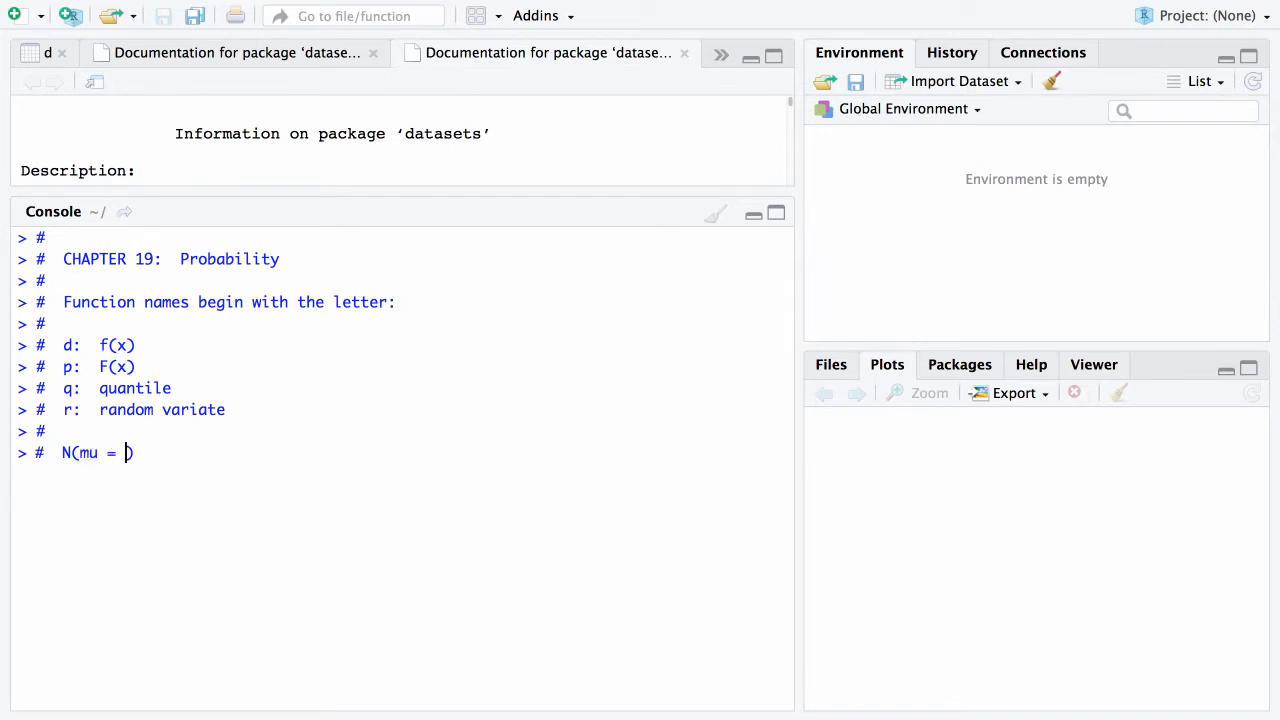
text(0,)
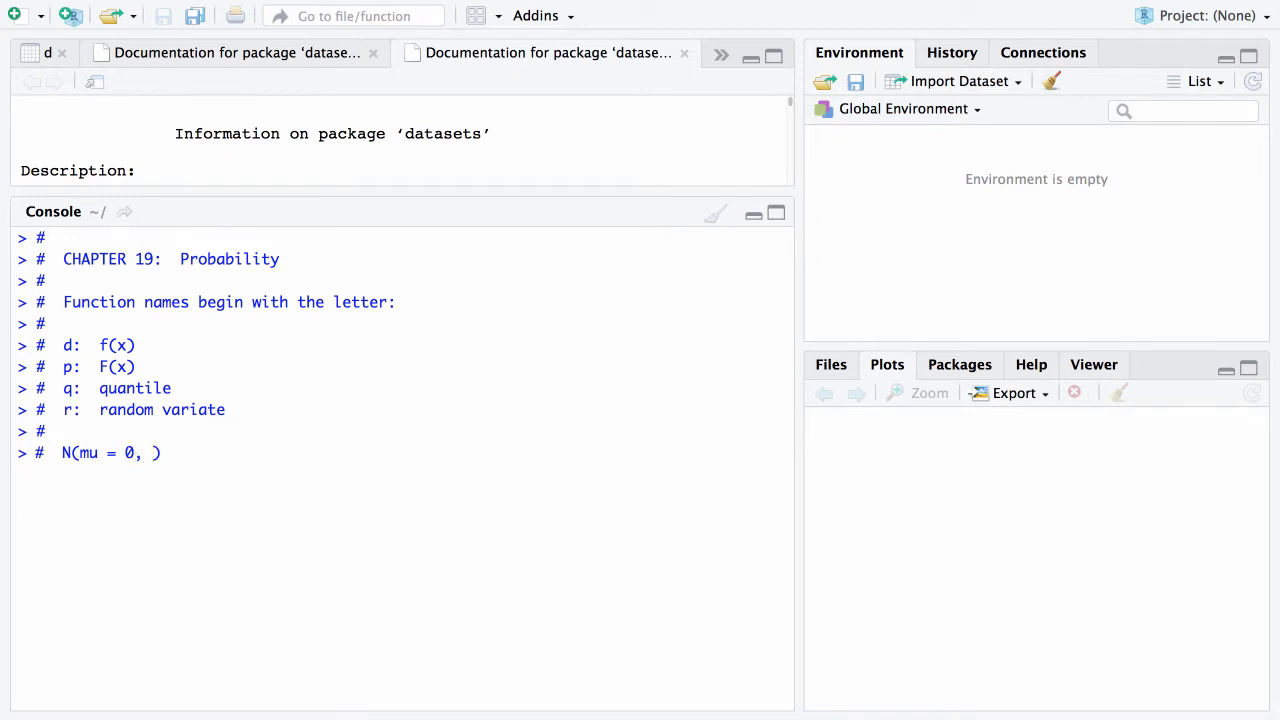
text(sigma = 1)
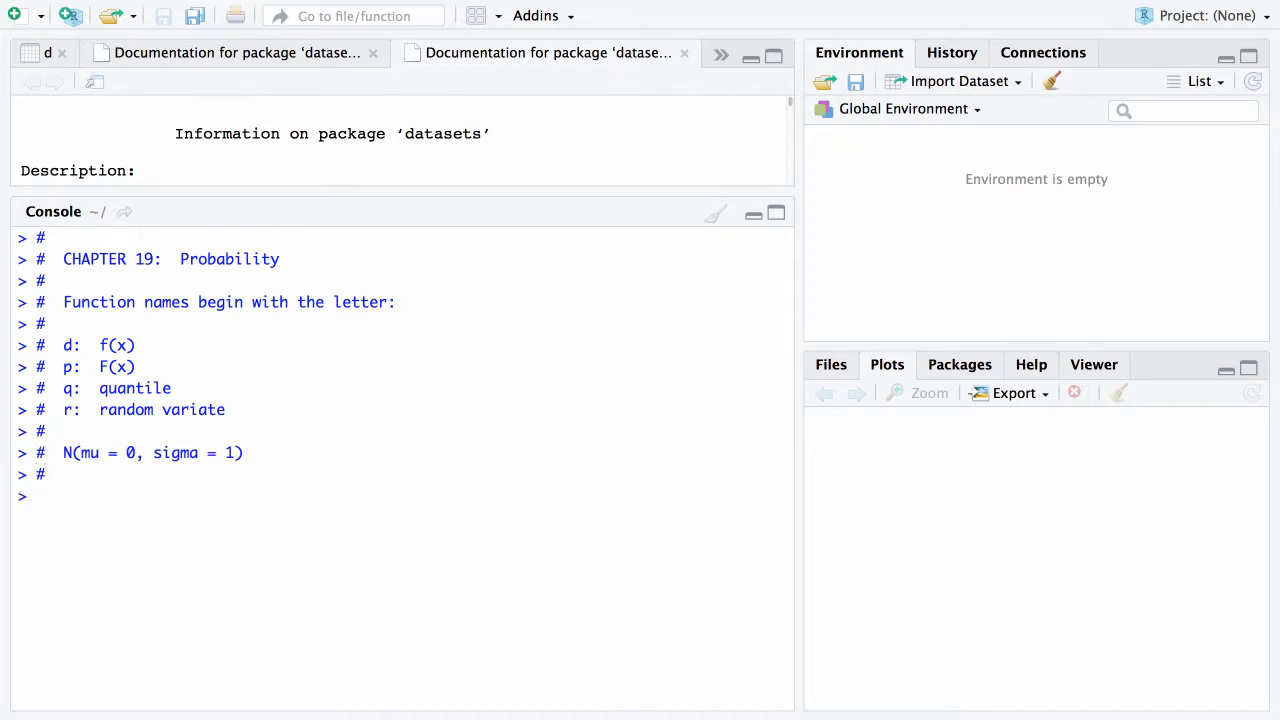
text(dnro)
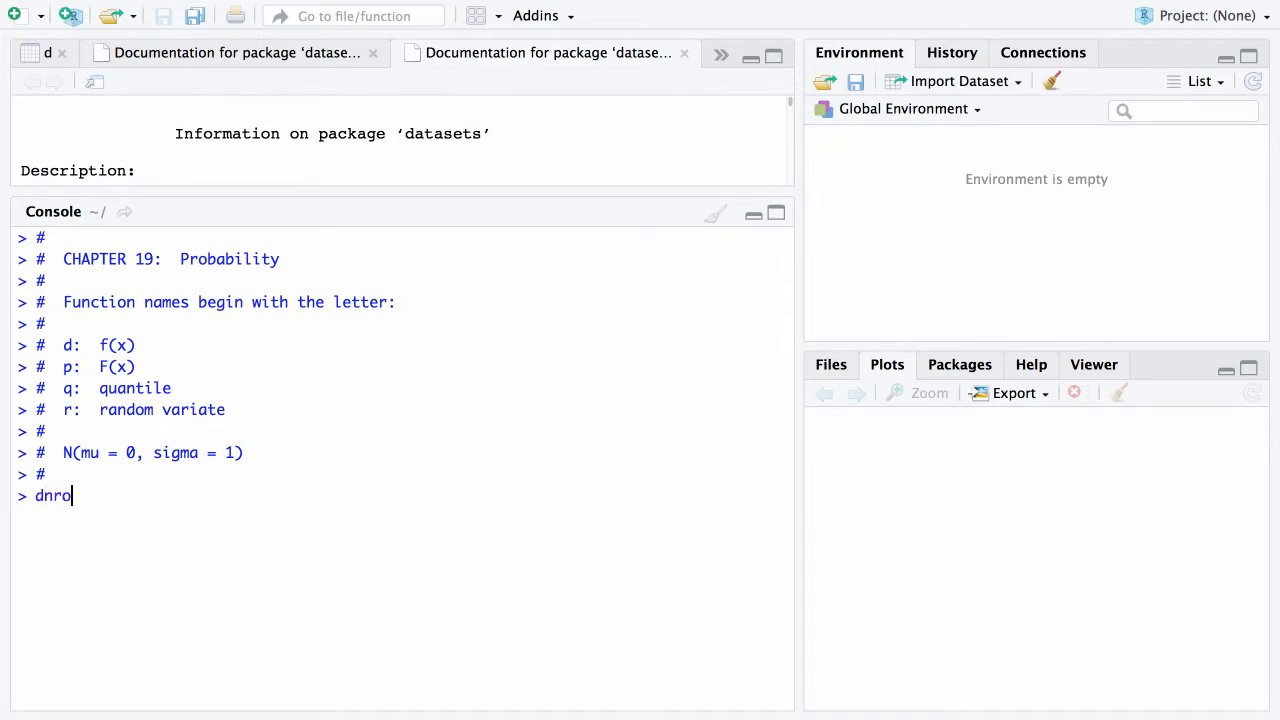
Run dnorm(1.5) giving 0.1295176 and pnorm(1.5) giving 0.9331928
text(m)
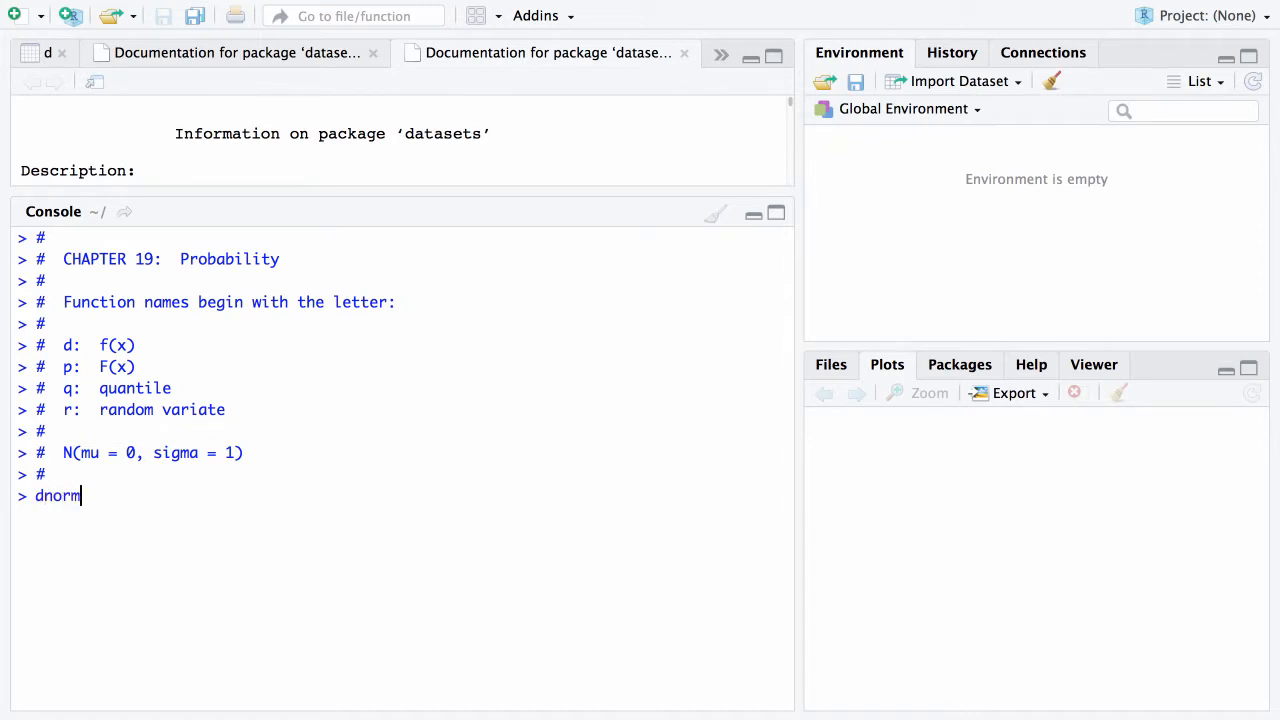
text(()
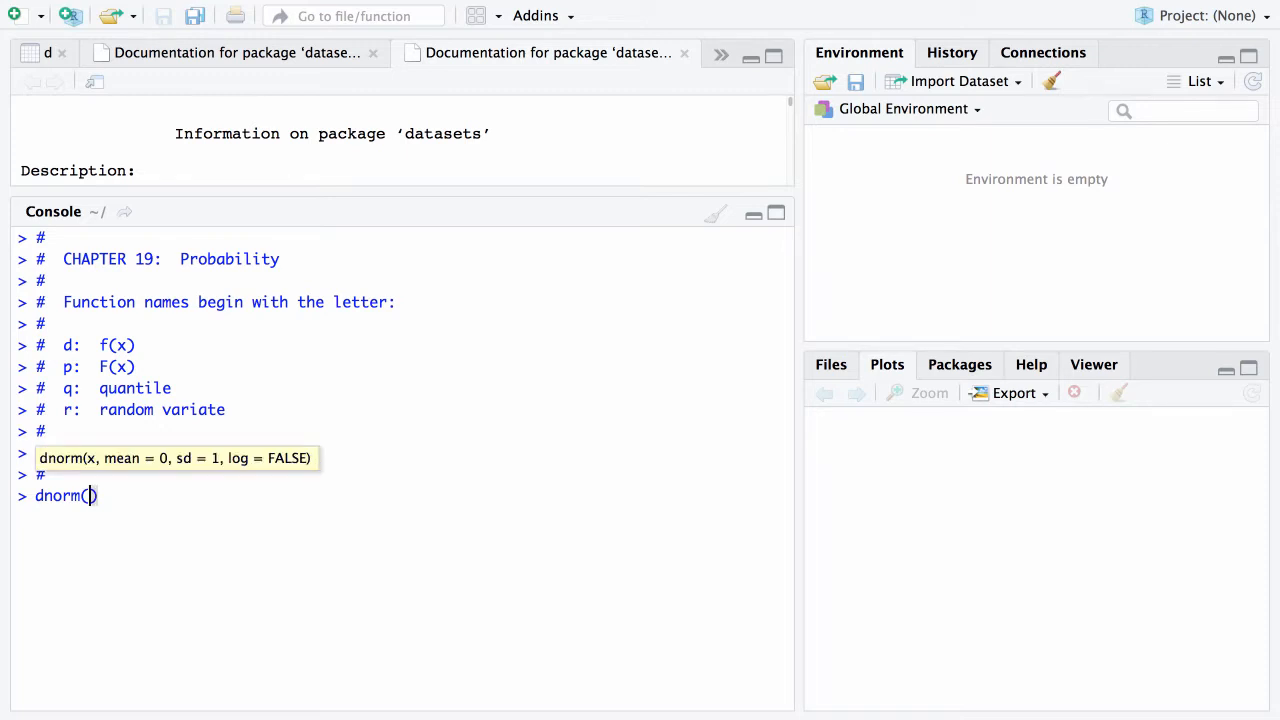
text(1.5)
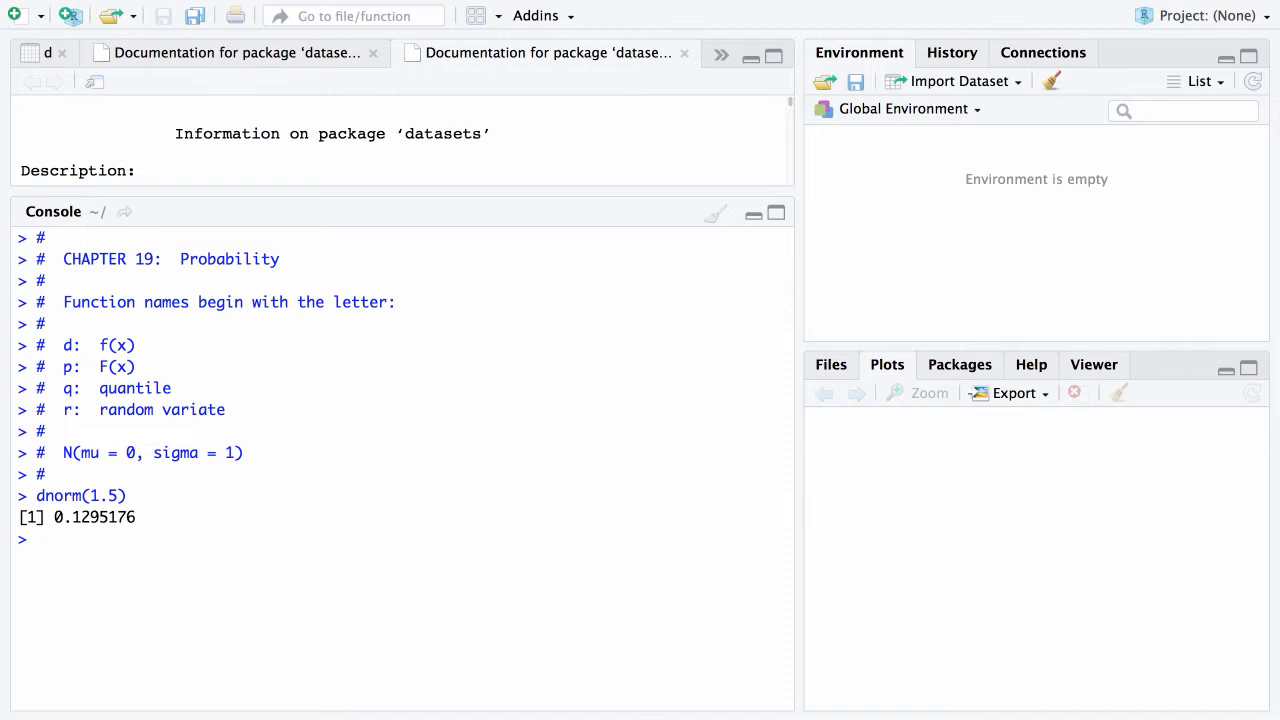
text(pnorm(1.)
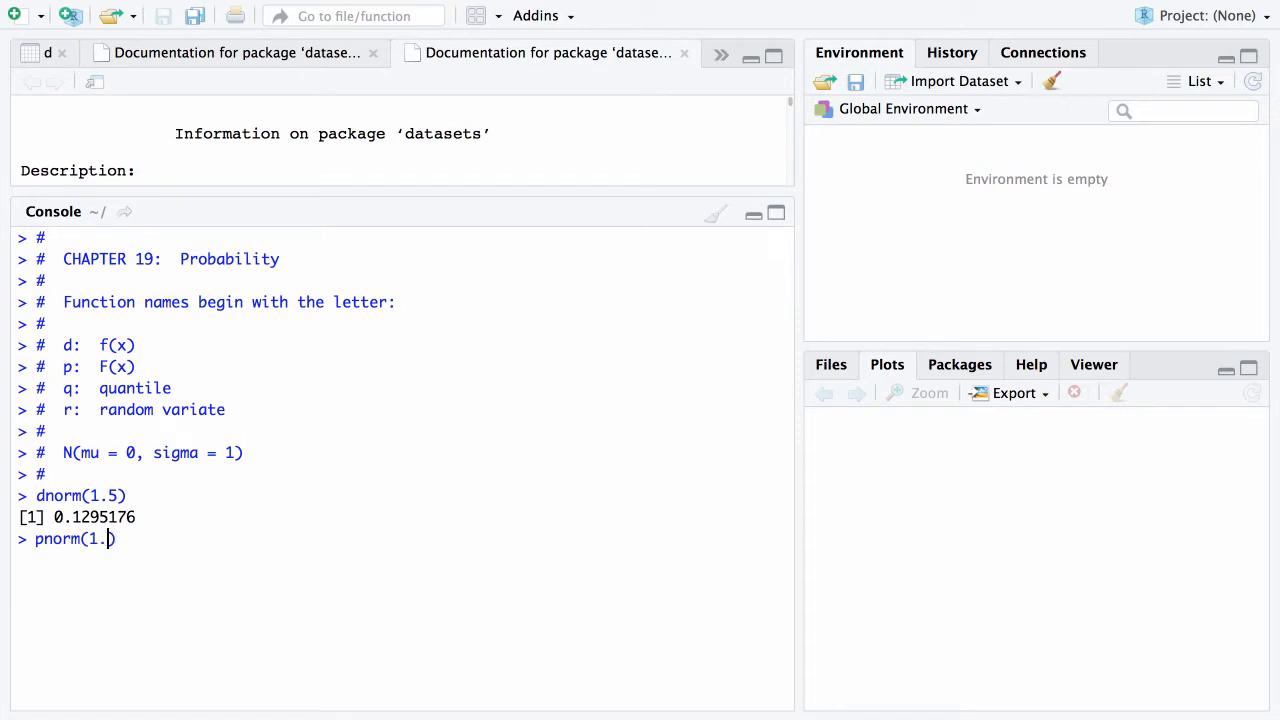
text(5)
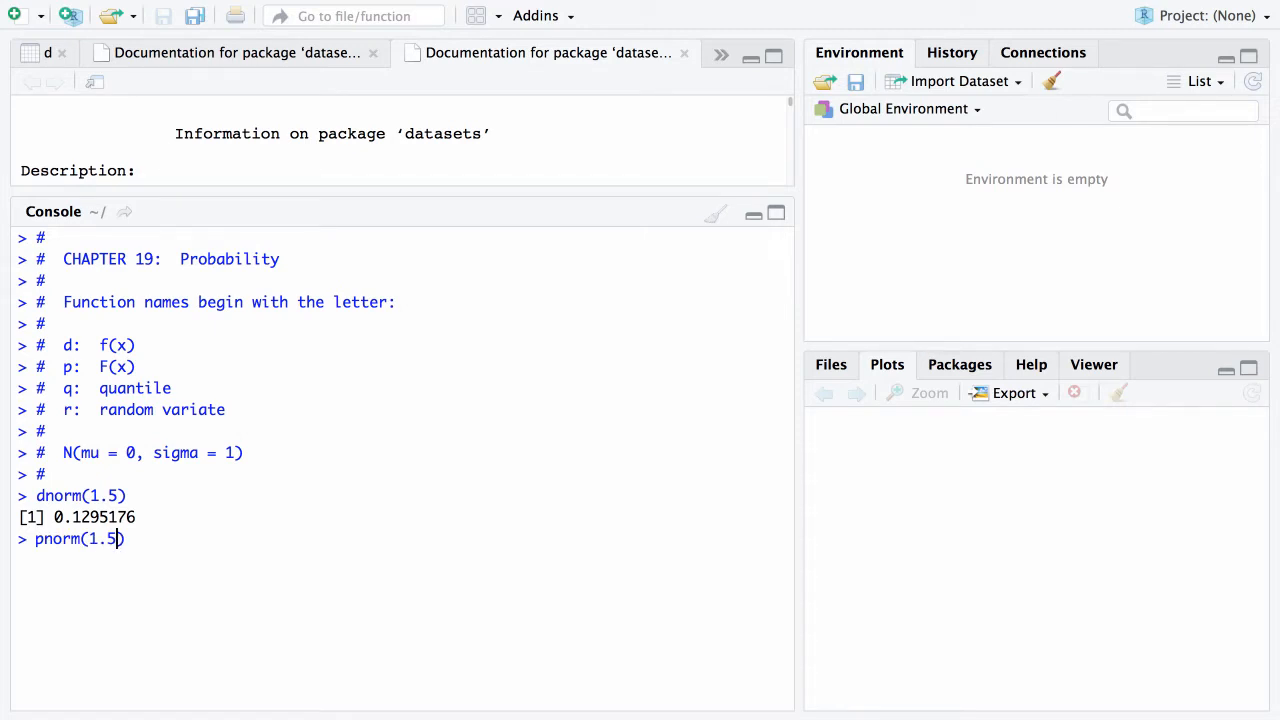
text())
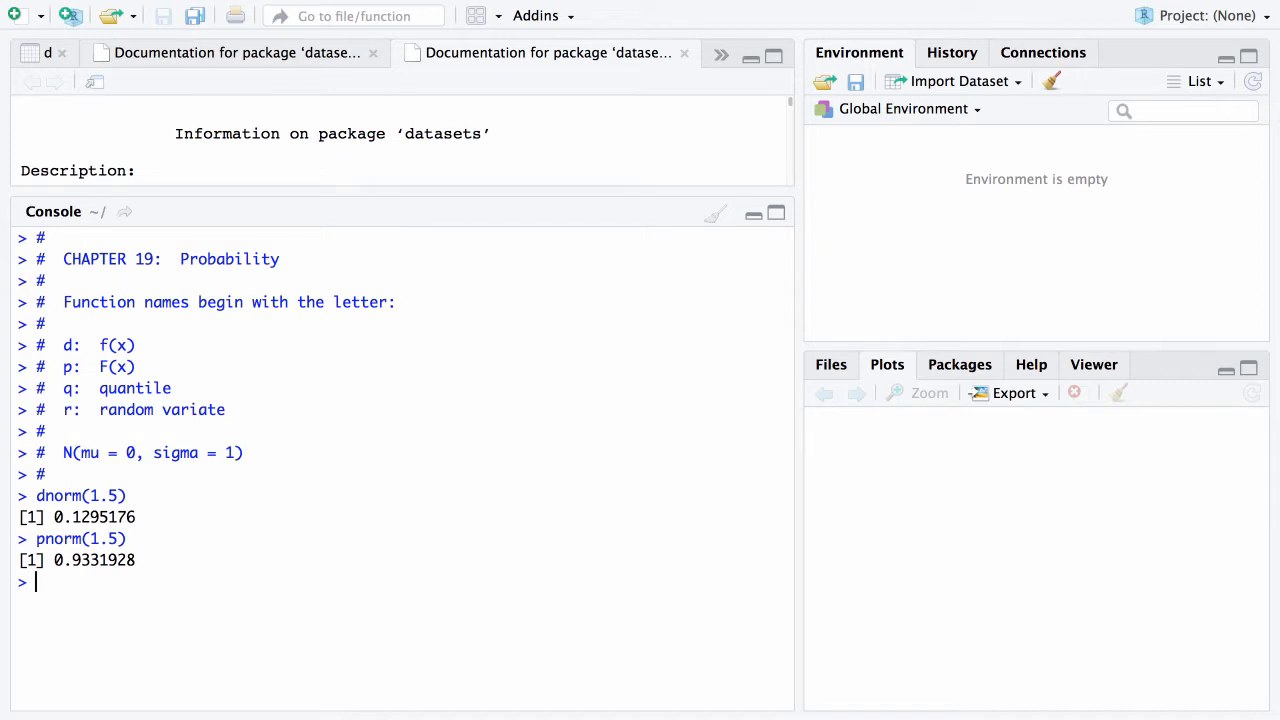
Run qnorm(0.75) returning 0.6744898 and qnorm(0.975) returning 1.959964
text(qn)
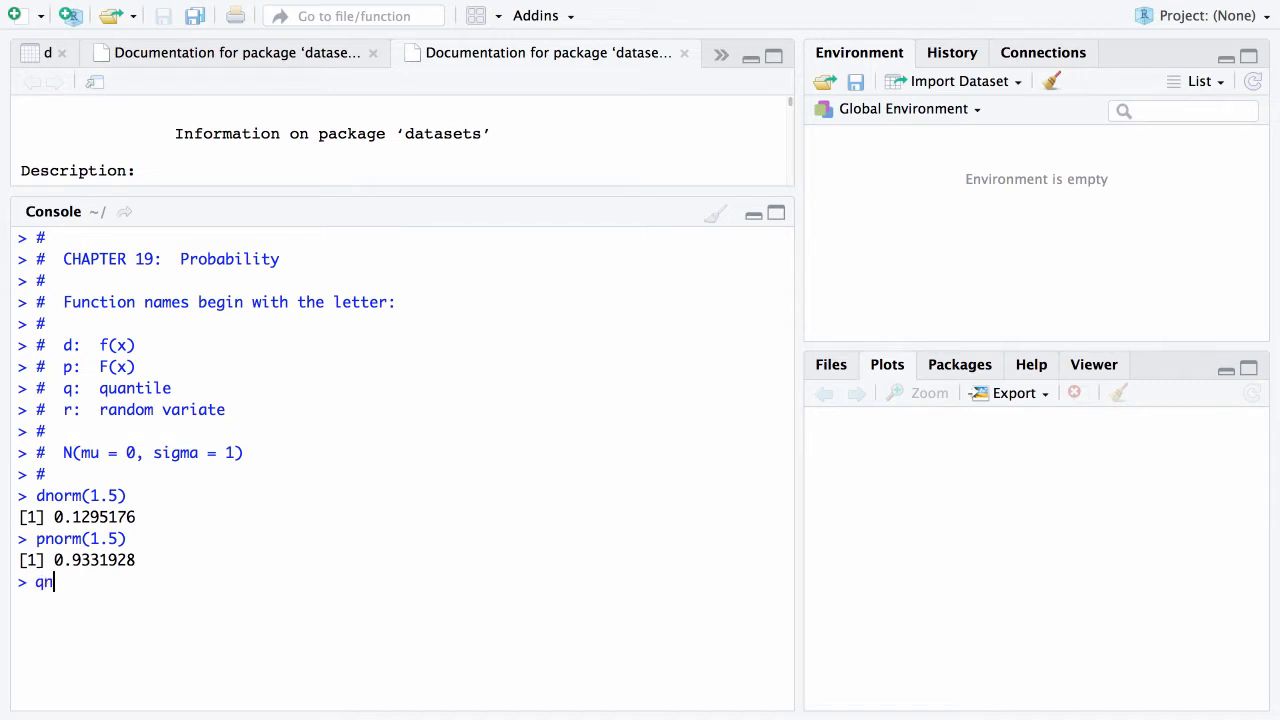
text(orm)
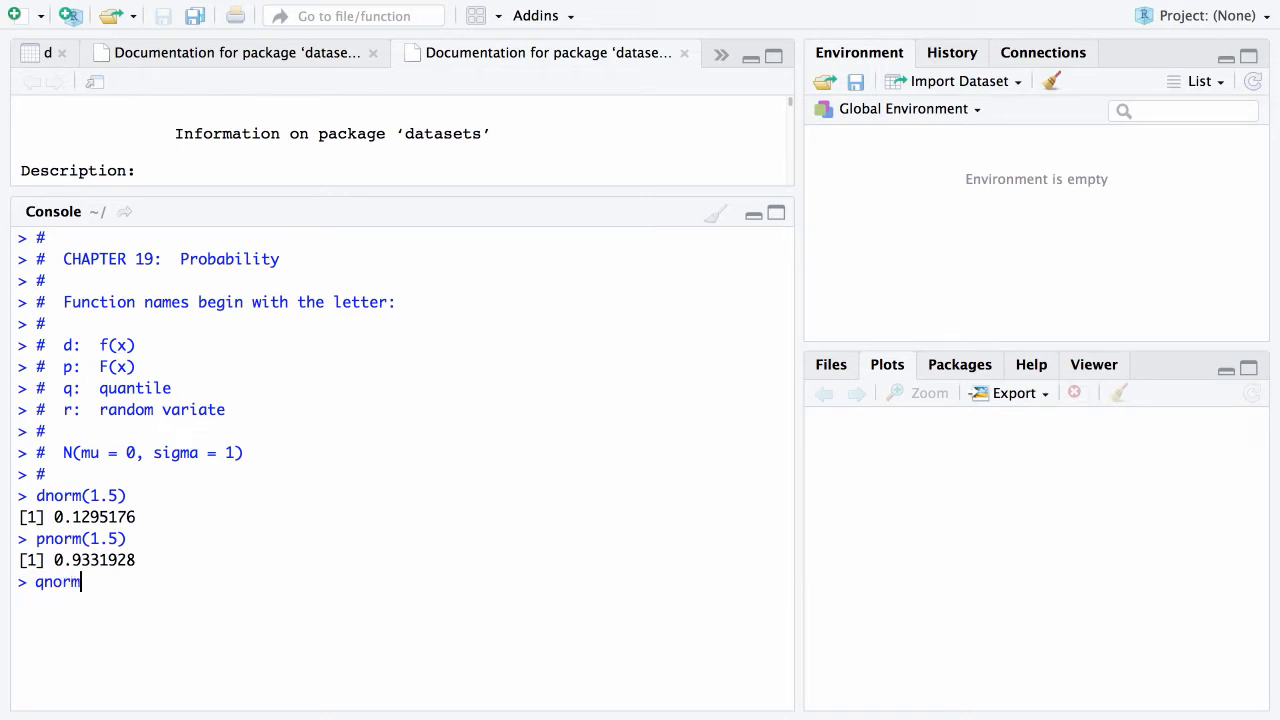
text(()
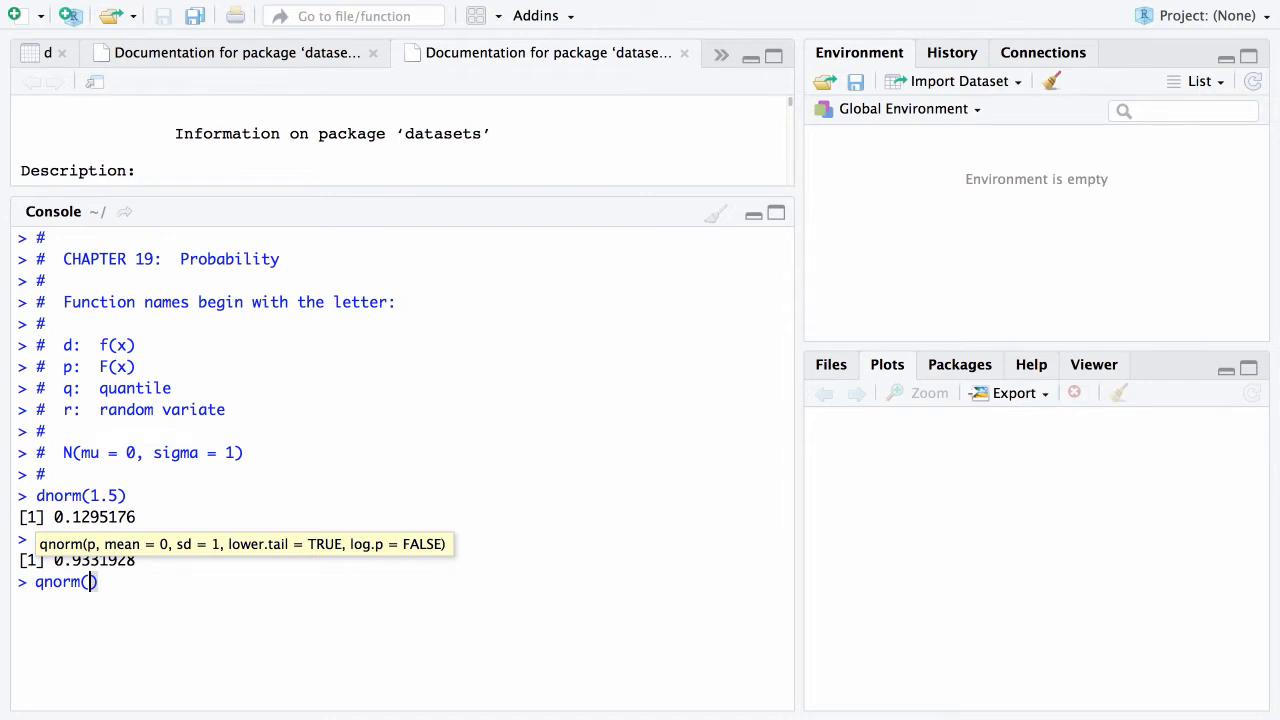
text(0.75)
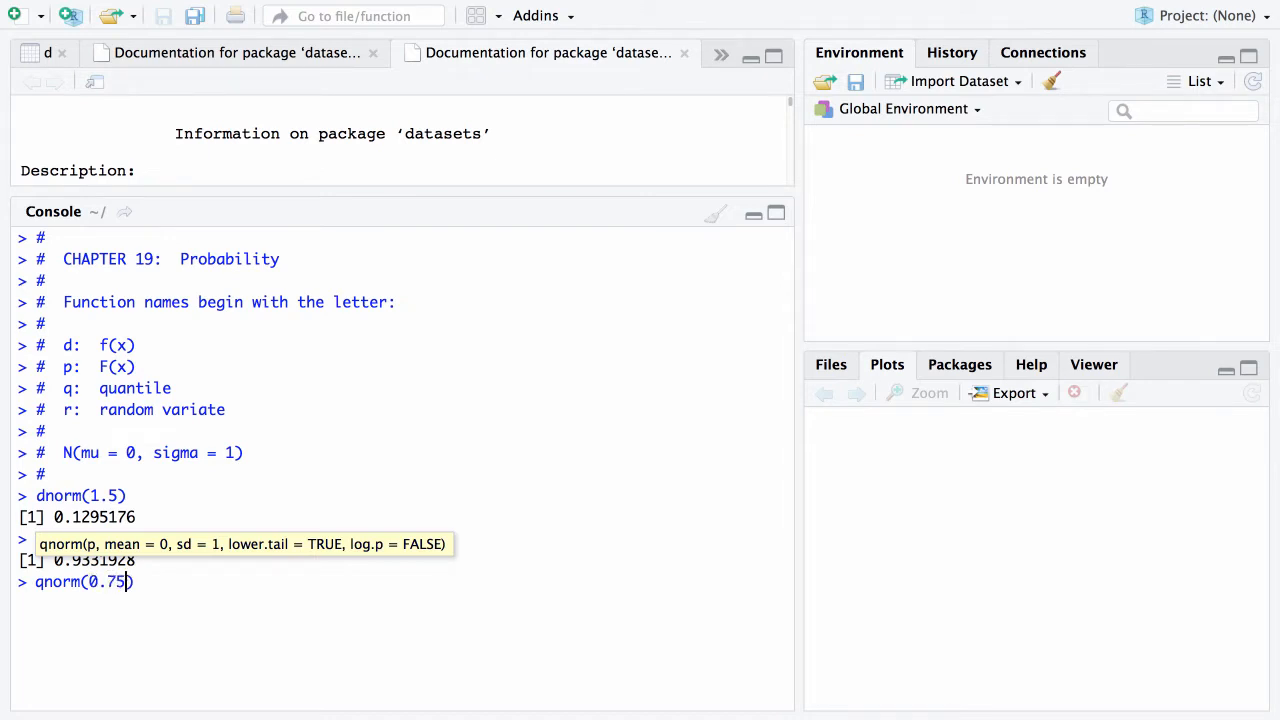
key(Return)
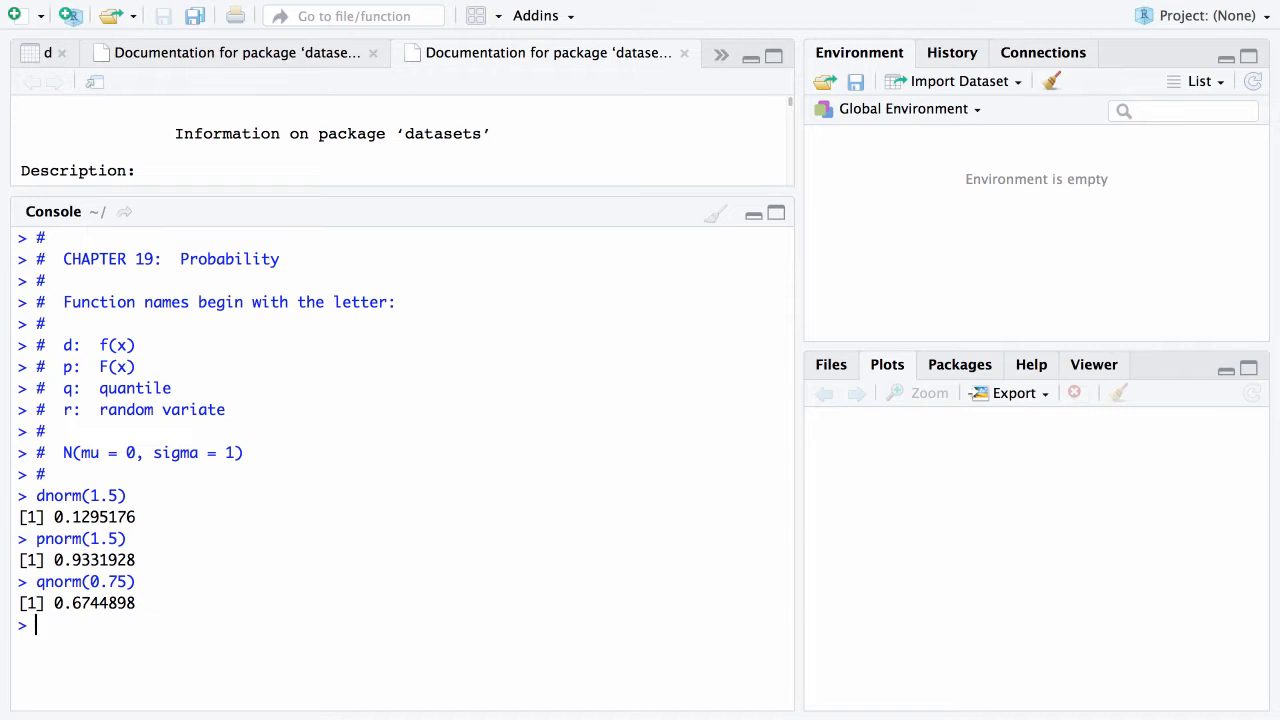
text(qnorm(0.7)
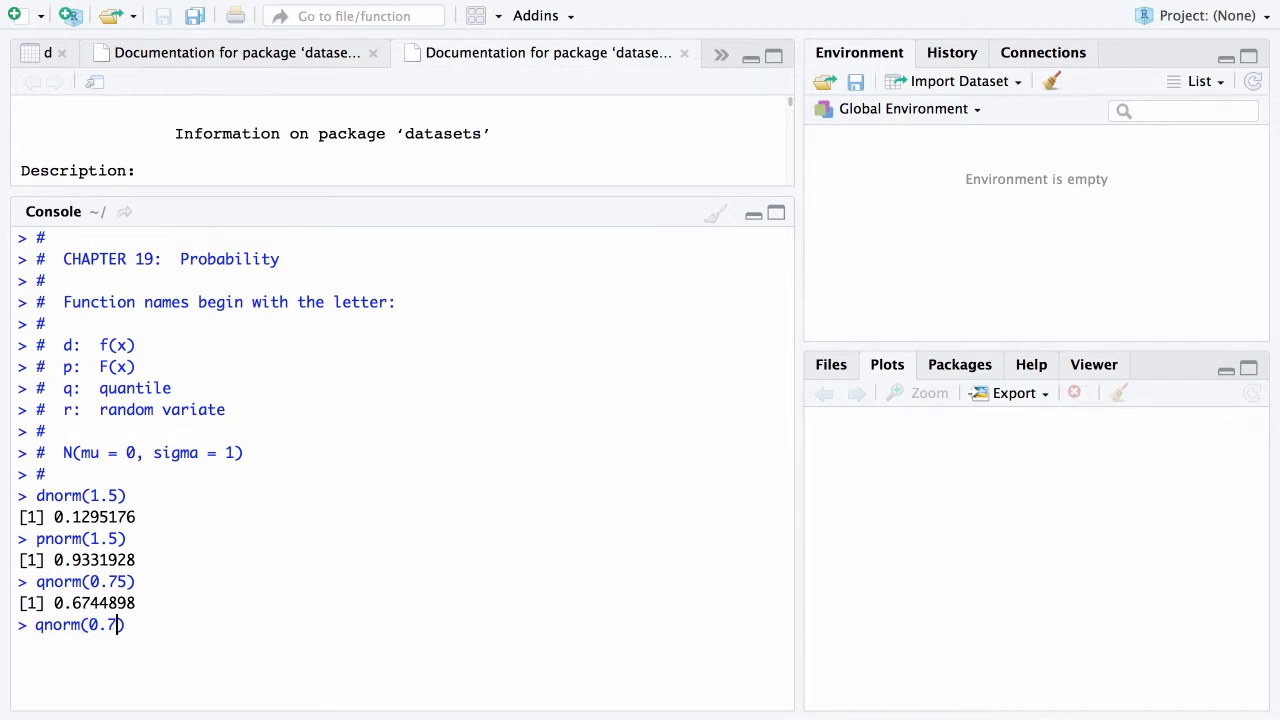
text(975)
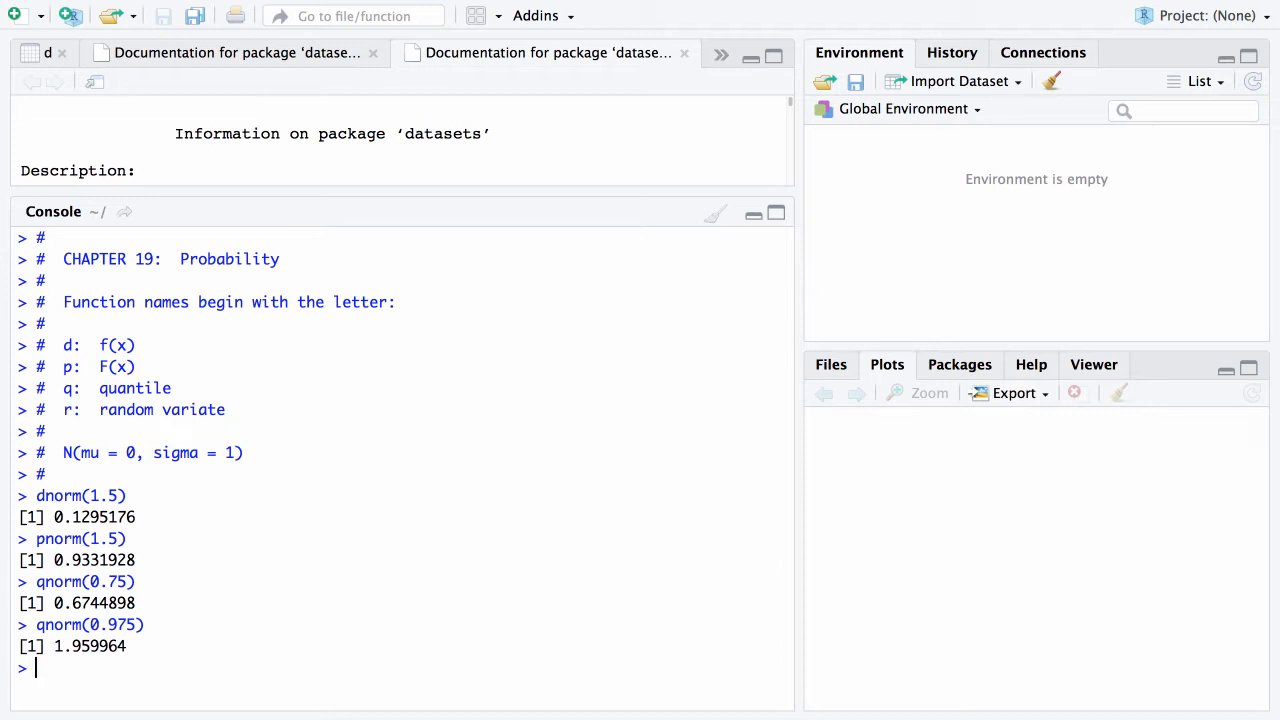
Run rnorm(12) for standard normal draws, then rnorm(12, 67, 3) for values around 67
text(rnorm)
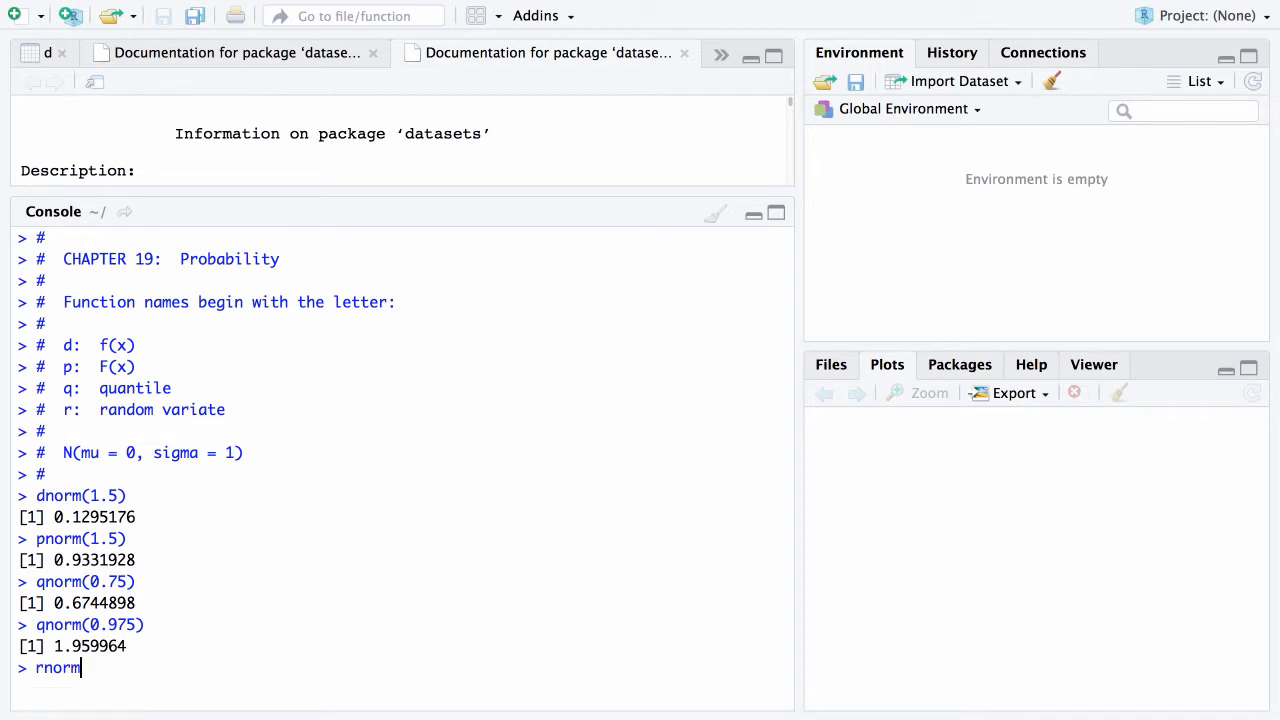
text((12))
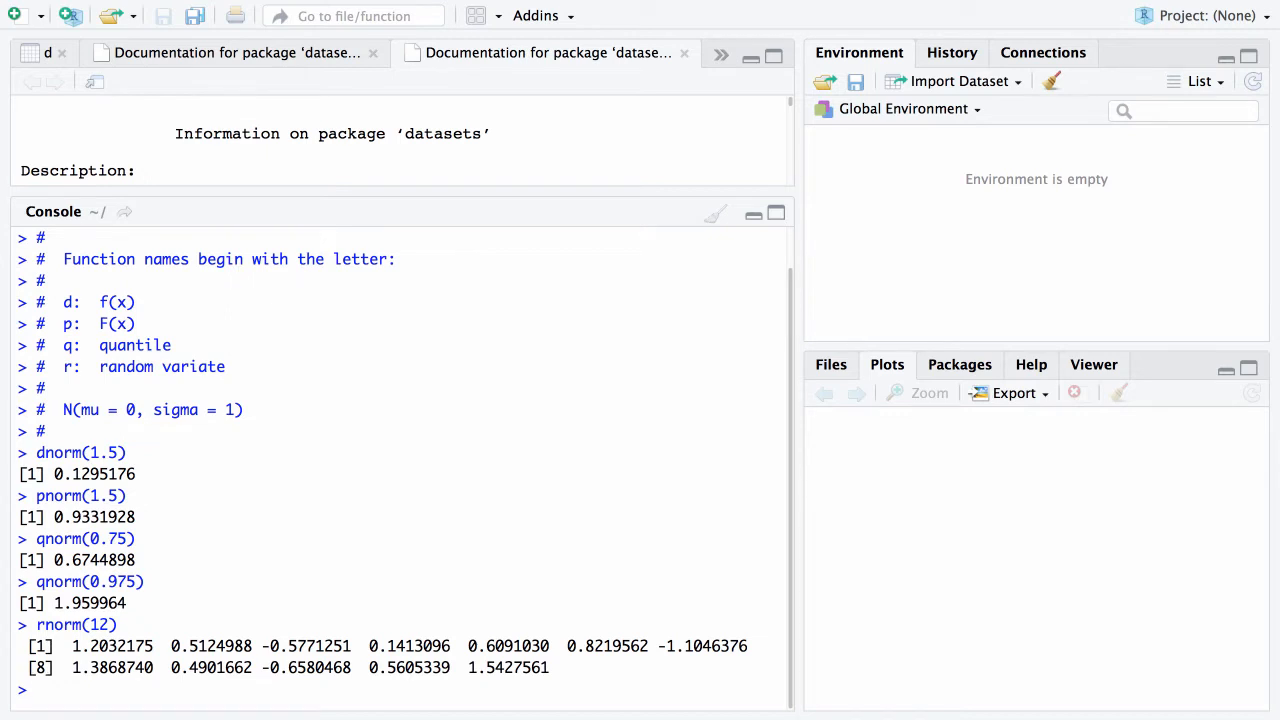
text(rnorm(12,)
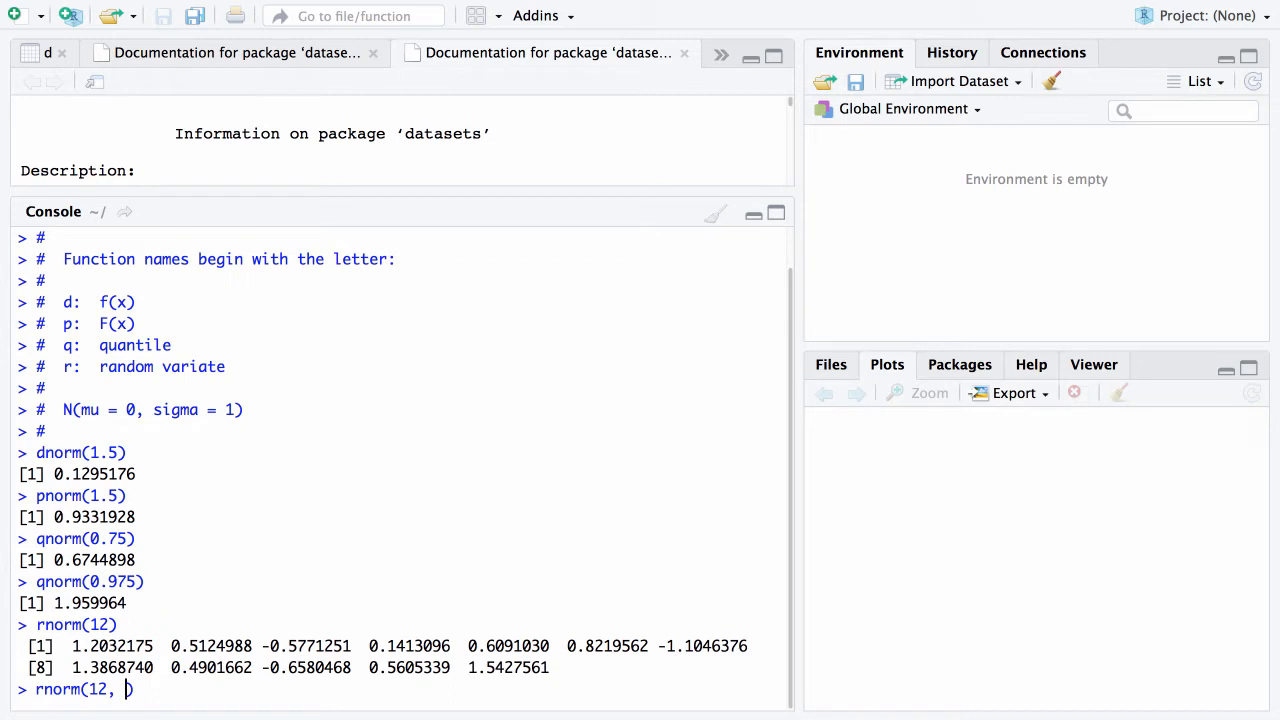
text(6)
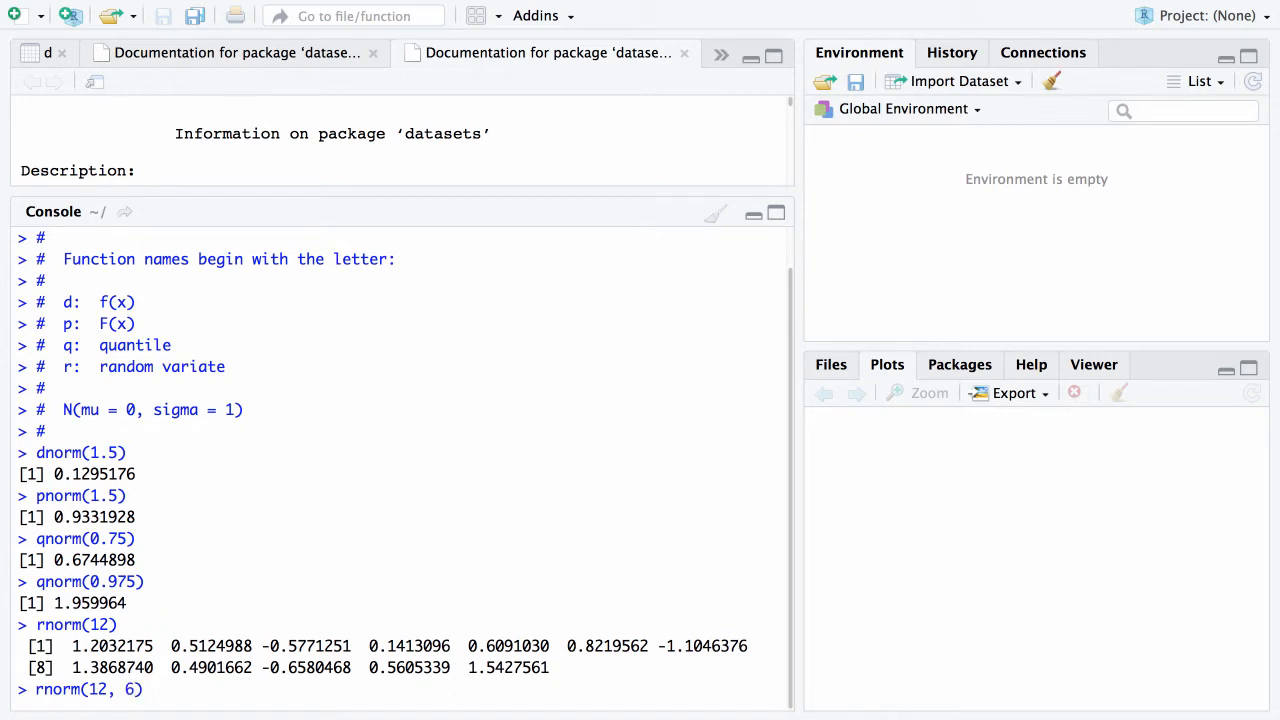
text(7,)
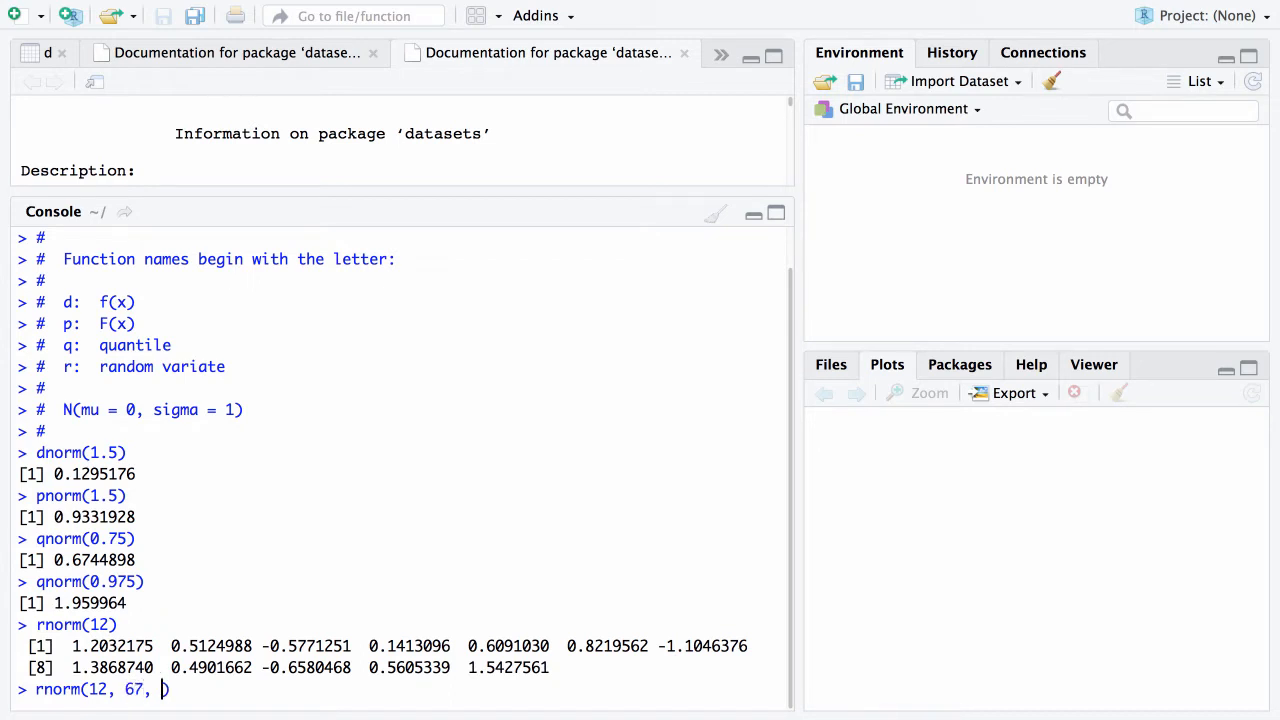
text(3)
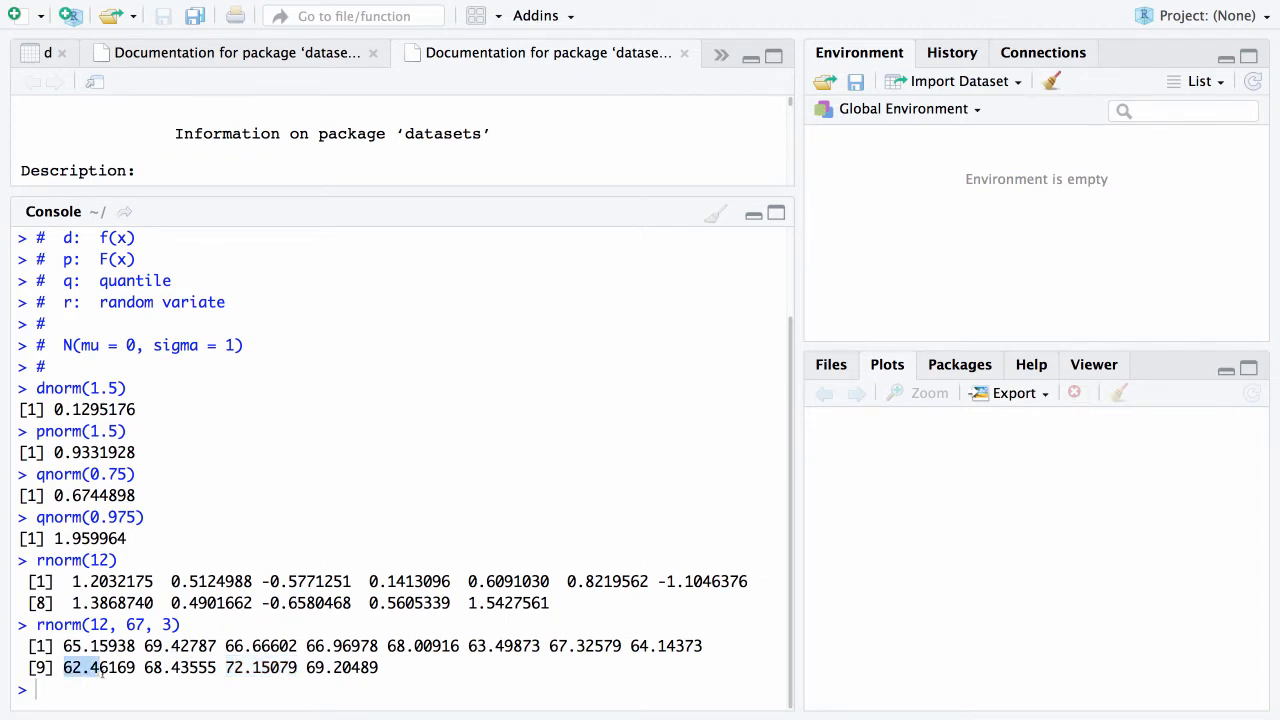
double_click(98, 668)
text(#)
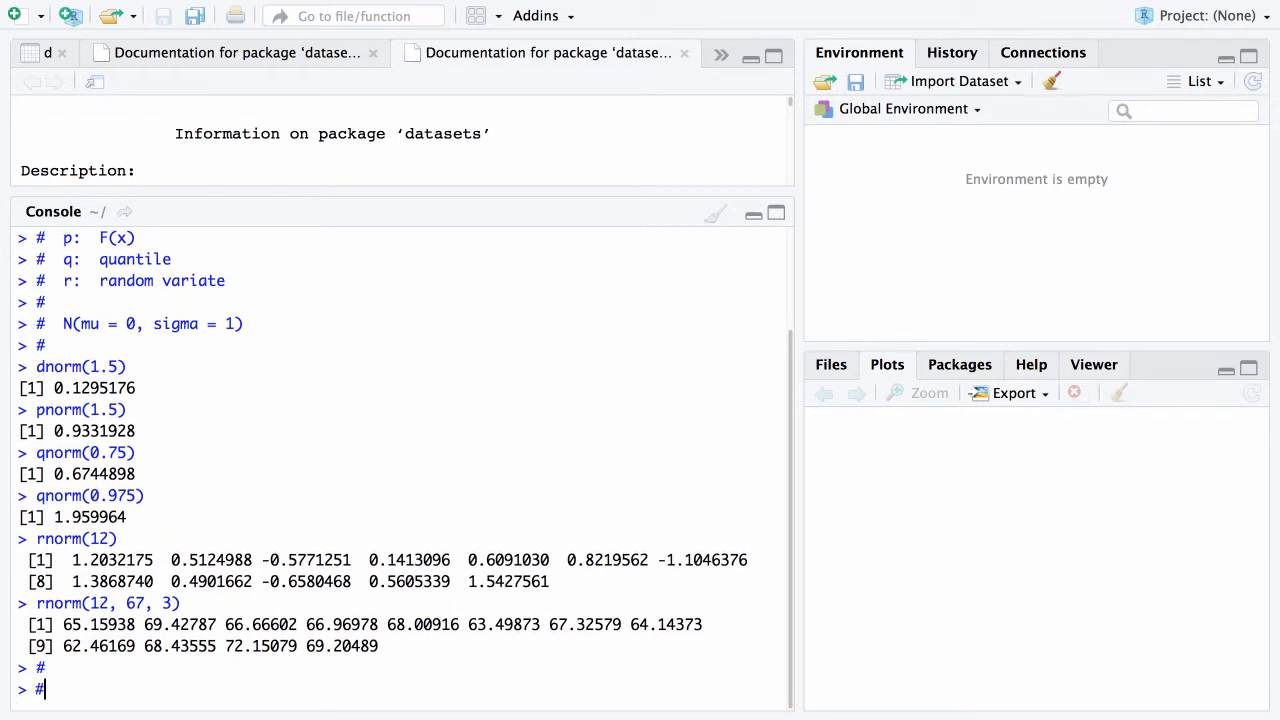
Add a '# binomial(n, p)' comment and run dbinom(3, 6, 1 / 2) and pbinom(3, 6, 1 / 2)
text(binom)
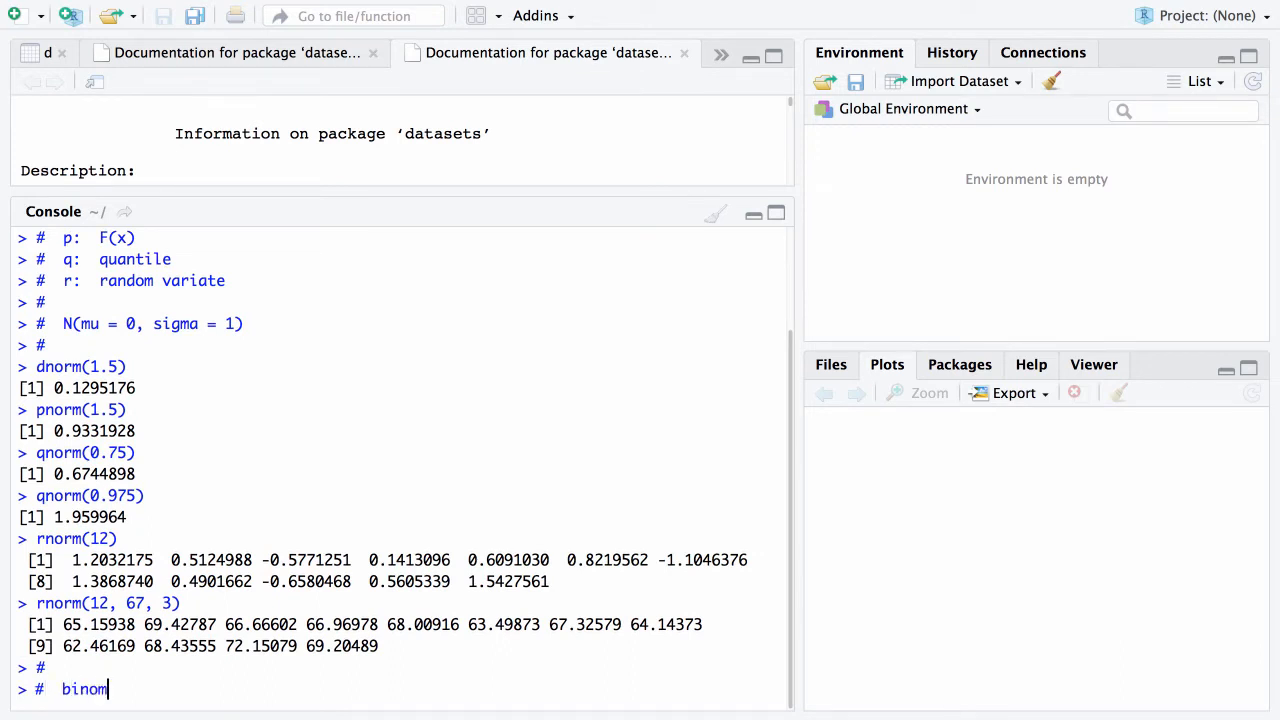
text(ial)
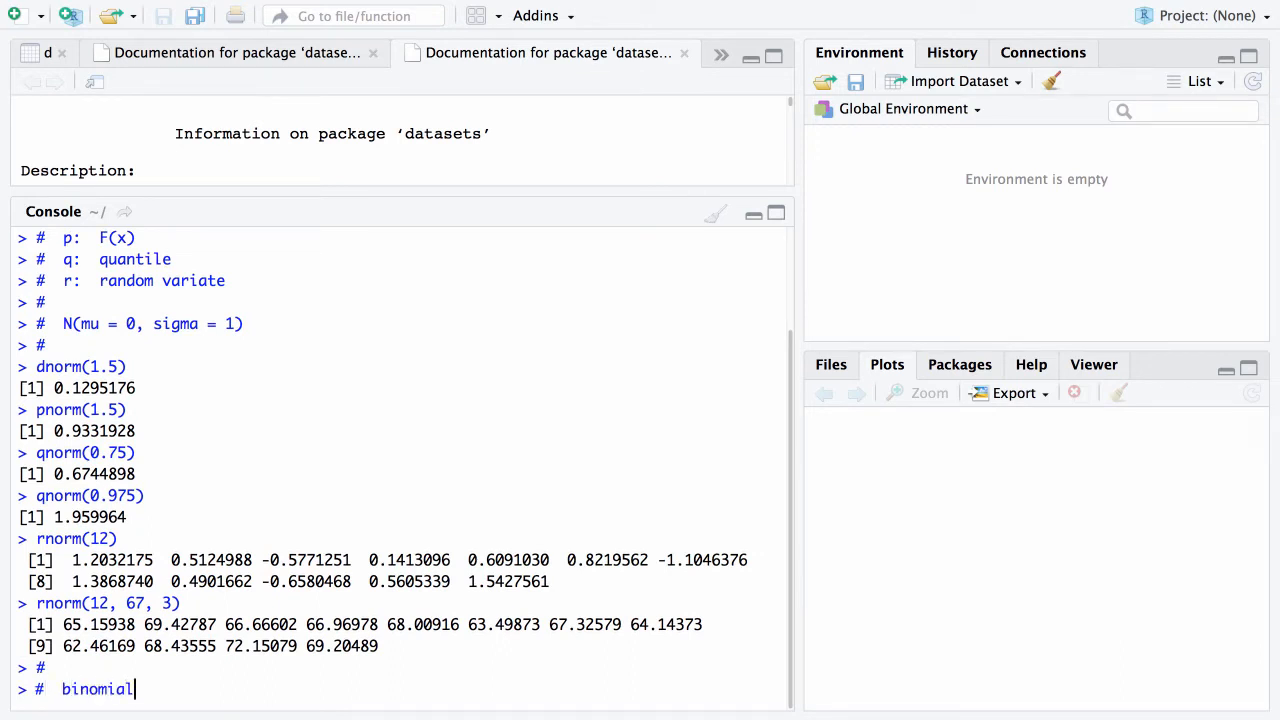
text(())
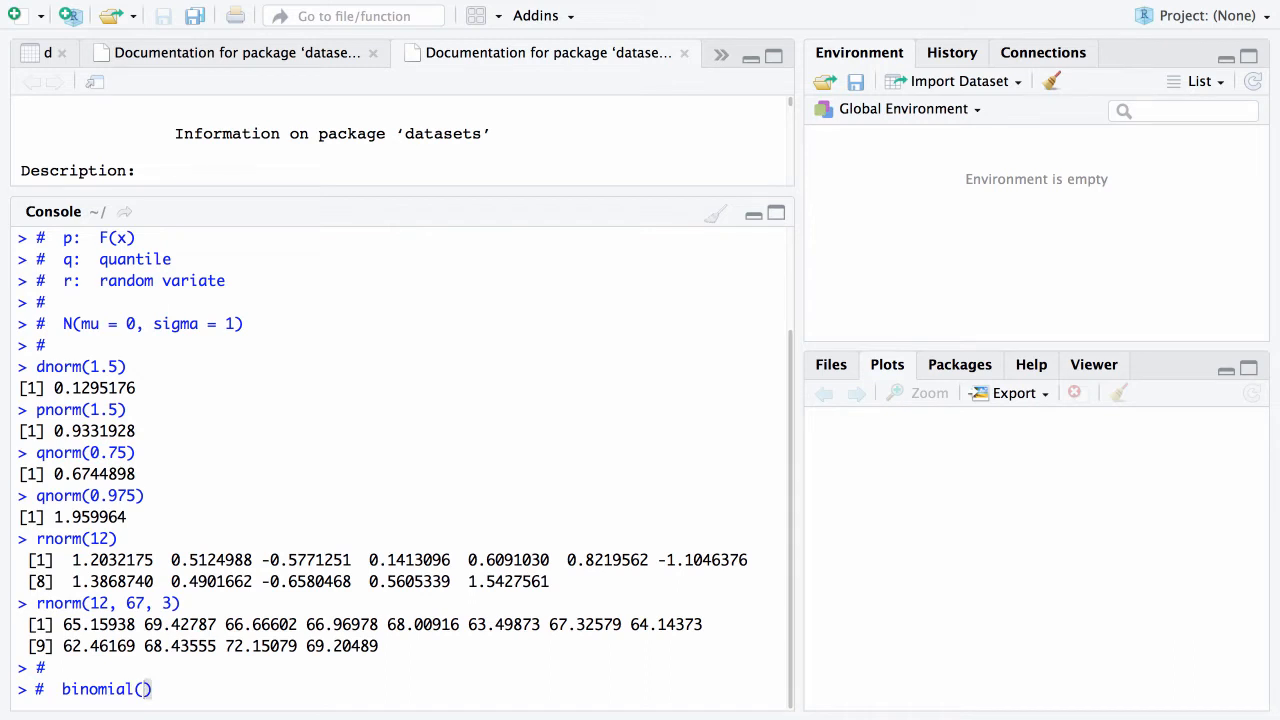
text(n,)
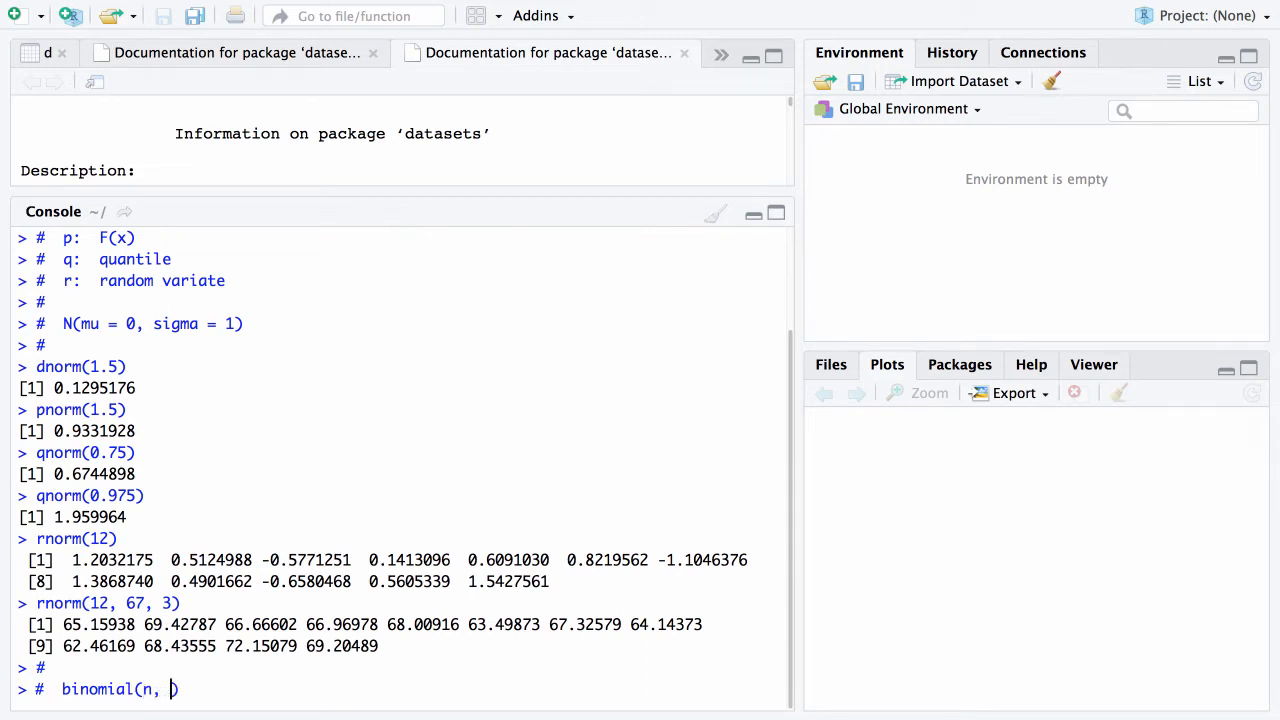
text(p))
text(#)
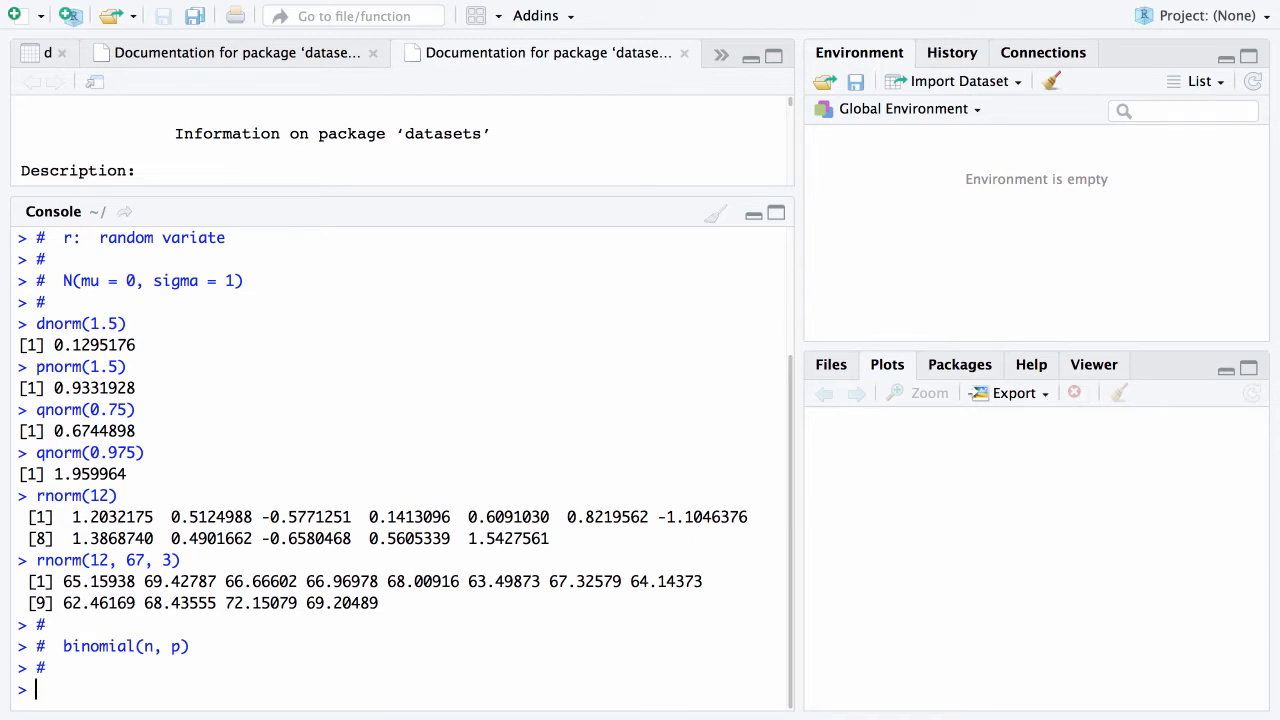
text(dbinom(3,))
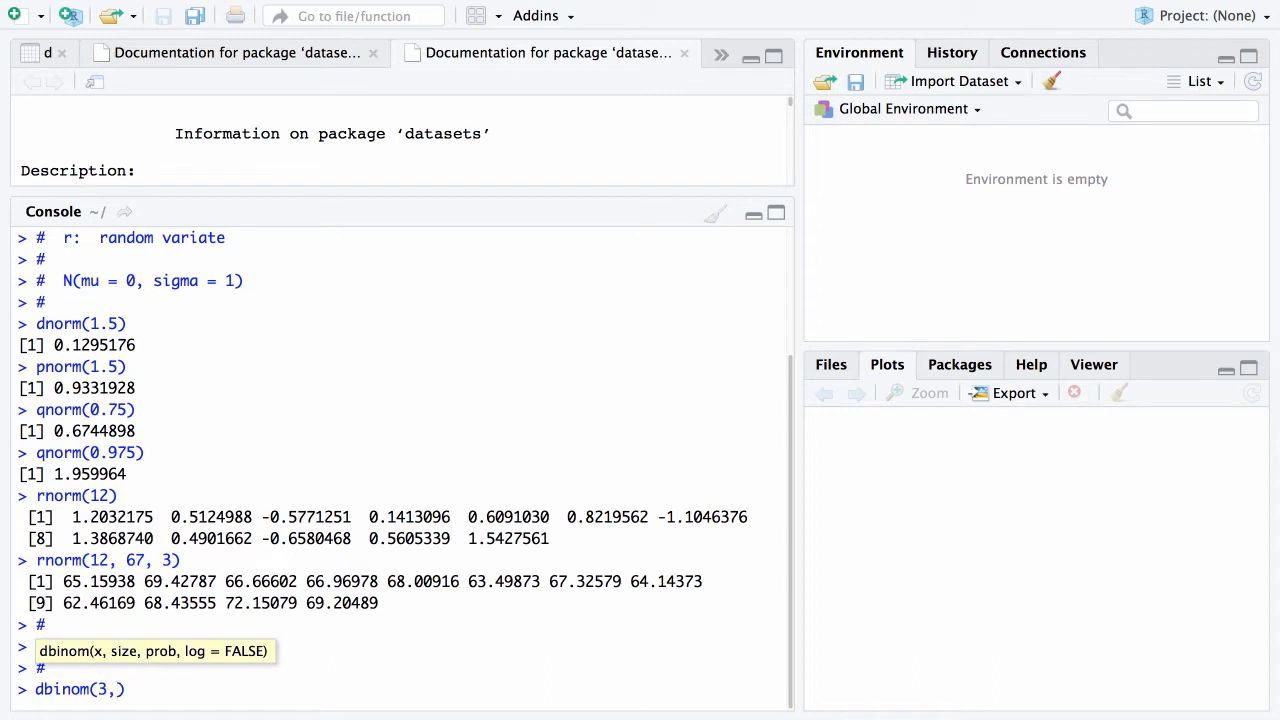
text(6)
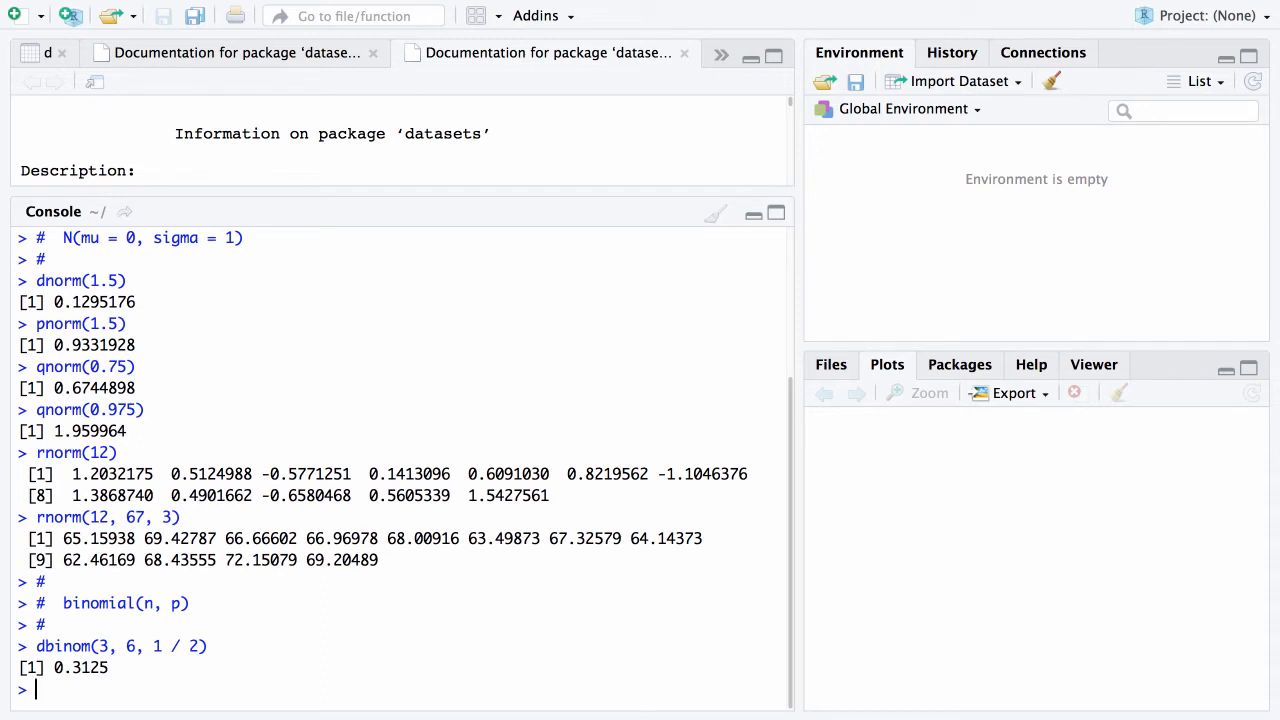
text(dbinom(3, 6, 1 / 2))
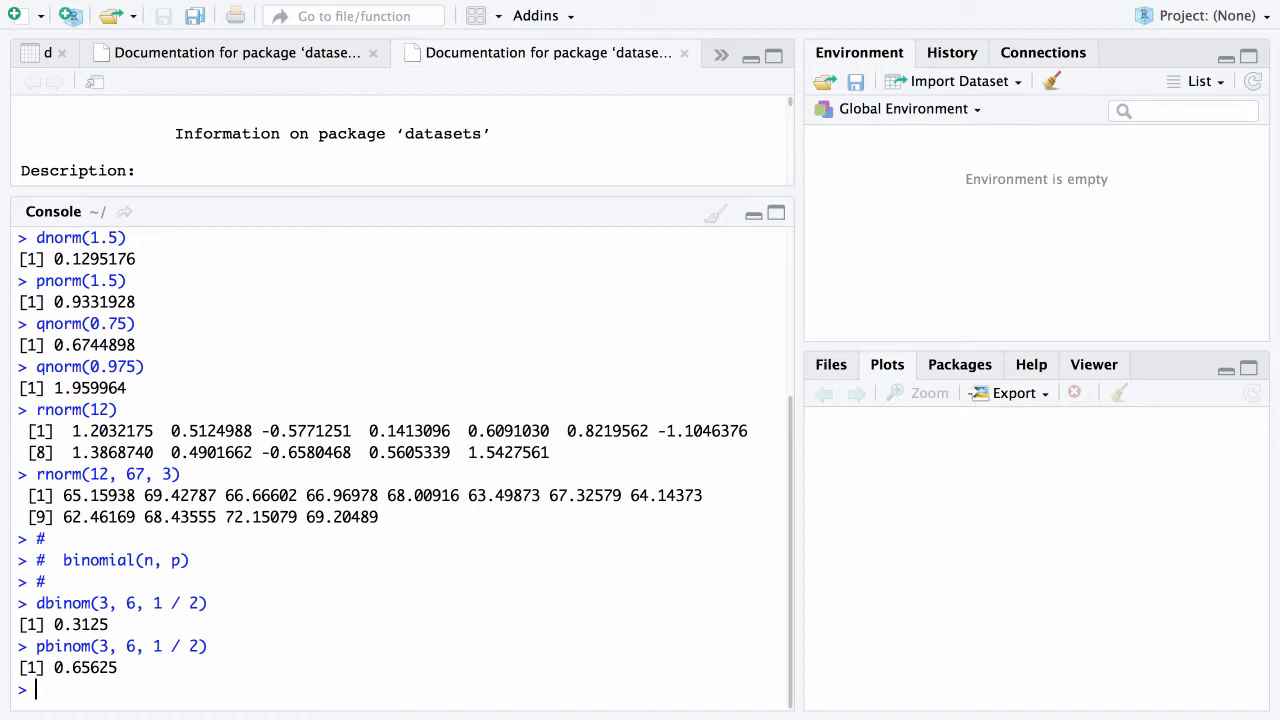
Run qbinom(0.9, 6, 1 / 2), which returns 5
text(q)
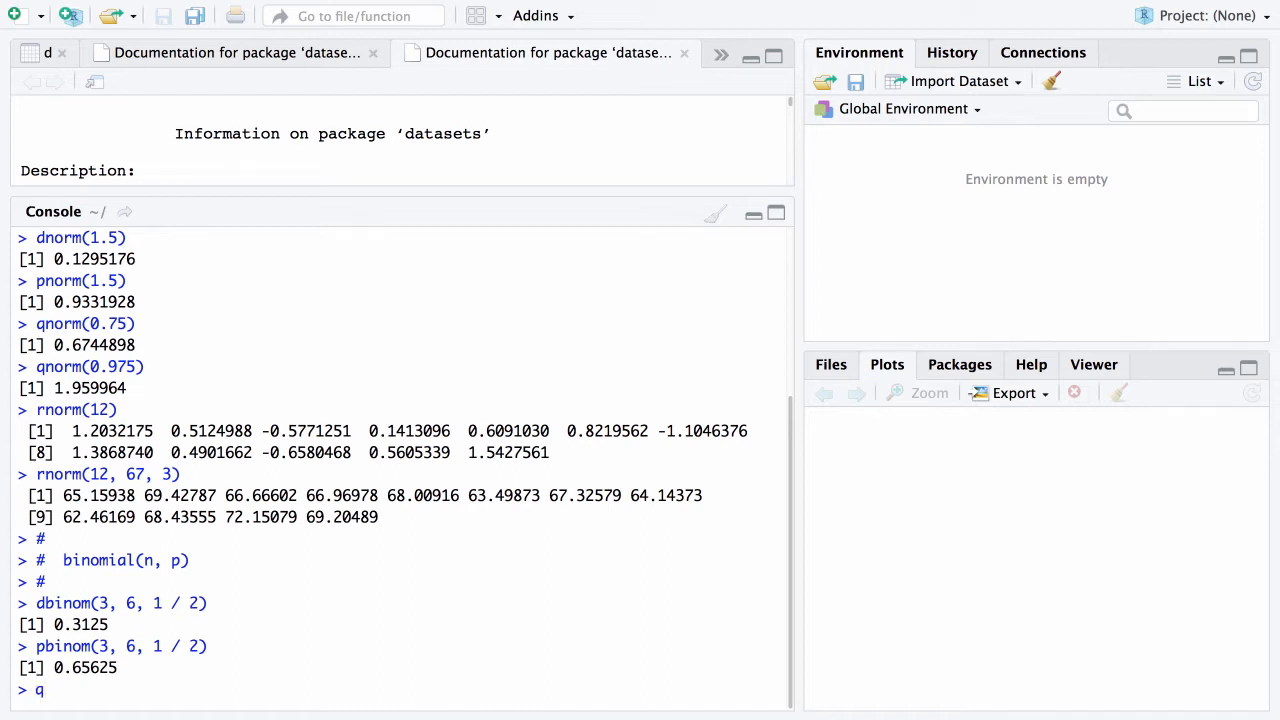
text(norm(0)
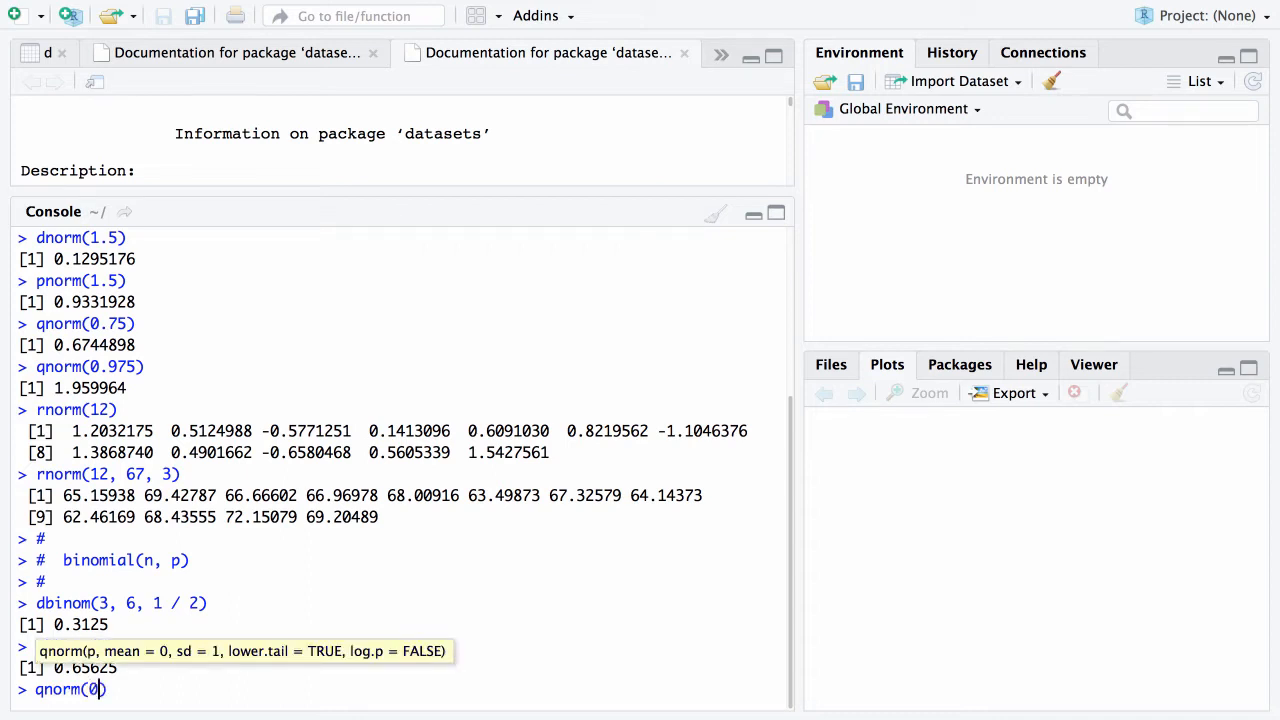
text(.9,)
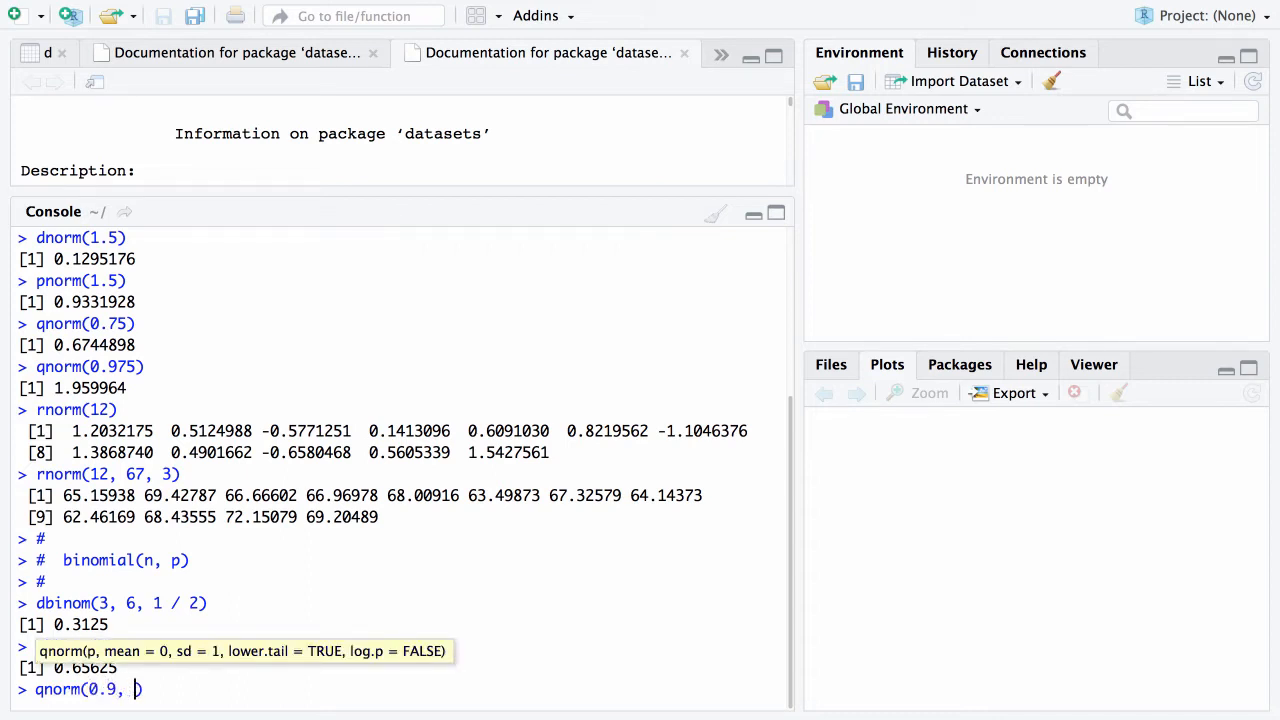
text(6, /)
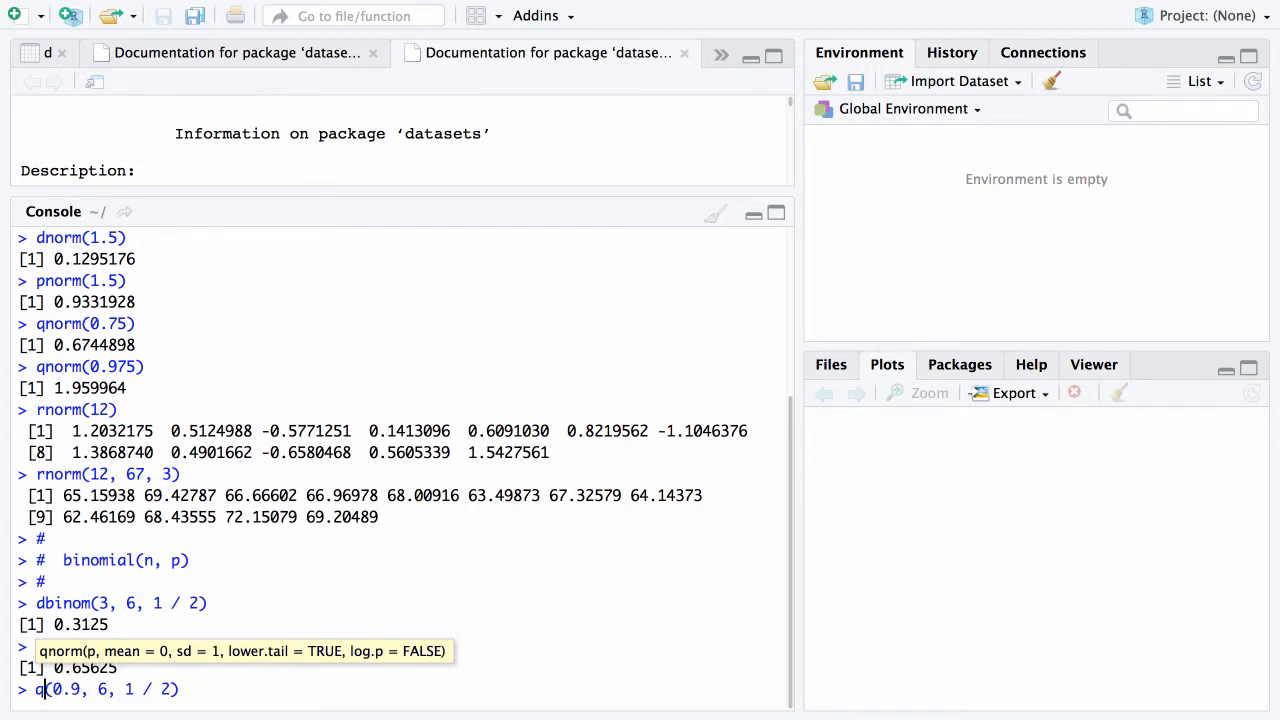
text(binom)
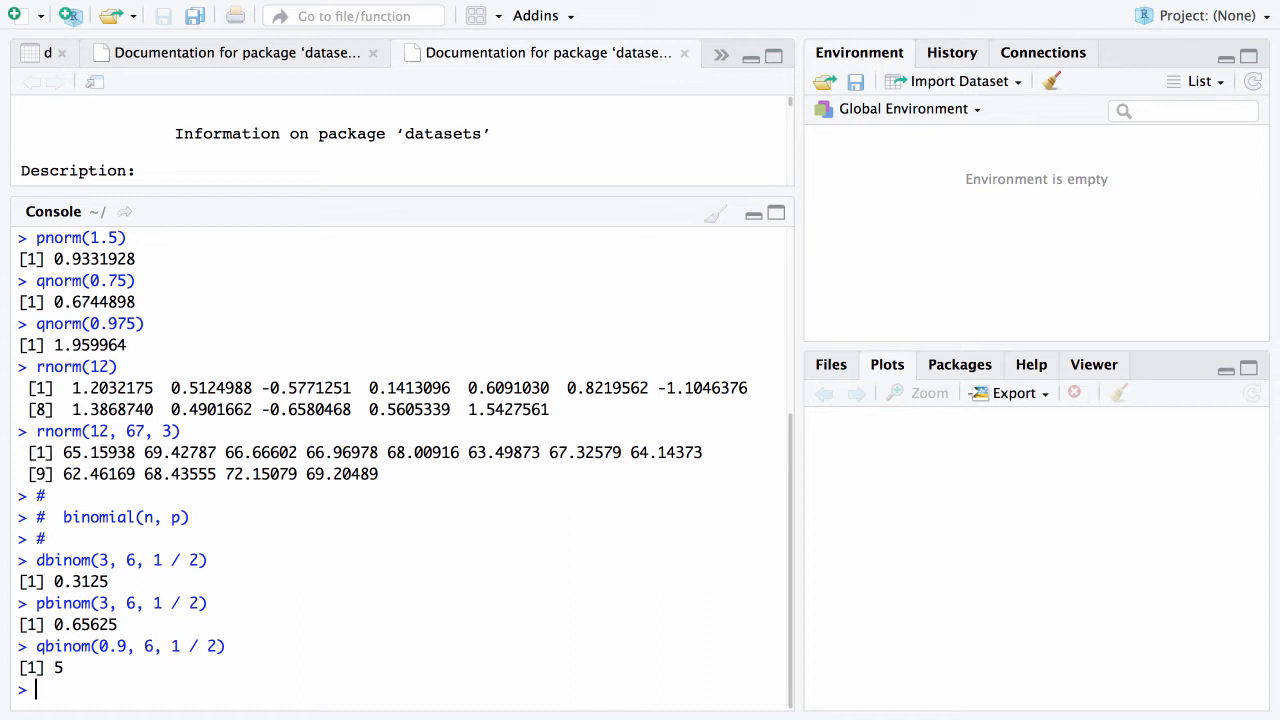
Run rbinom(3, 6, 1 / 2), then rerun it as rbinom(30, 6, 1 / 2), and start a runif call
text(qbinom(0.9, 6, 1 / 2))
text(rbinom(3, 6, 1 / 2))
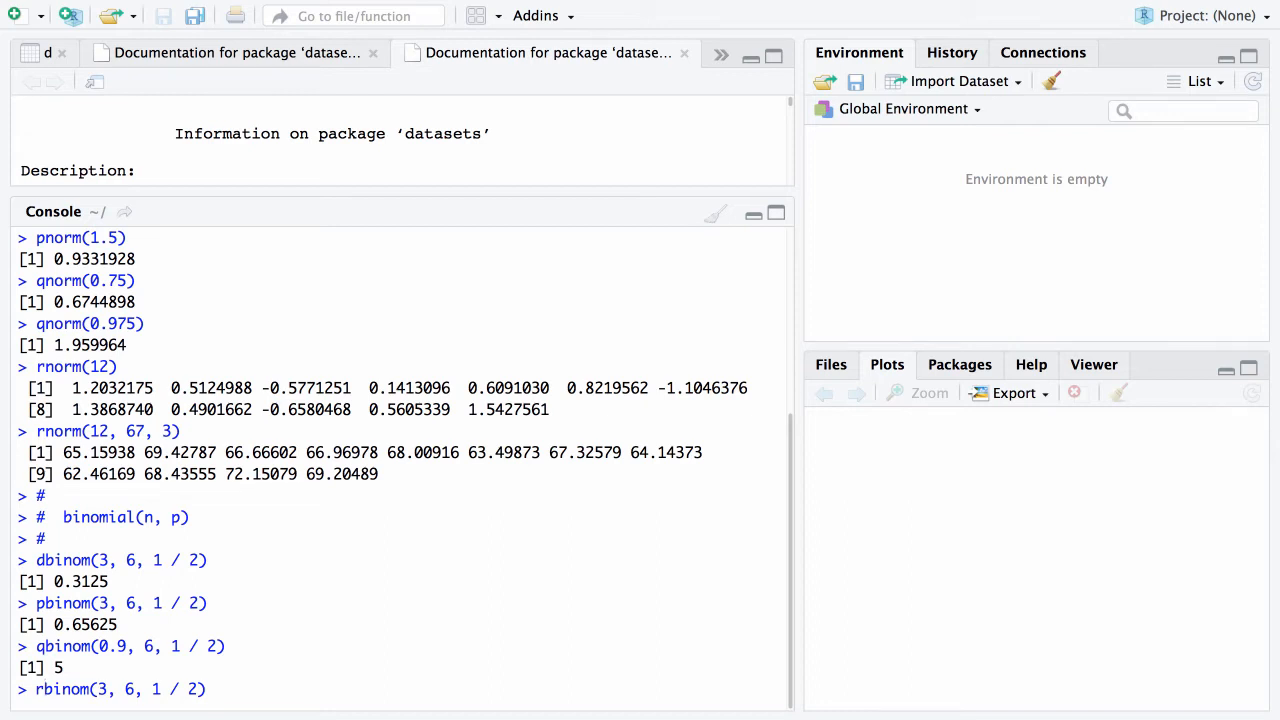
key(Return)
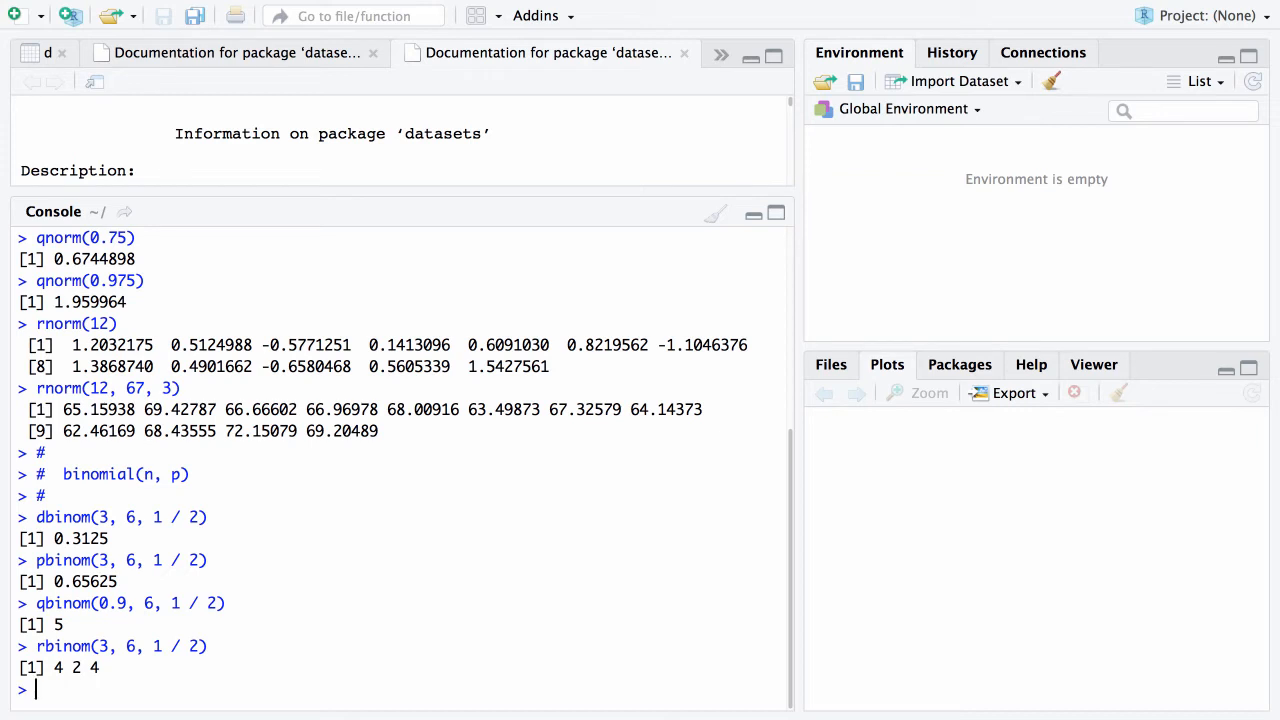
text(rbinom(3, 6, 1 / 2))
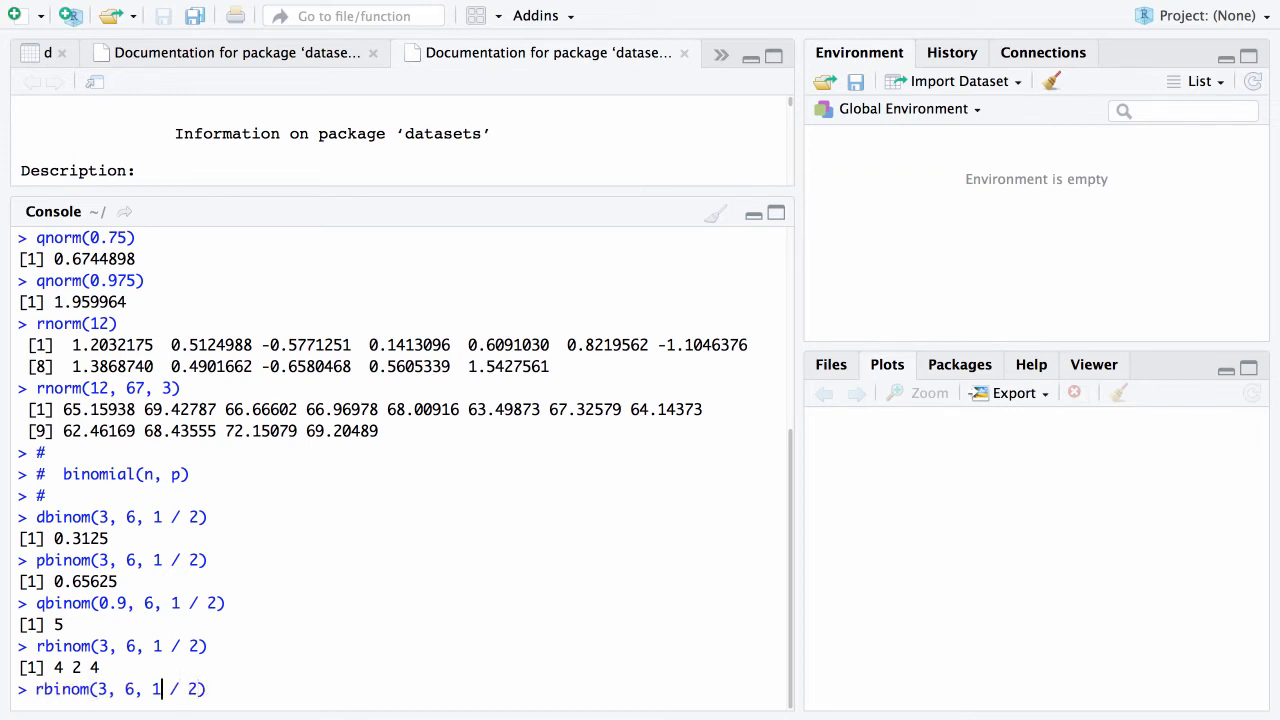
text(0)
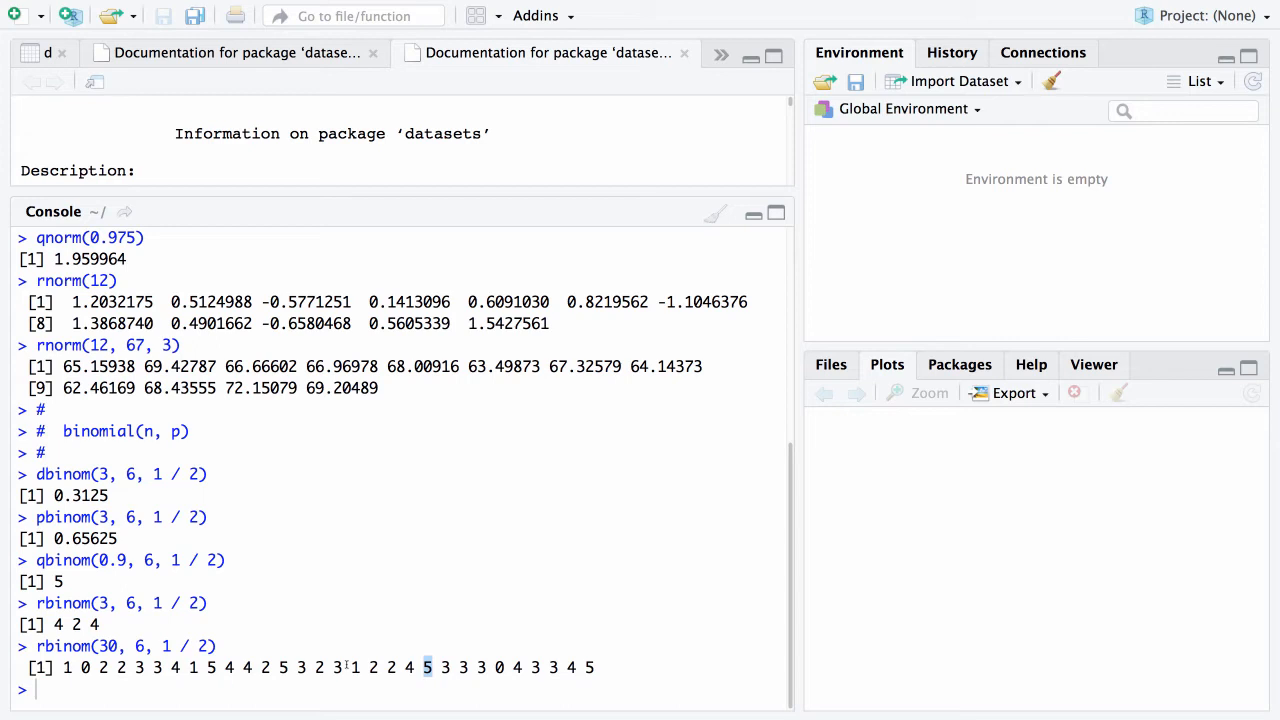
mouse_move(344, 692)
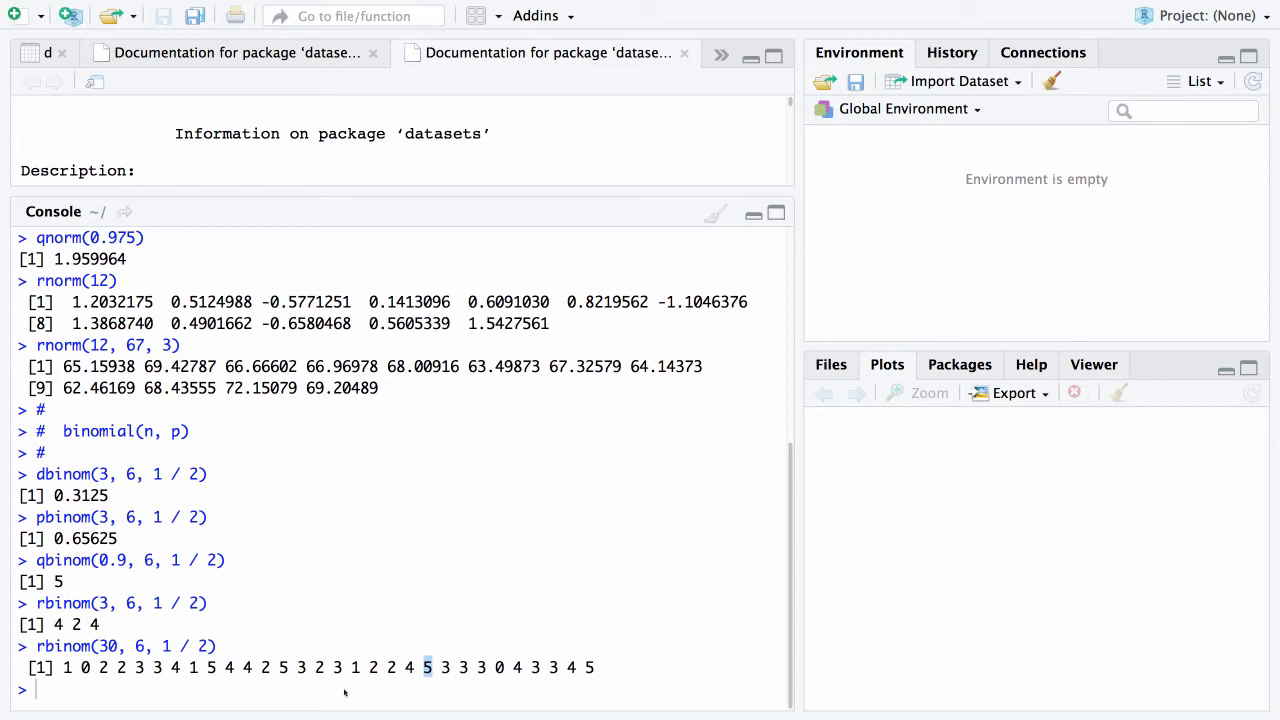
mouse_move(240, 692)
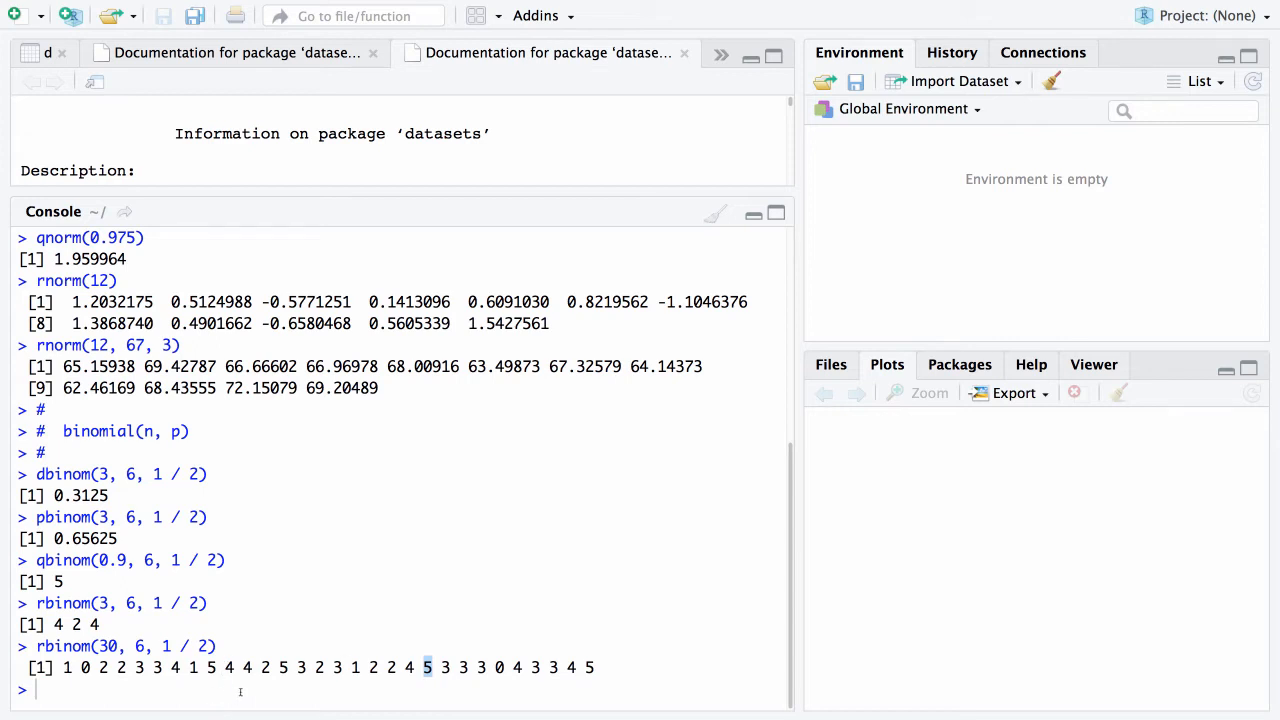
text(runif)
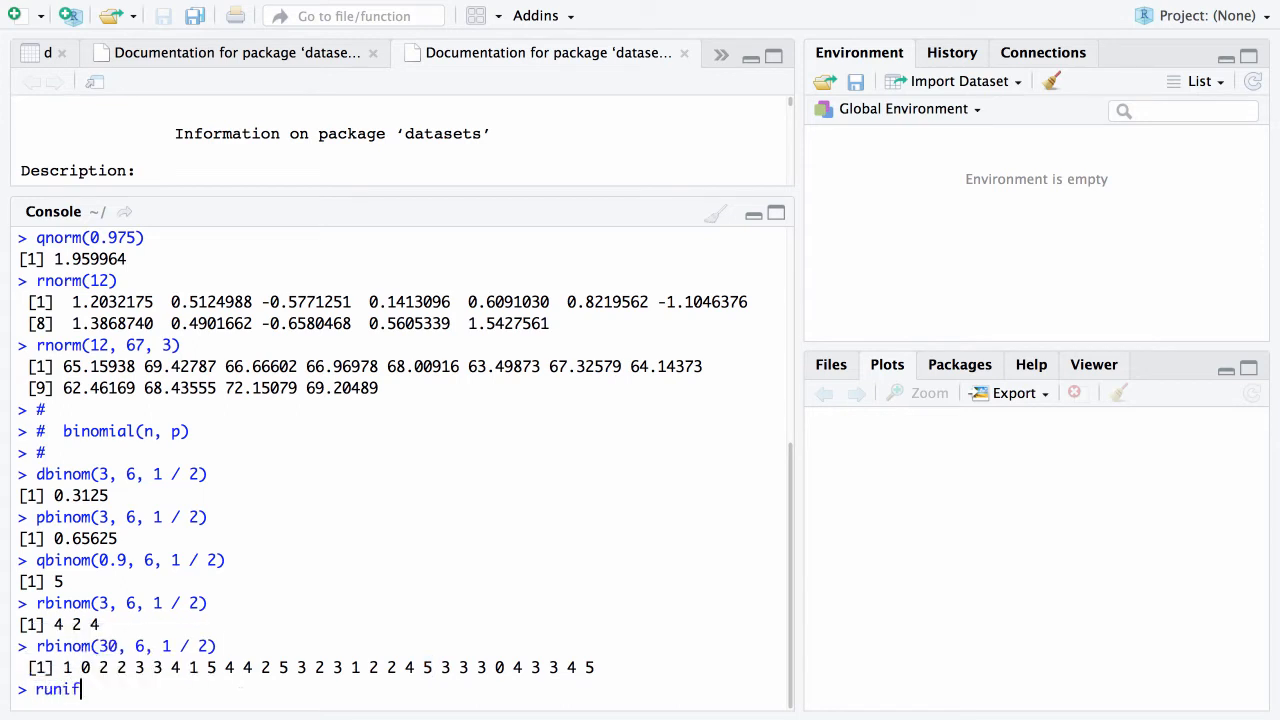
text(())
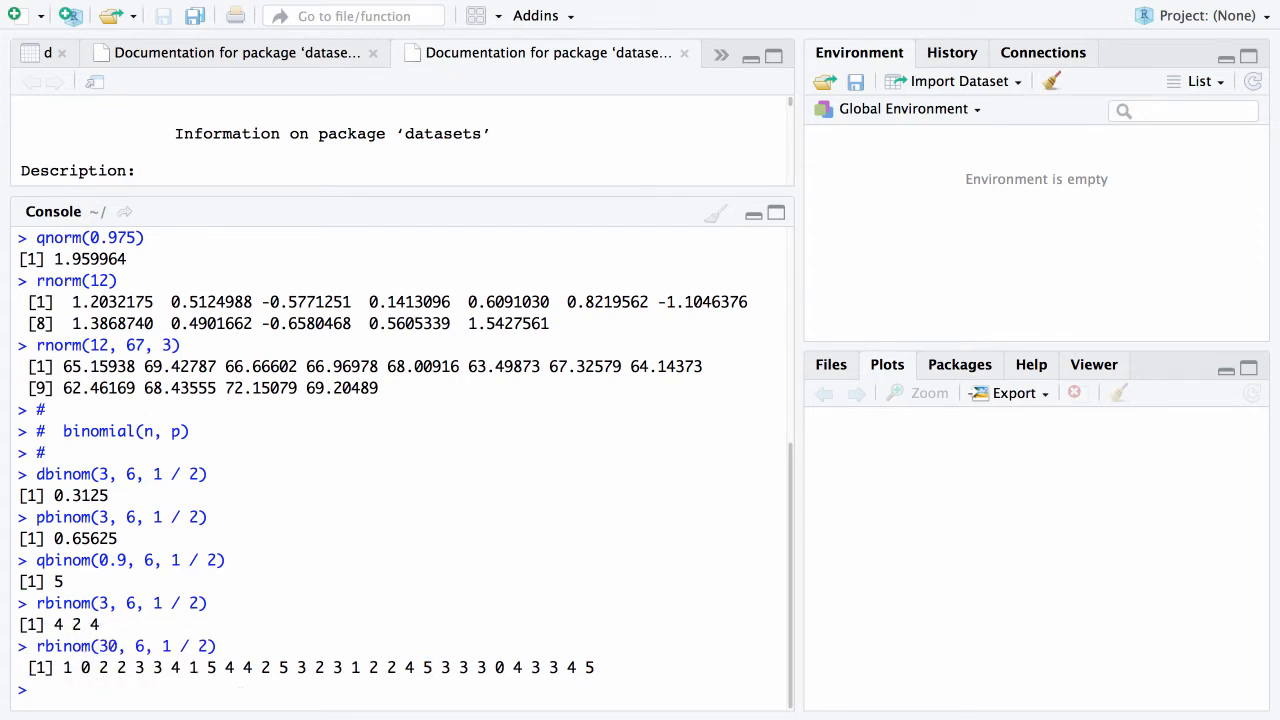
Add the console comment '# uniform(a = 0, b = 1)'
key(enter)
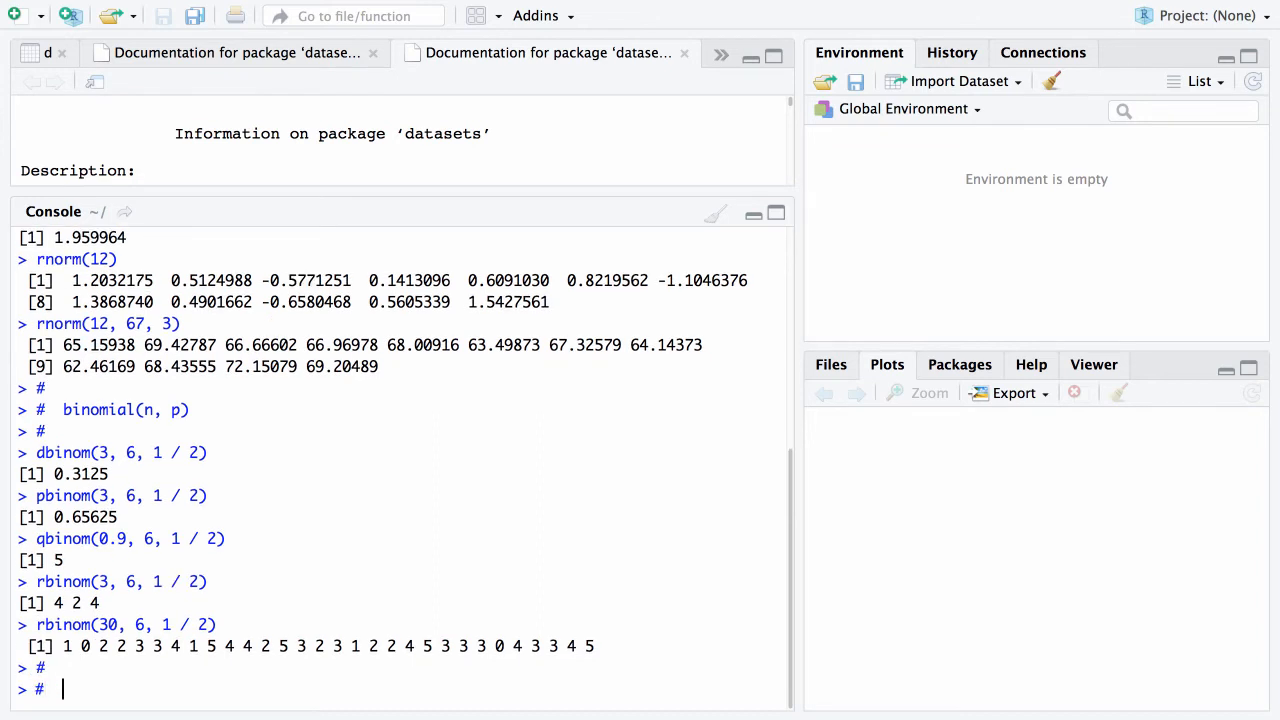
text(uniform)
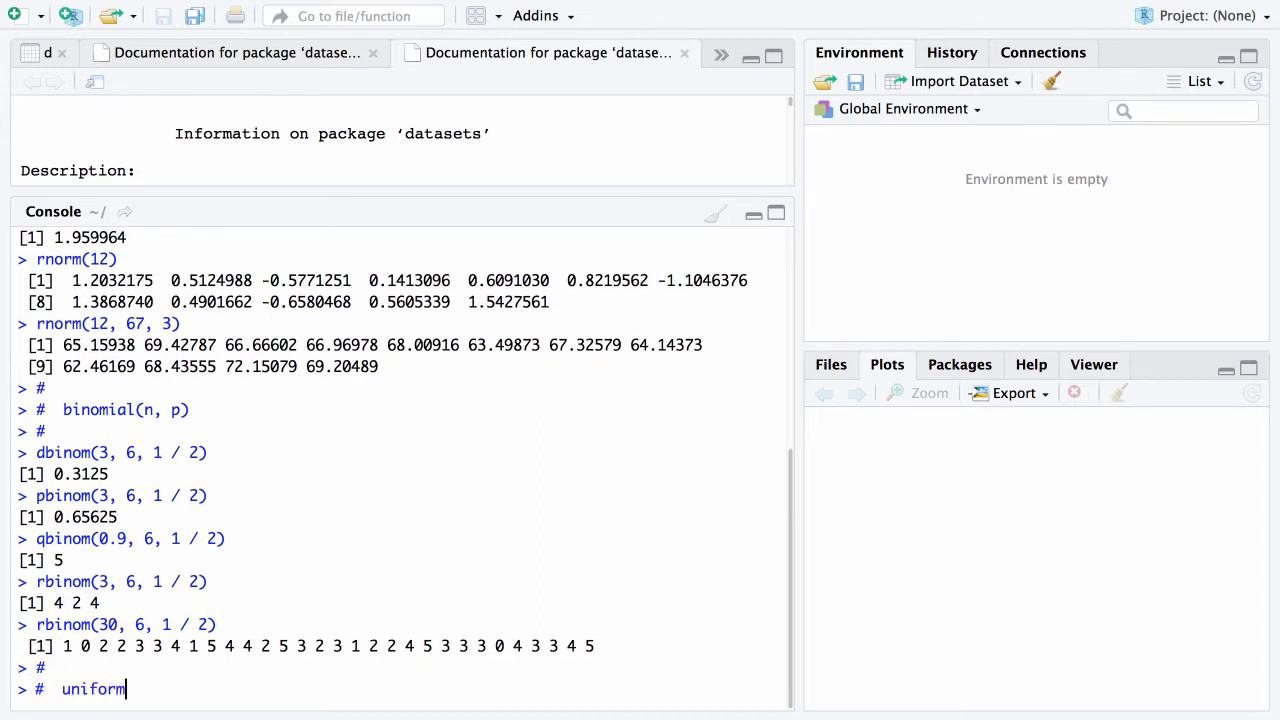
text(())
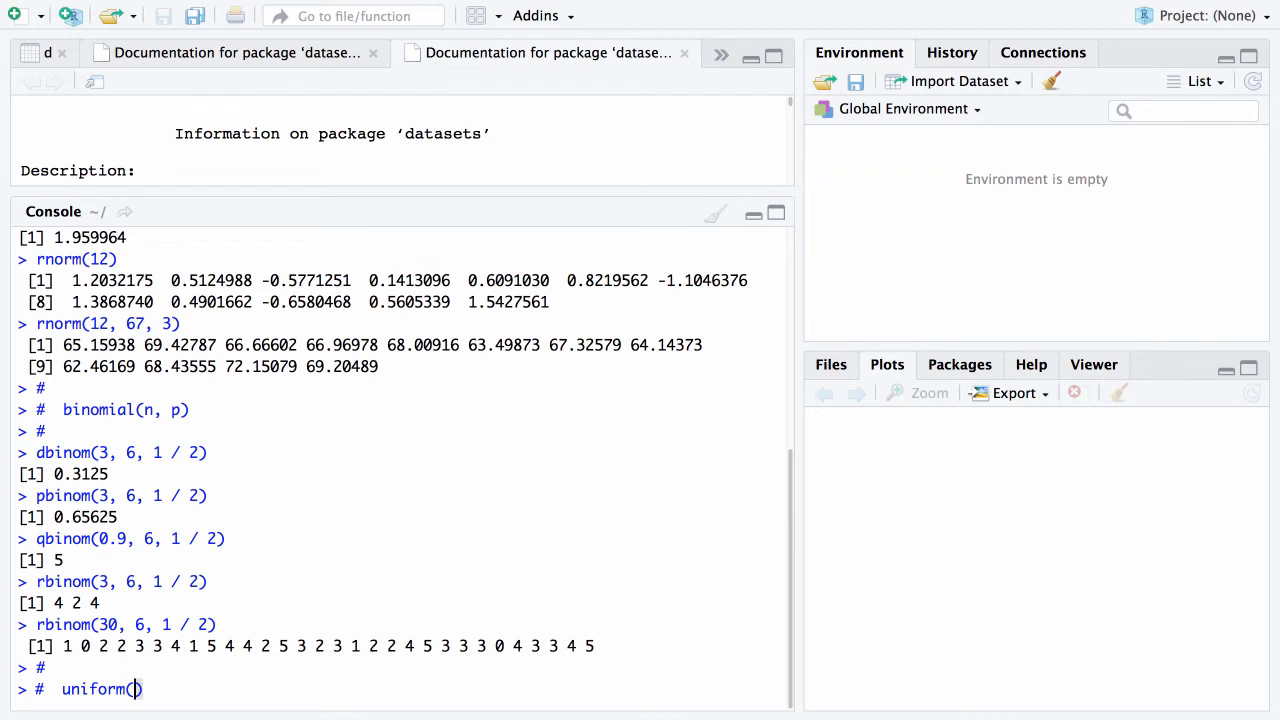
text(a = 0, b)
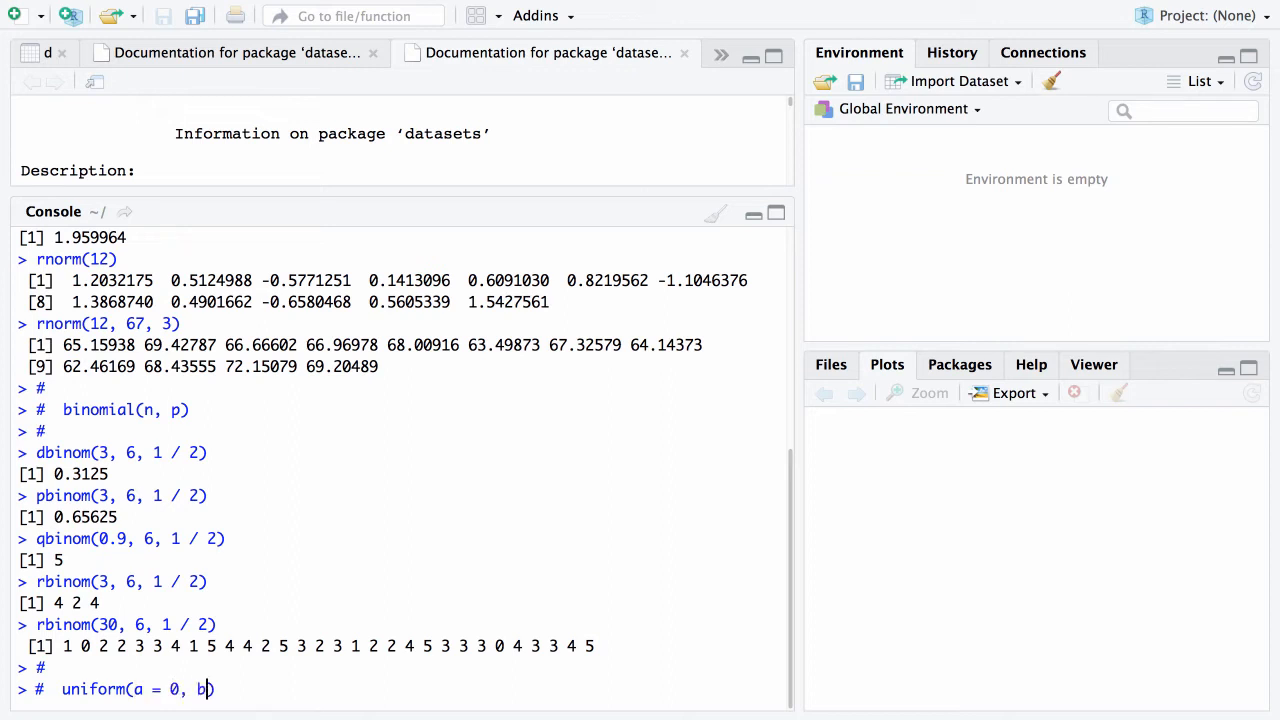
text(= 1))
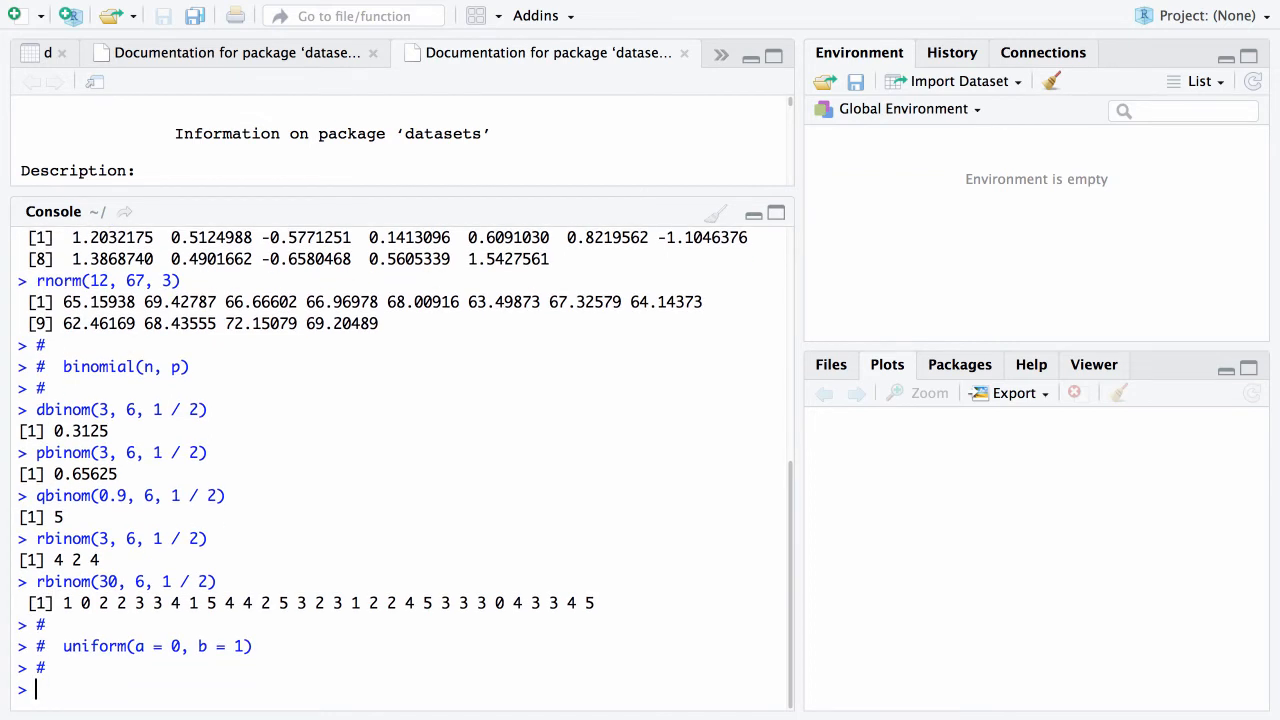
Run runif(5) twice, each giving a different set of five uniform values
text(runif)
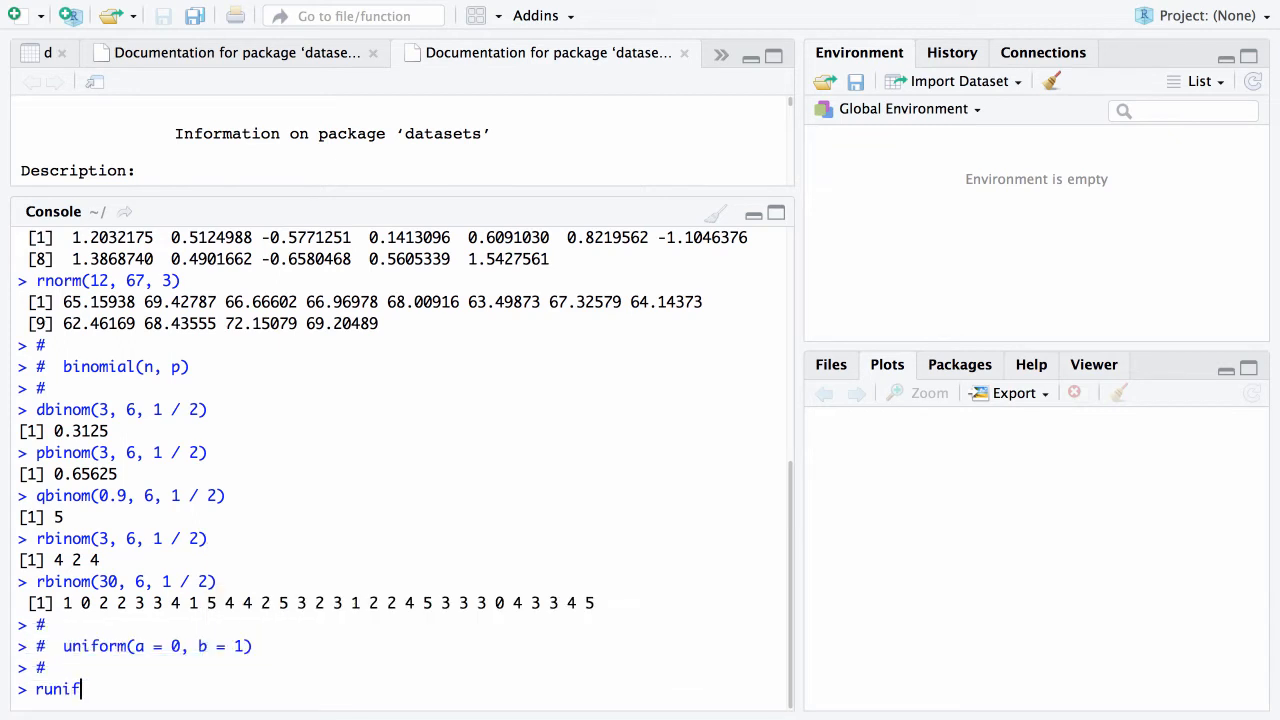
text((5))
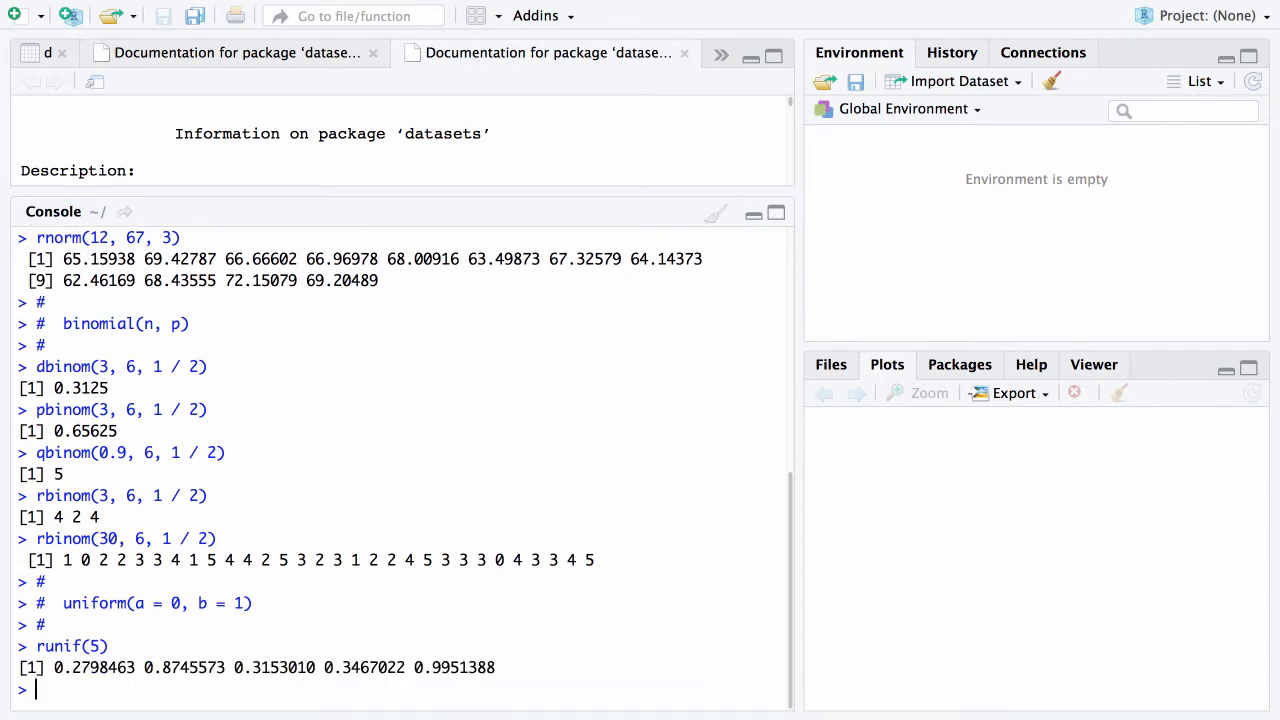
text(runif(5))
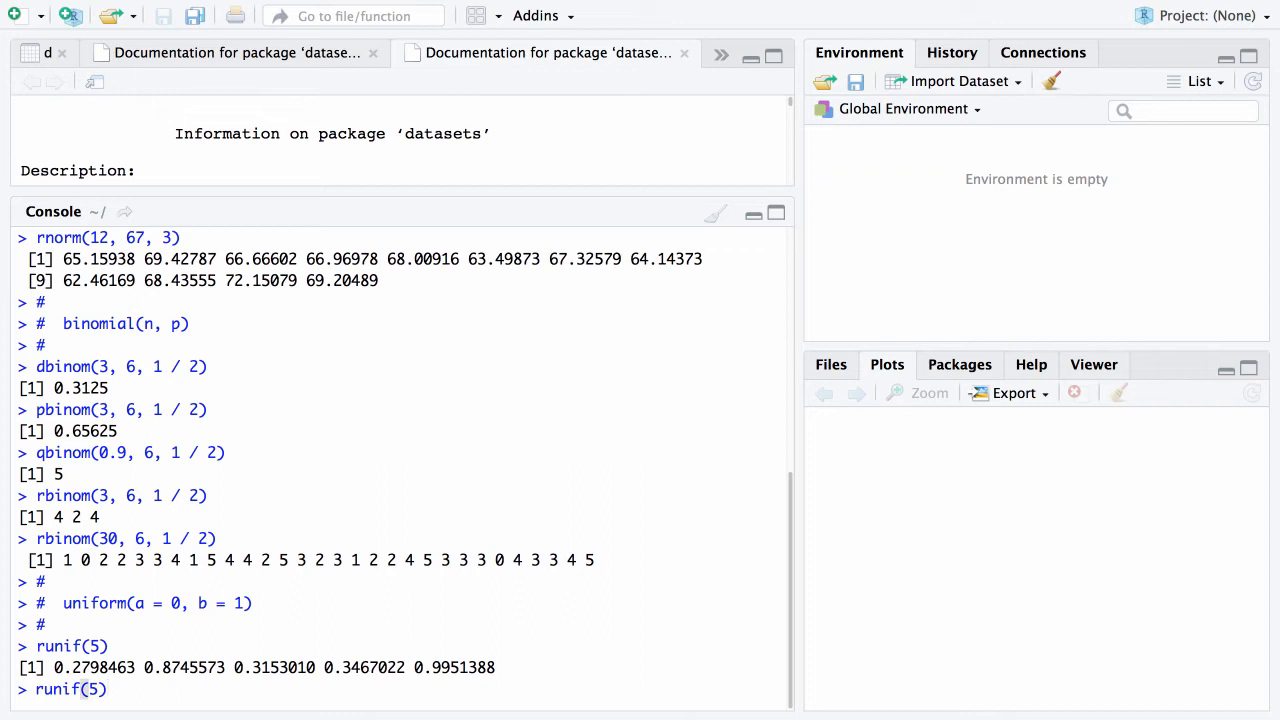
key(Enter)
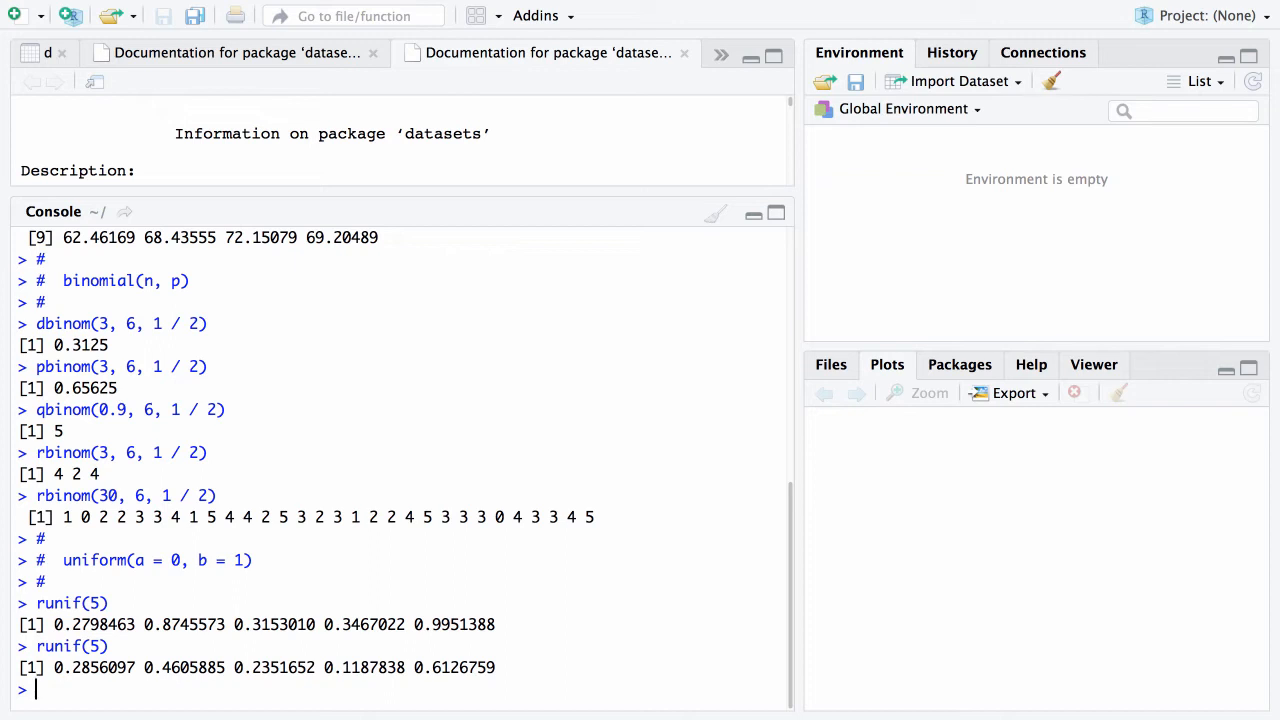
Run set.seed(9) then runif(5), twice, getting identical five values both times
text(set)
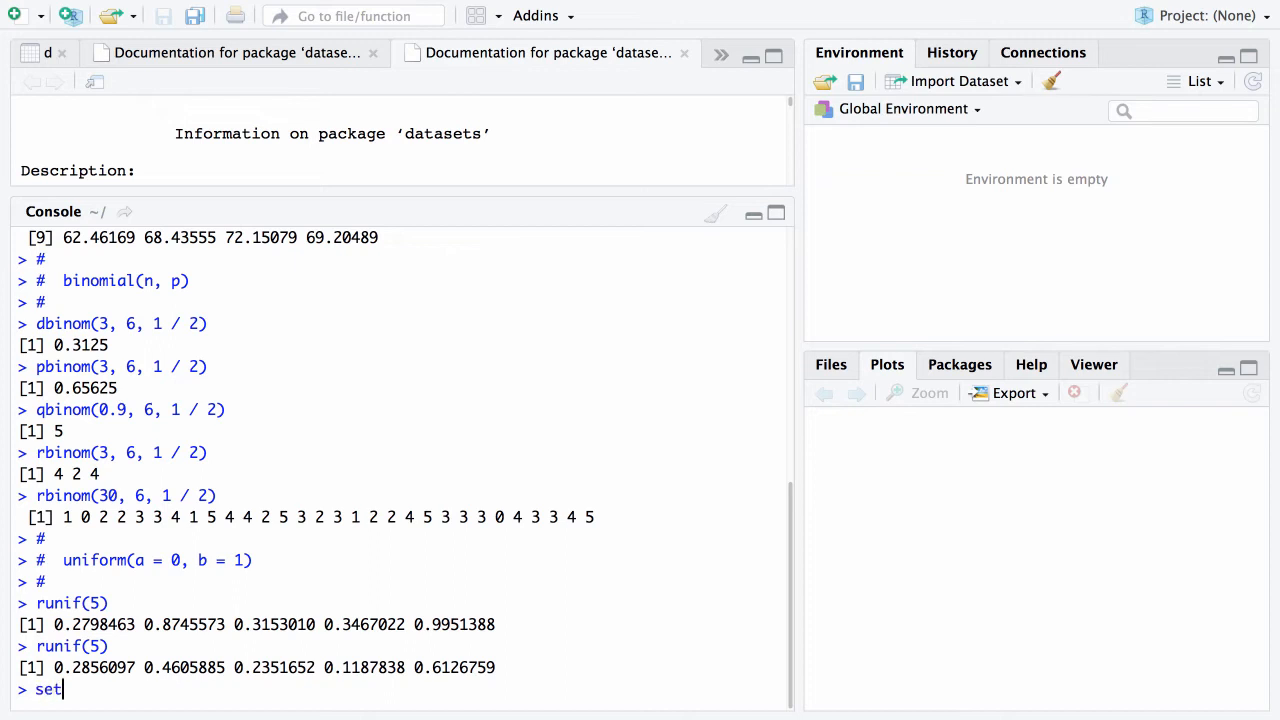
text(.seed)
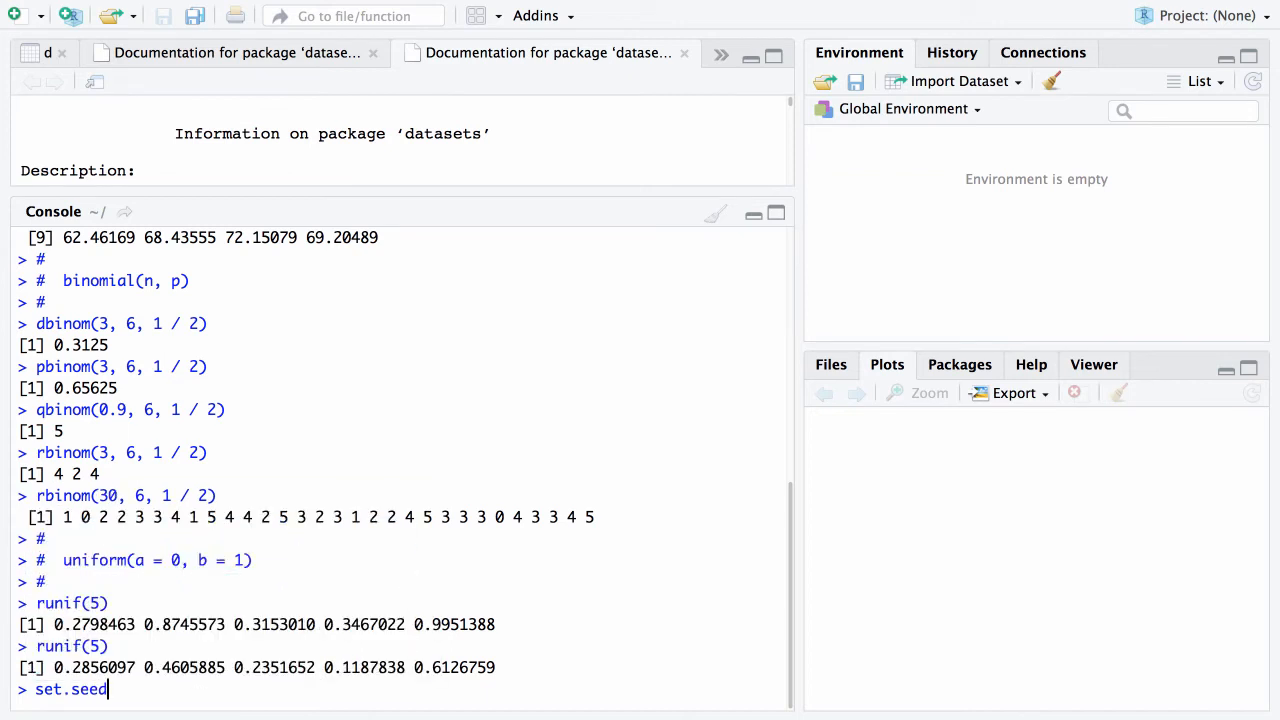
text(())
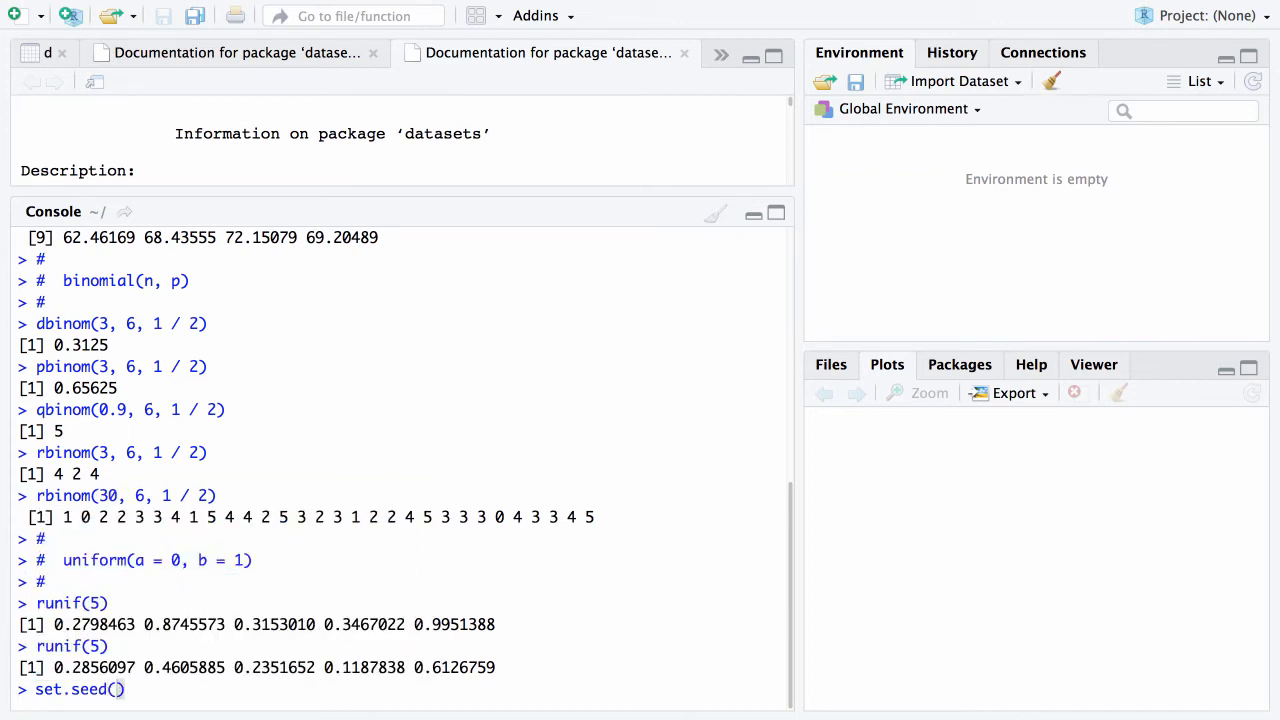
text(9)
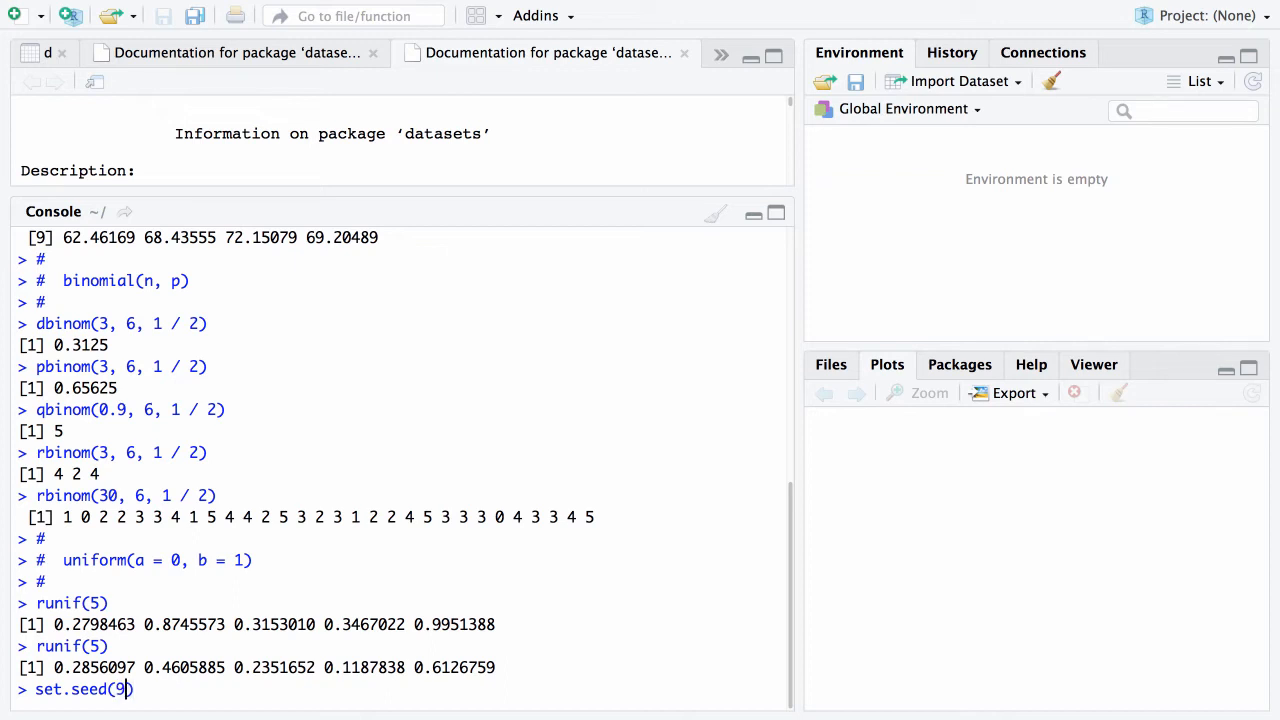
key(enter)
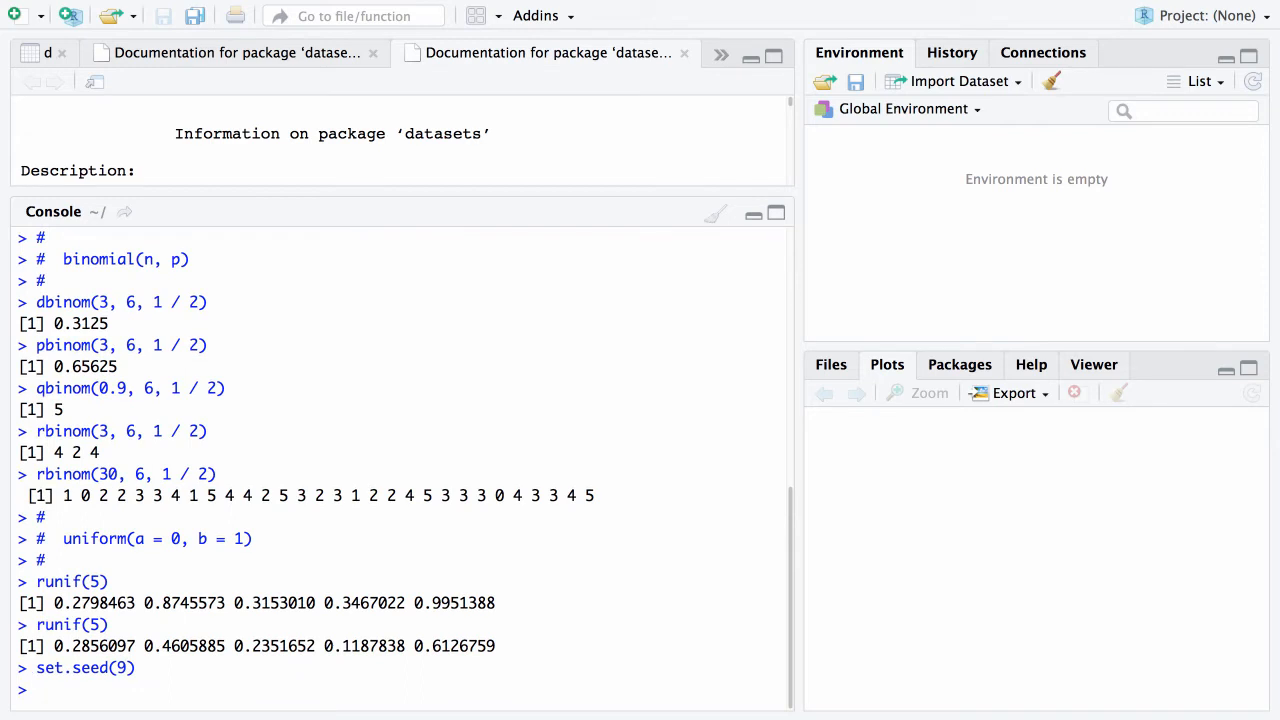
text(runif(5))
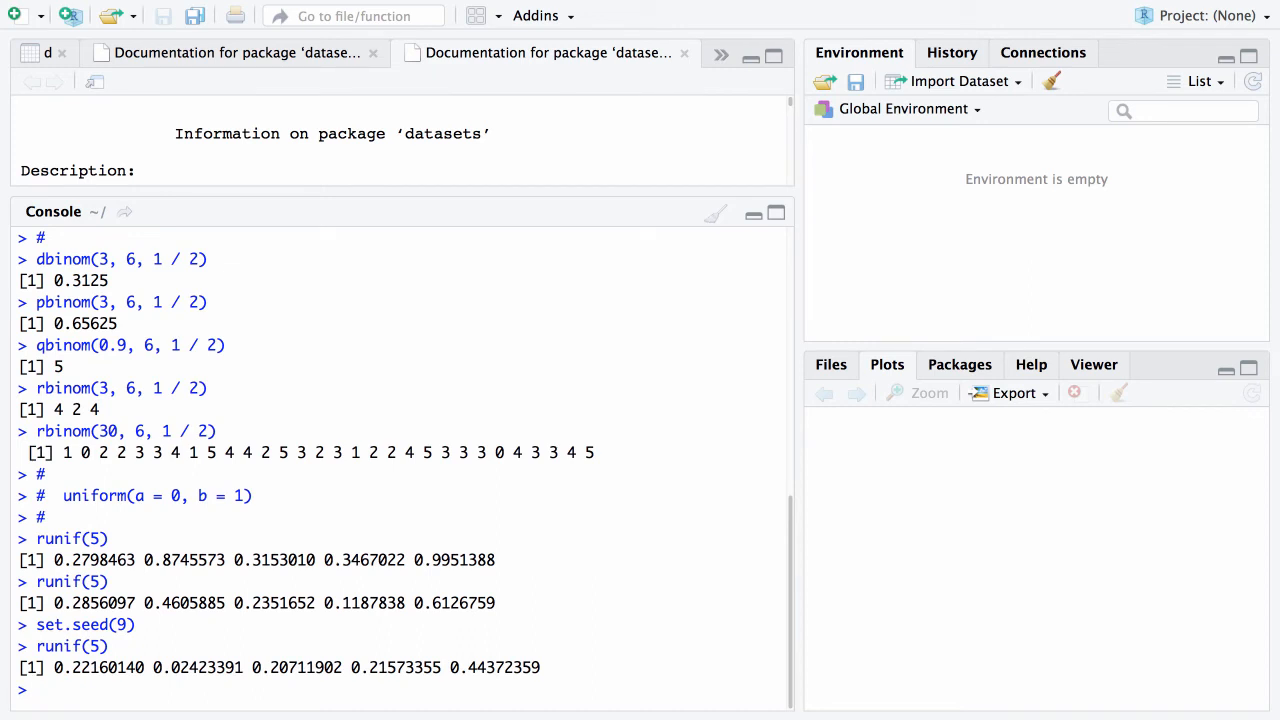
text(set.seed(9))
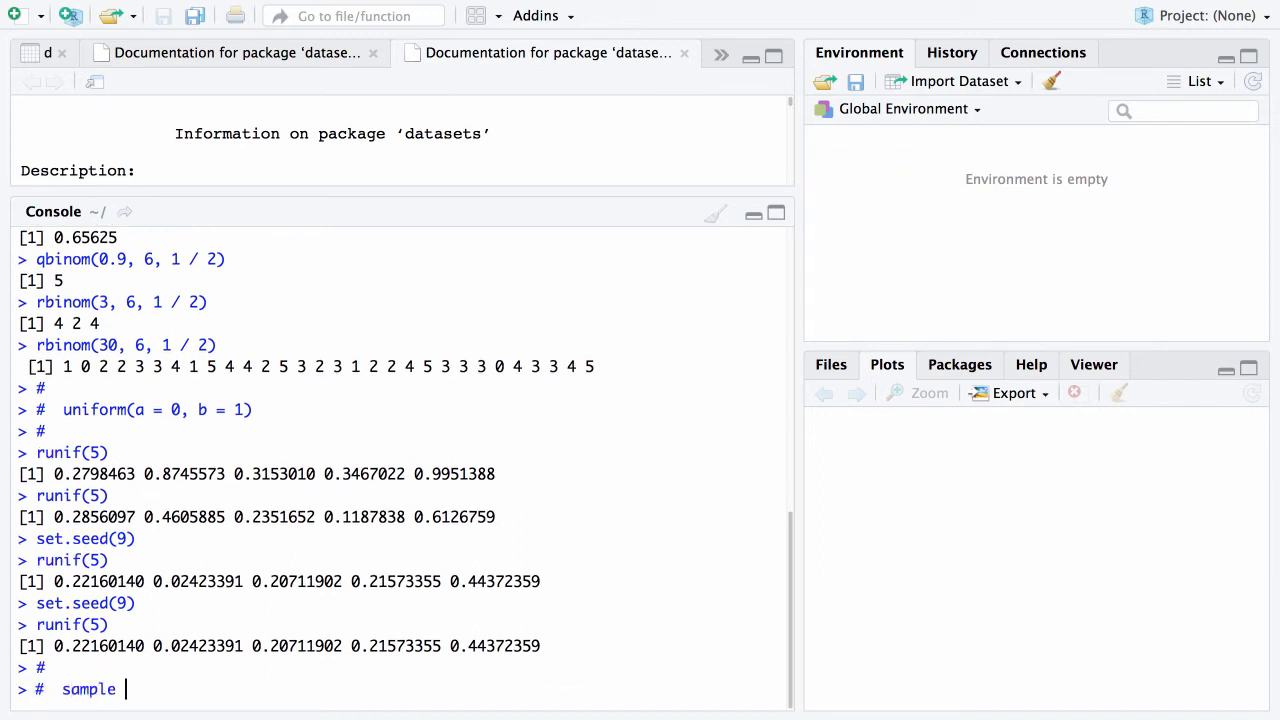
Add the comment '# sample function: sample(x, size, replace = FALSE, prob = NULL)'
text(function)
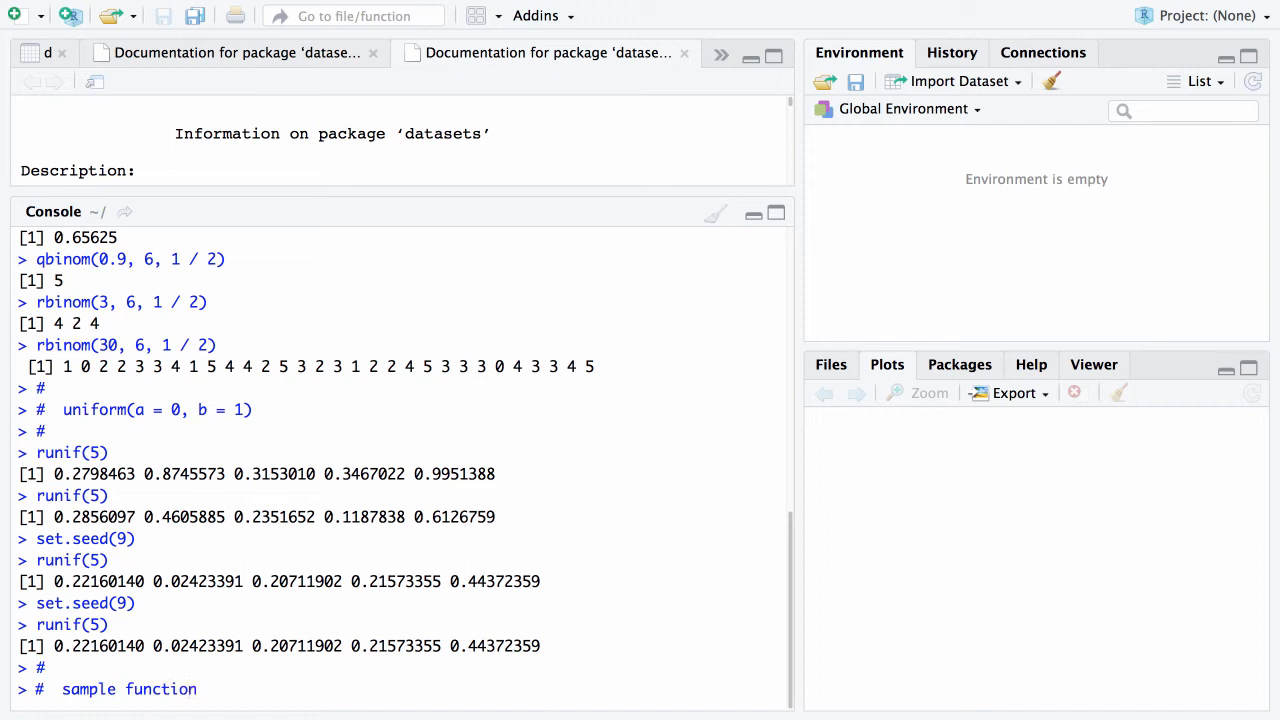
text(:)
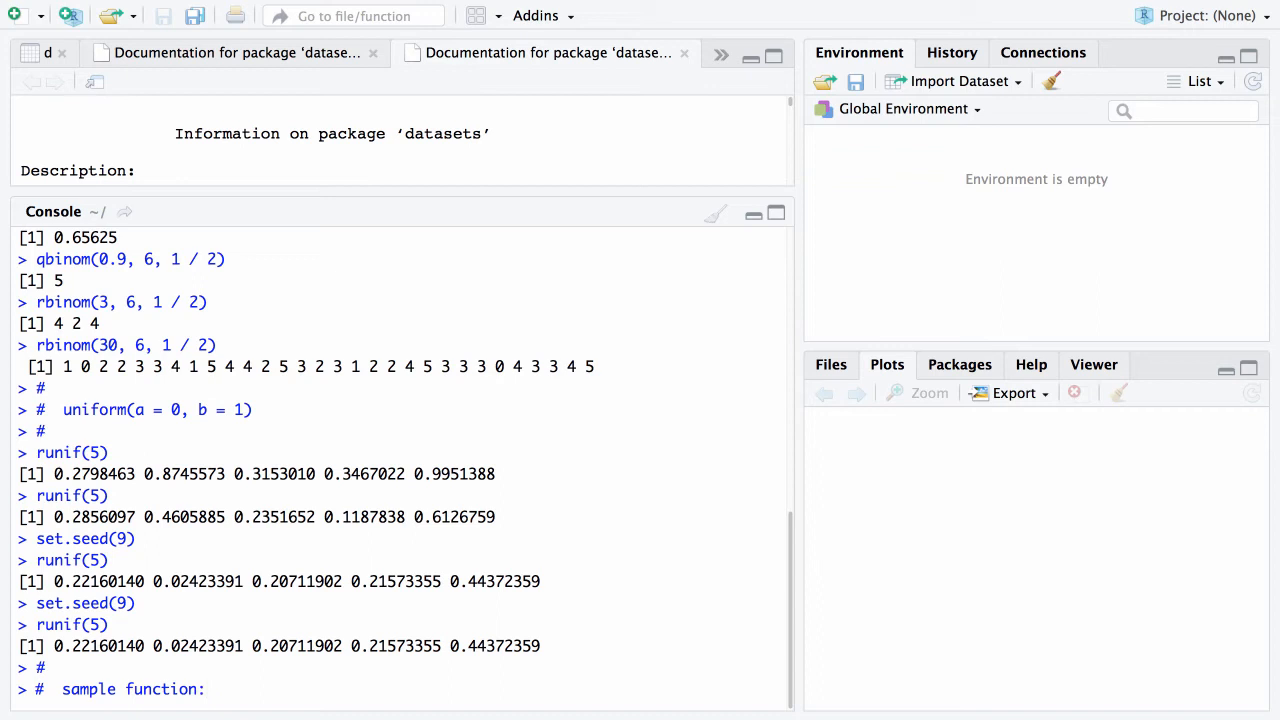
text(sample())
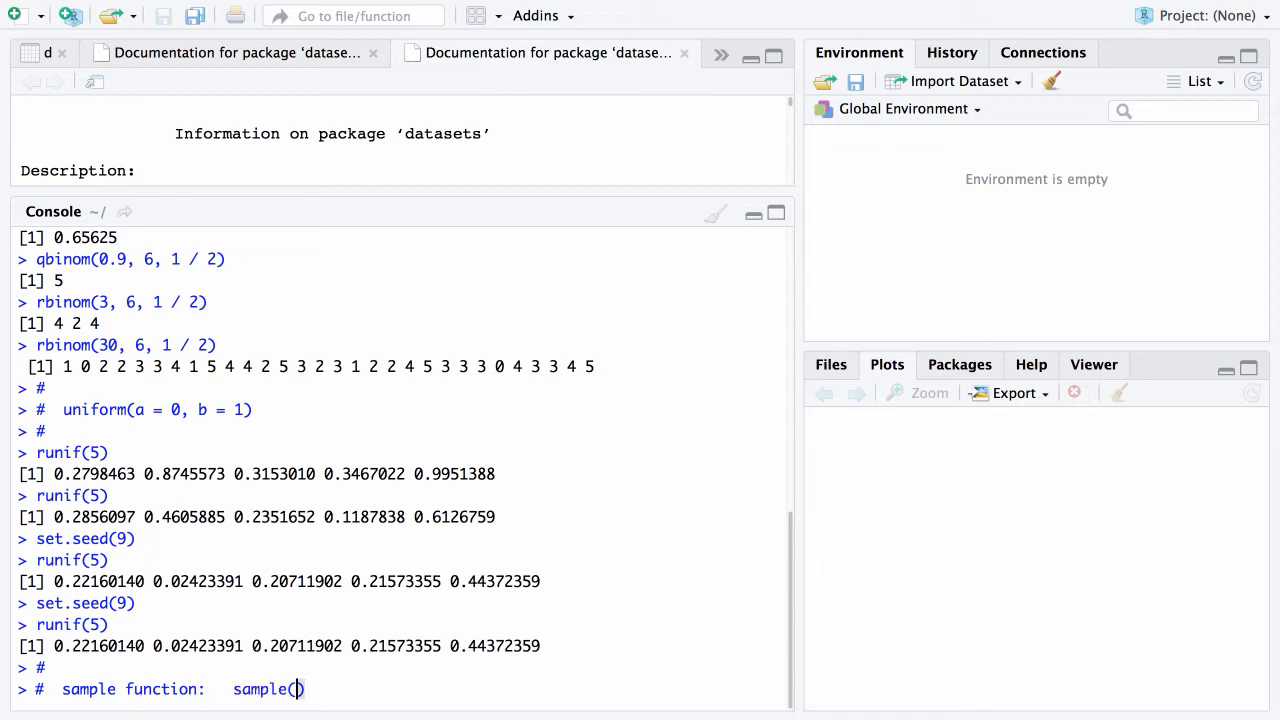
text(x)
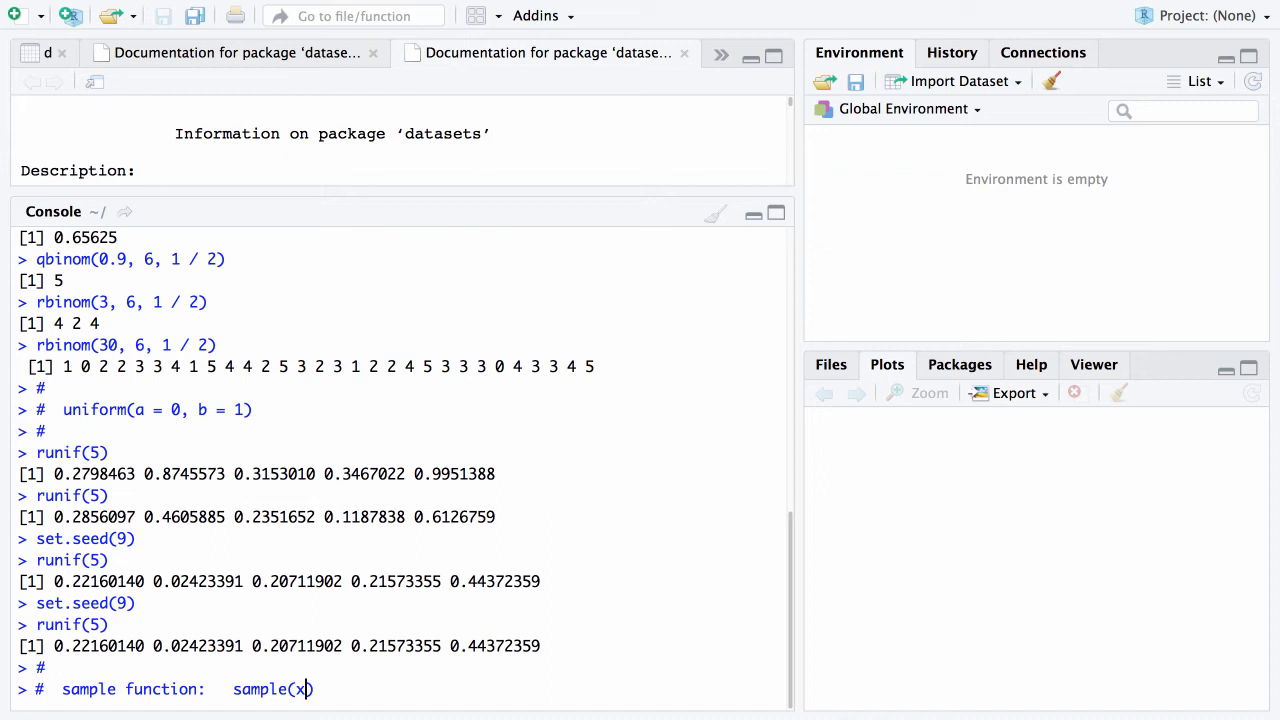
text(,)
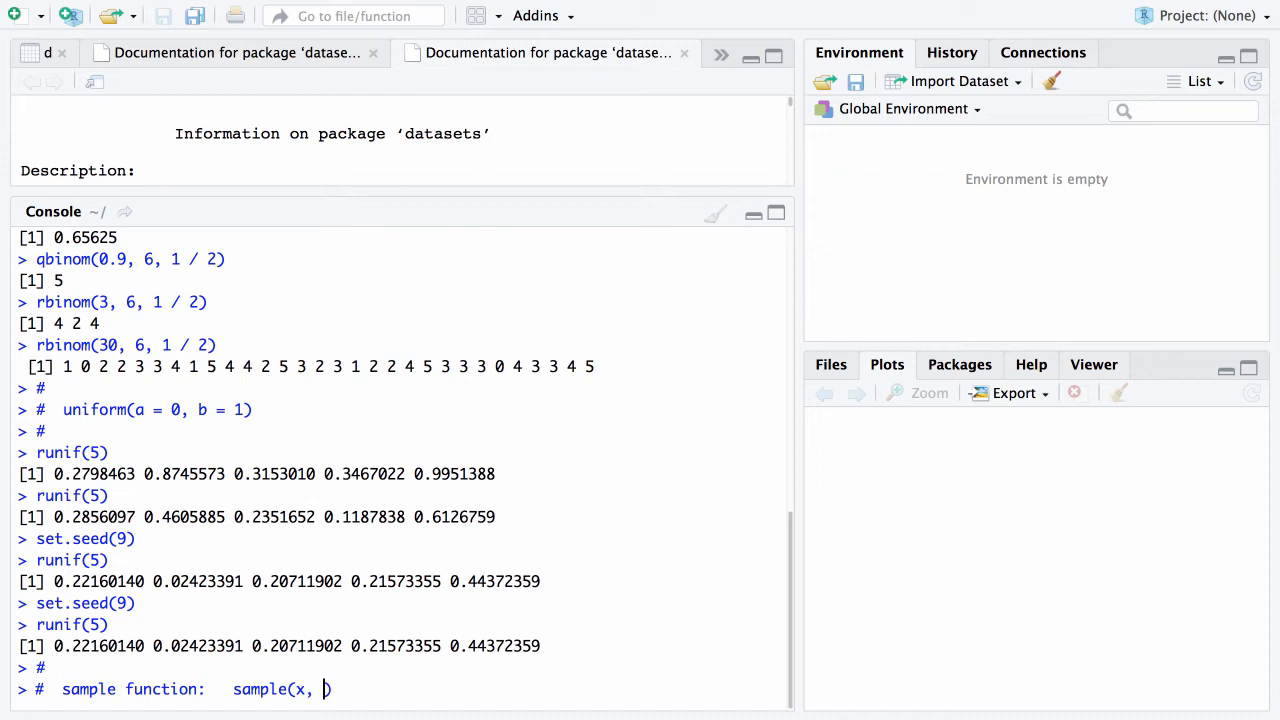
text(size)
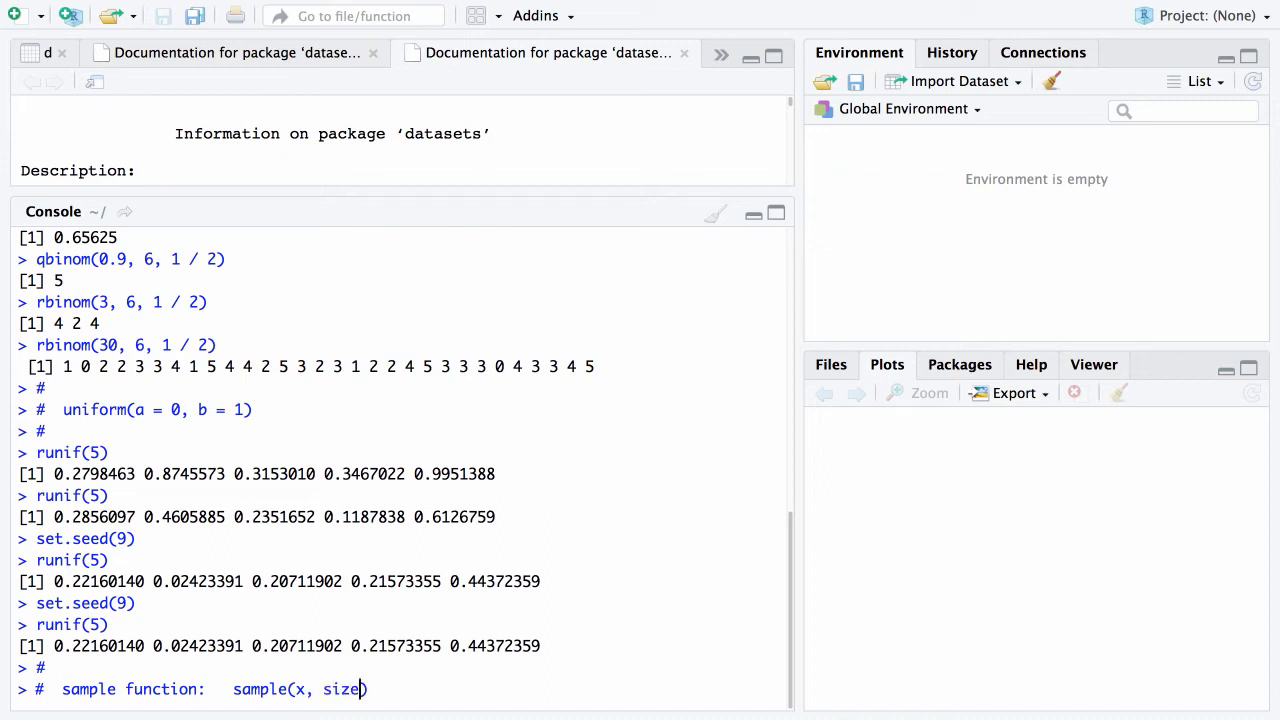
text(, replace = F)
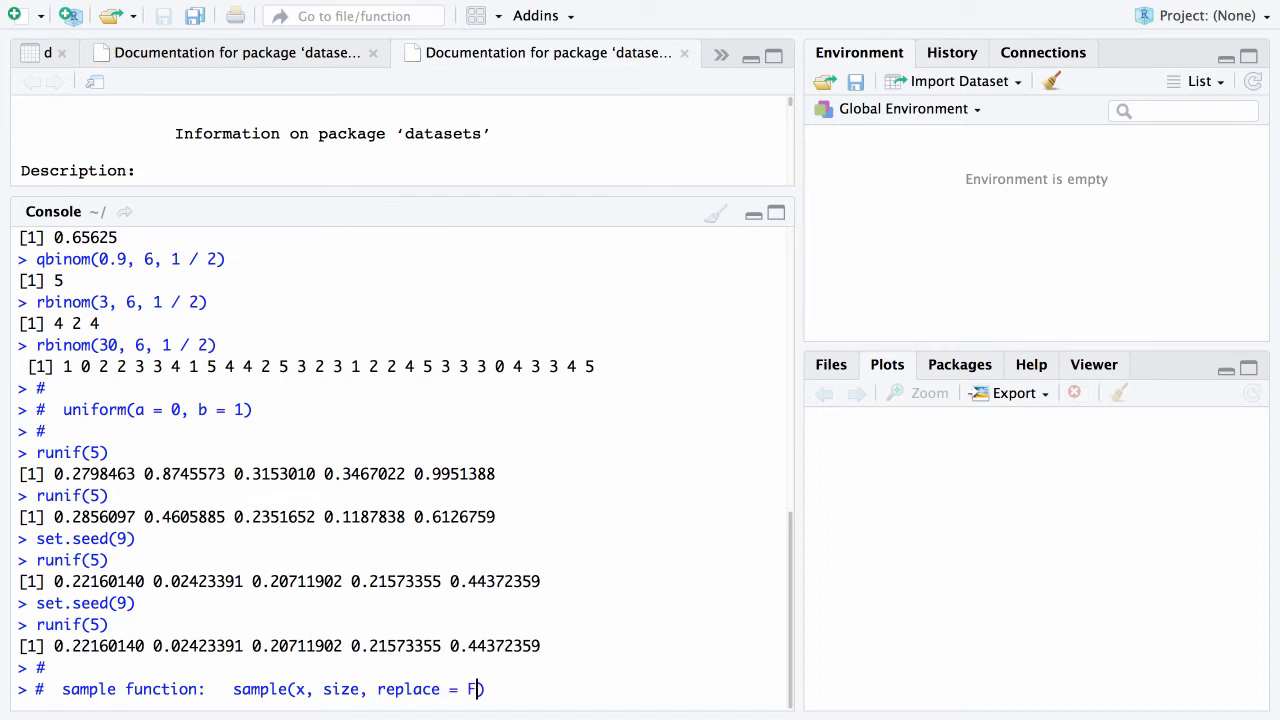
text(ALSE)
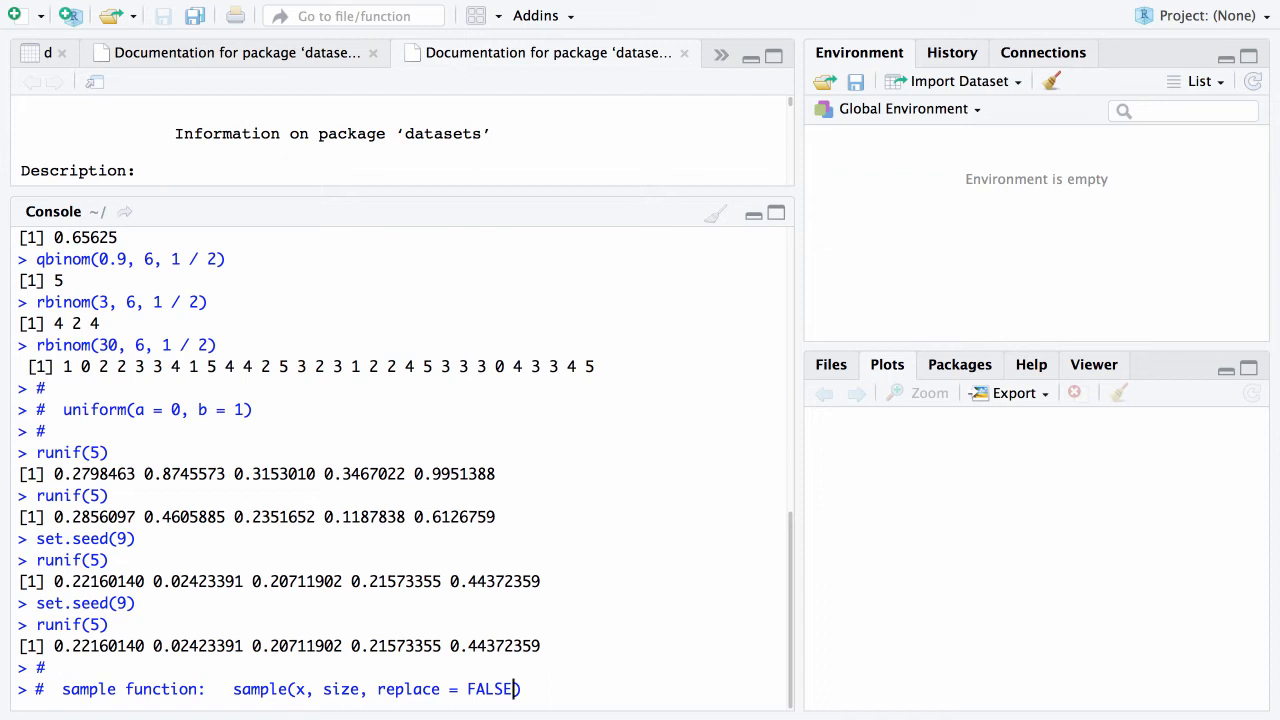
text(, prob = NU)
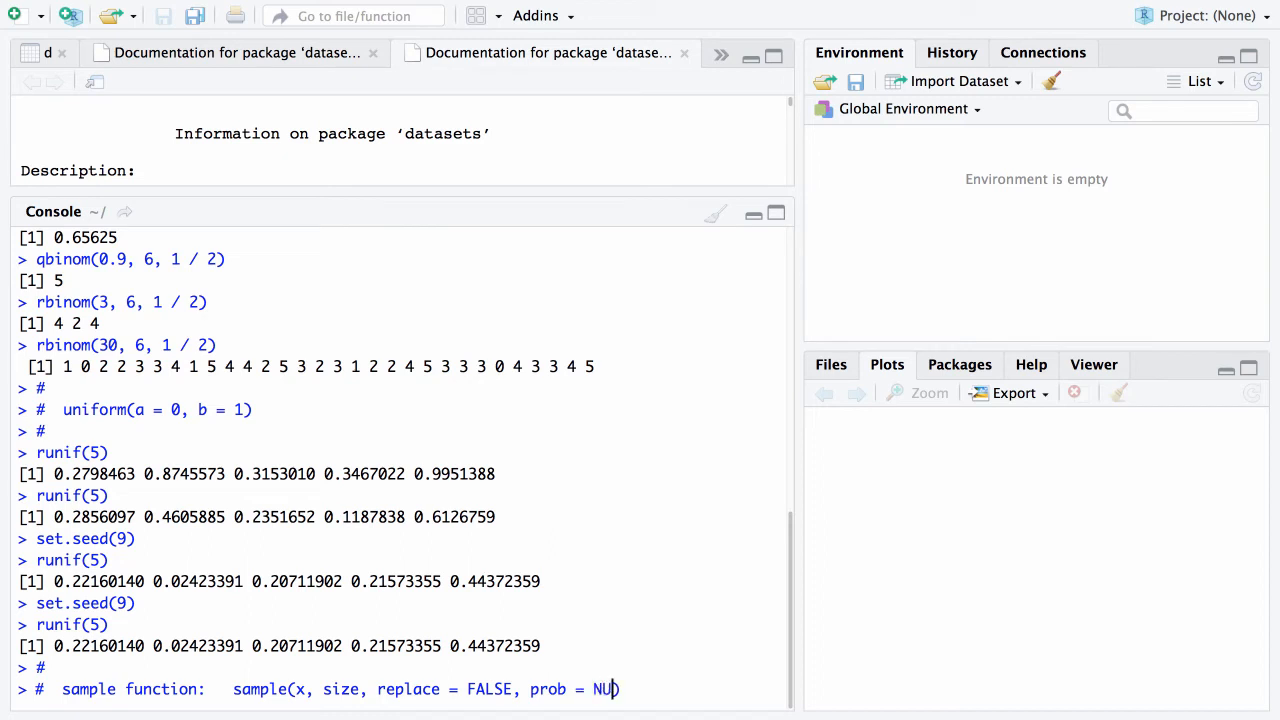
text(LL))
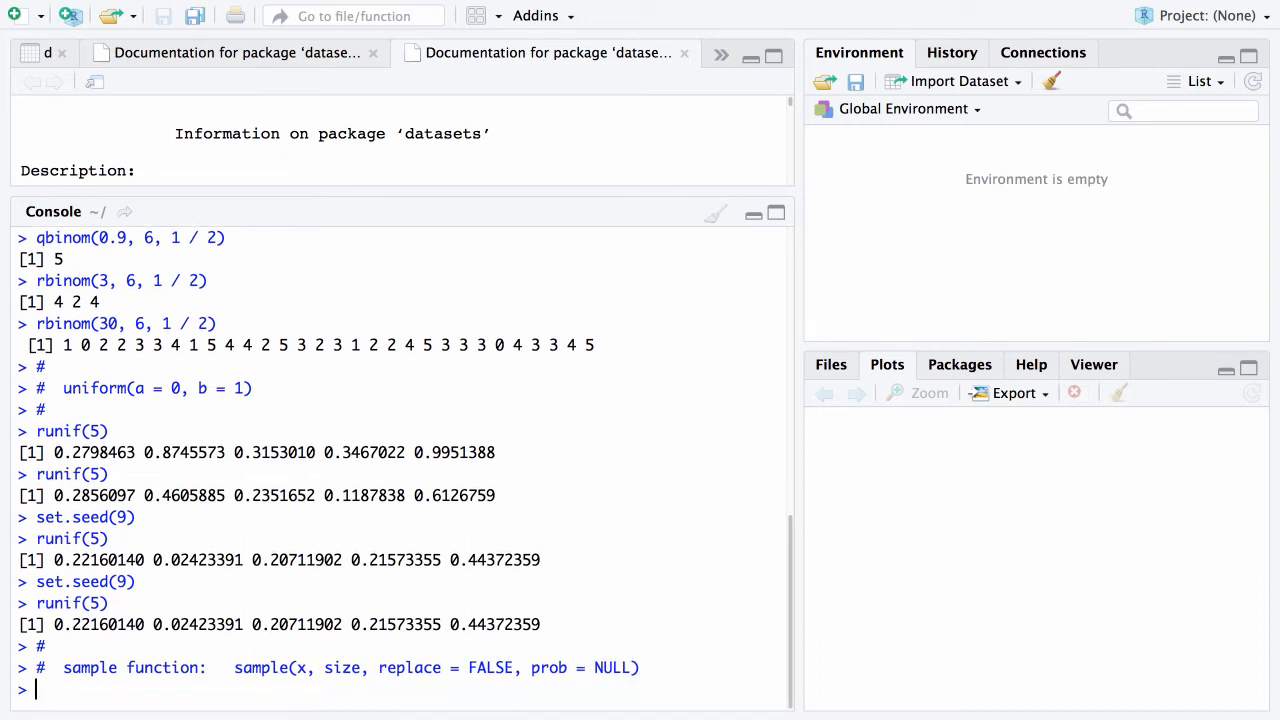
Run sample(7) to get a random permutation of 1 to 7
scroll(down, 3)
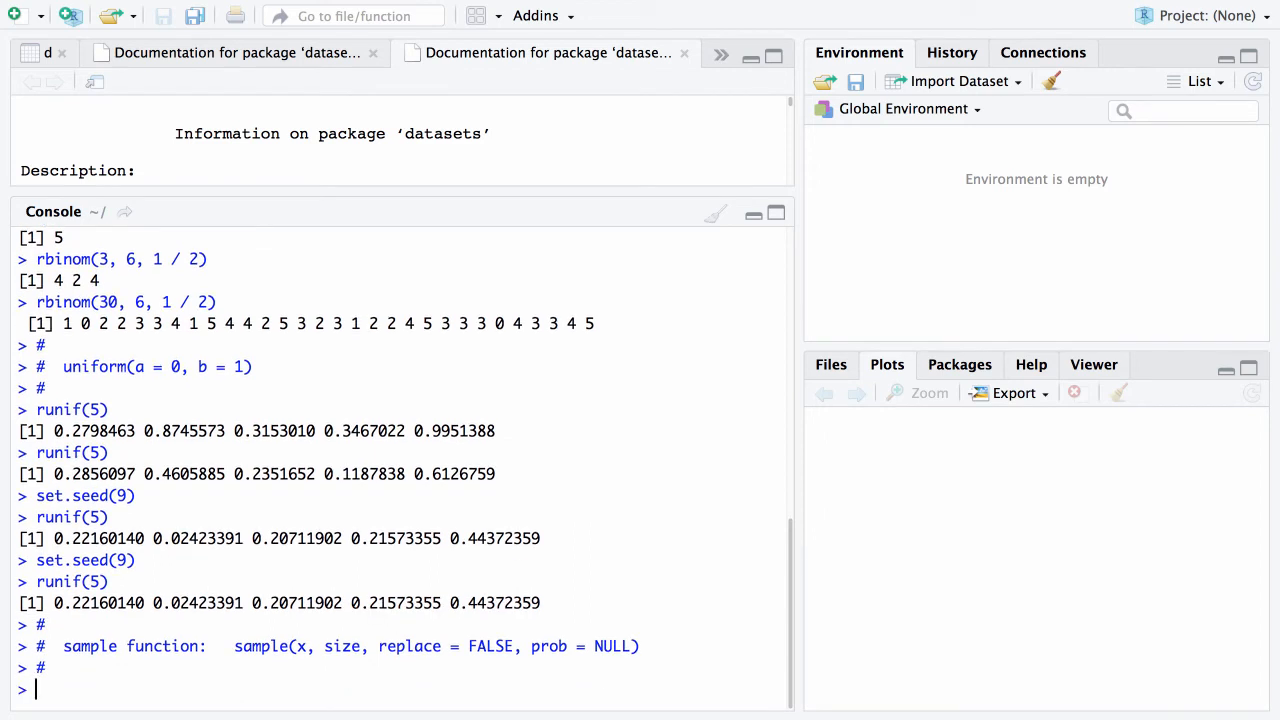
text(sample(7)
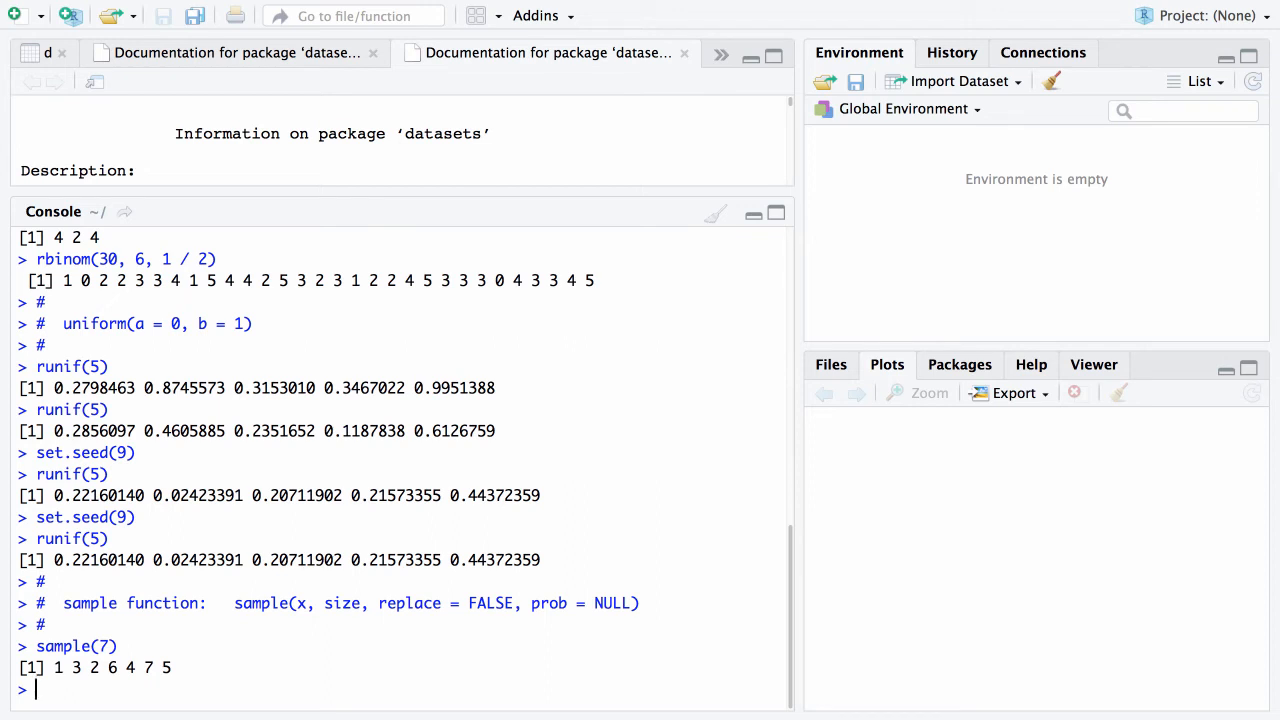
Run sample(7, 5) to draw five values from 1 to 7, giving 7 2 3 5 6
text(sample(7))
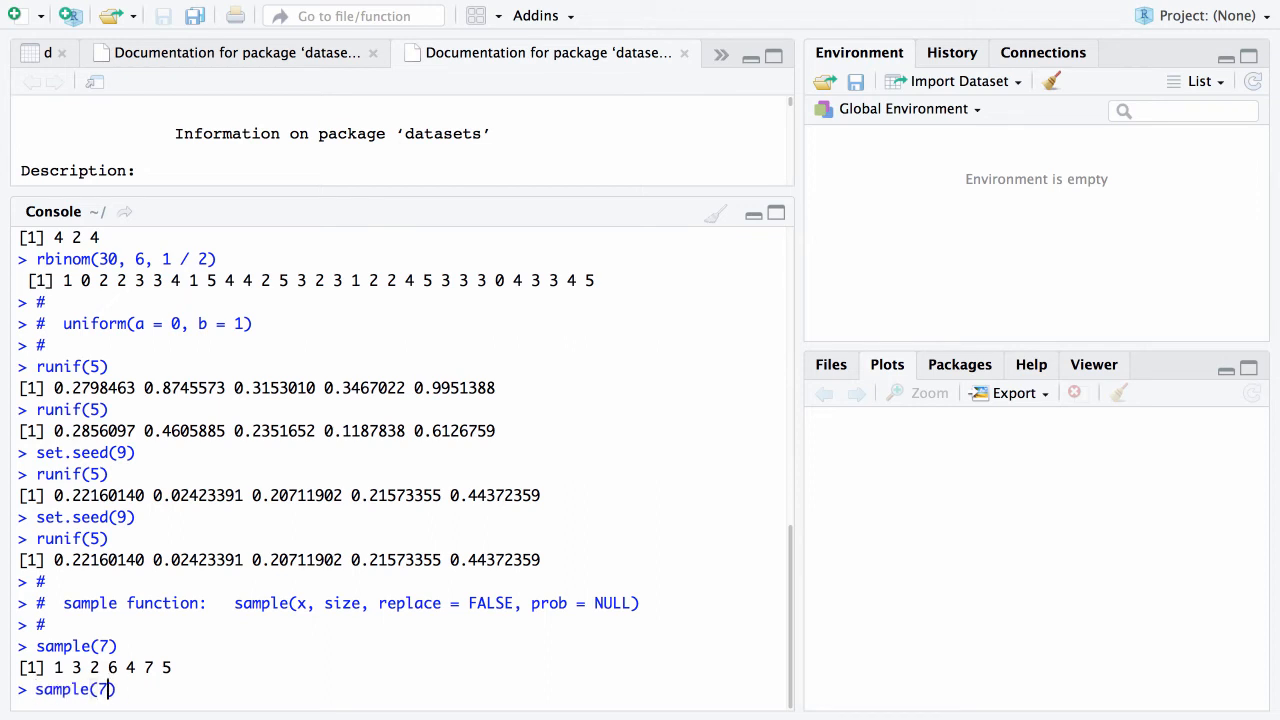
text(, 5)
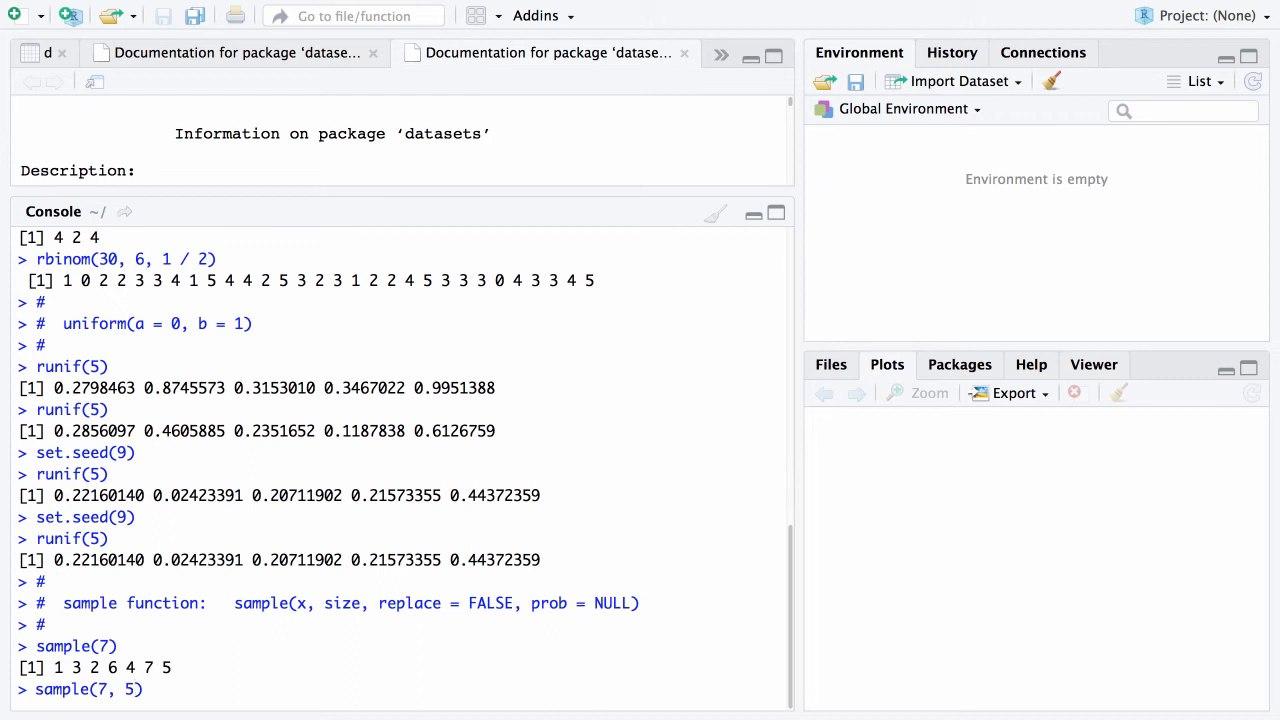
key(Return)
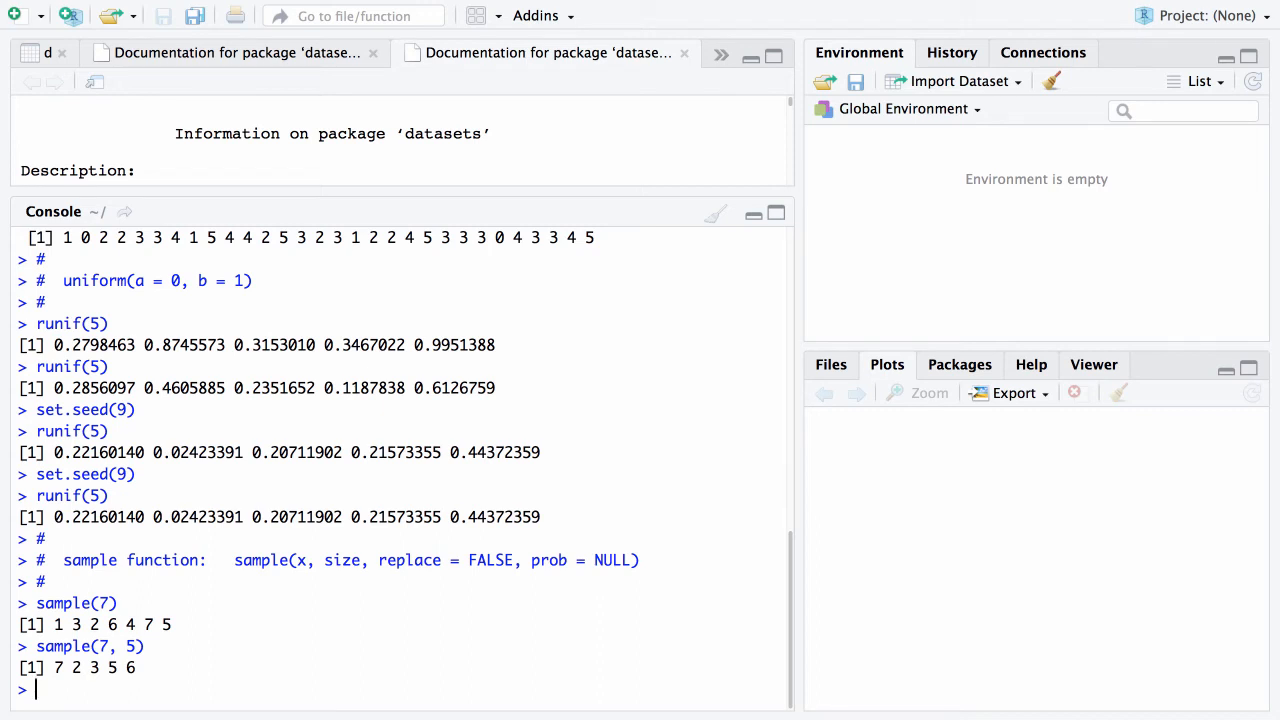
Run sample(7, 5, replace = TRUE), giving 7 3 4 7 1
text(sample(7, 5))
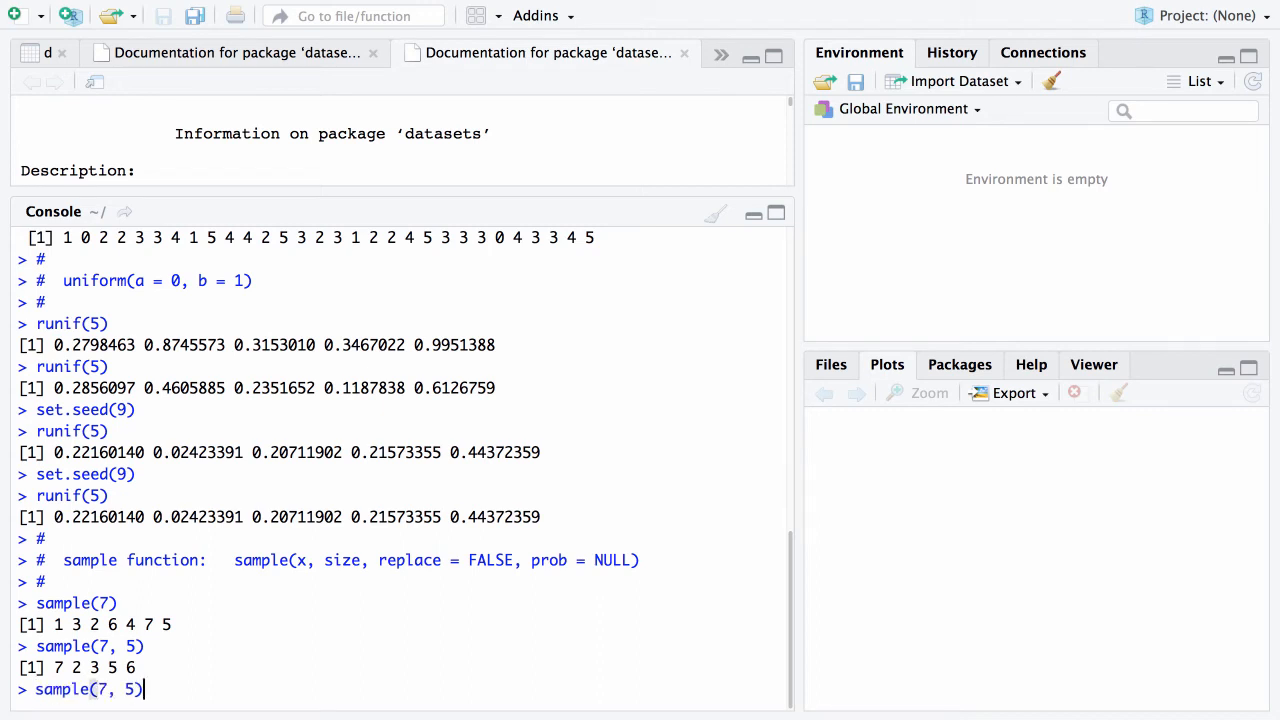
text(" ")
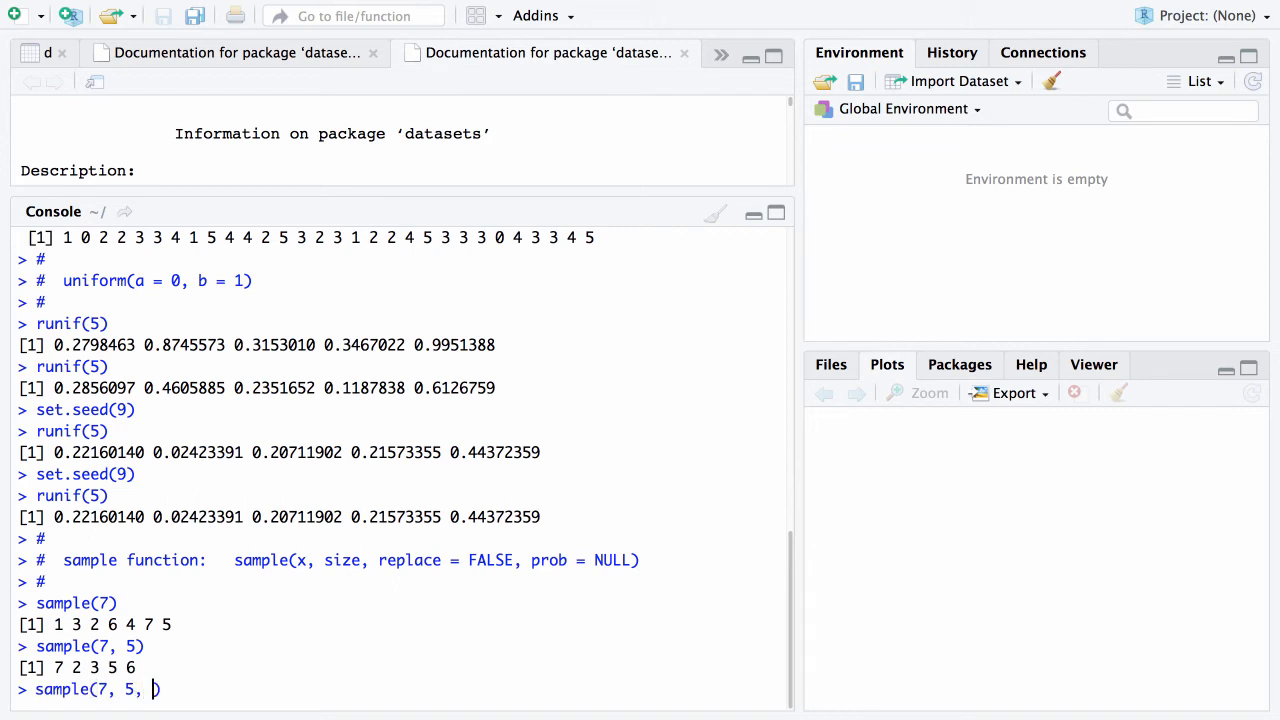
text(replace = T)
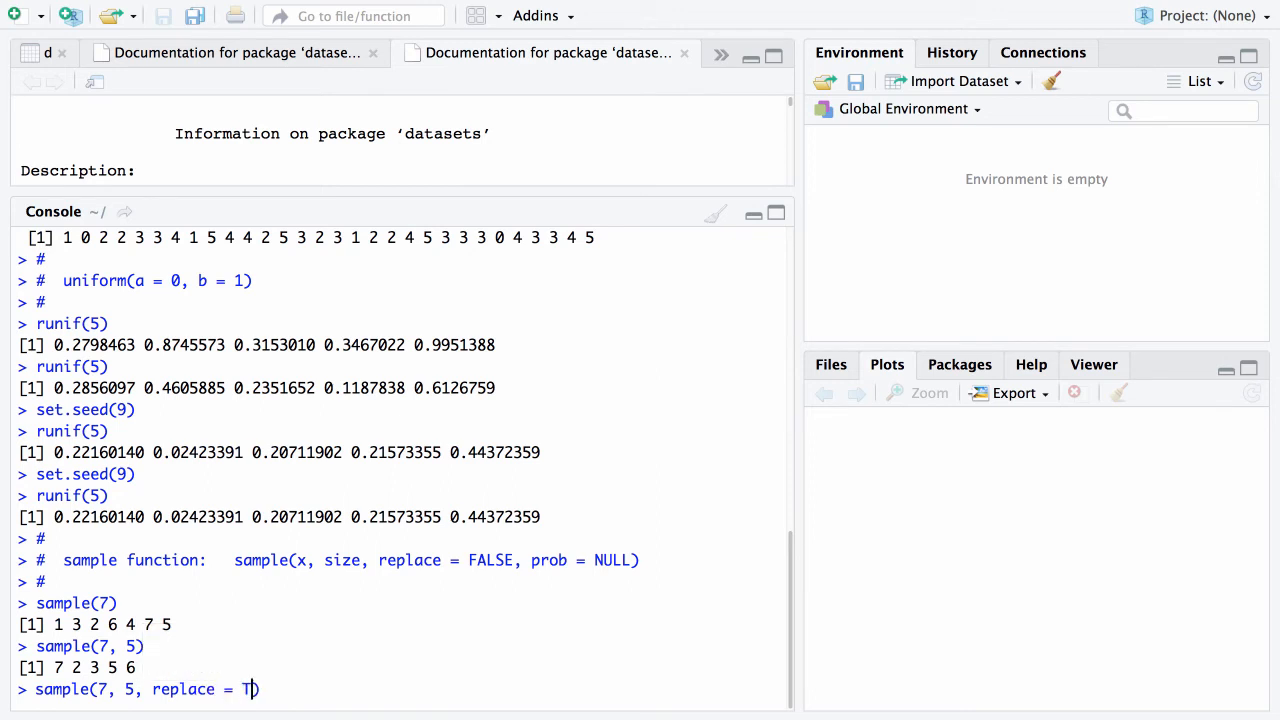
text(RUE)
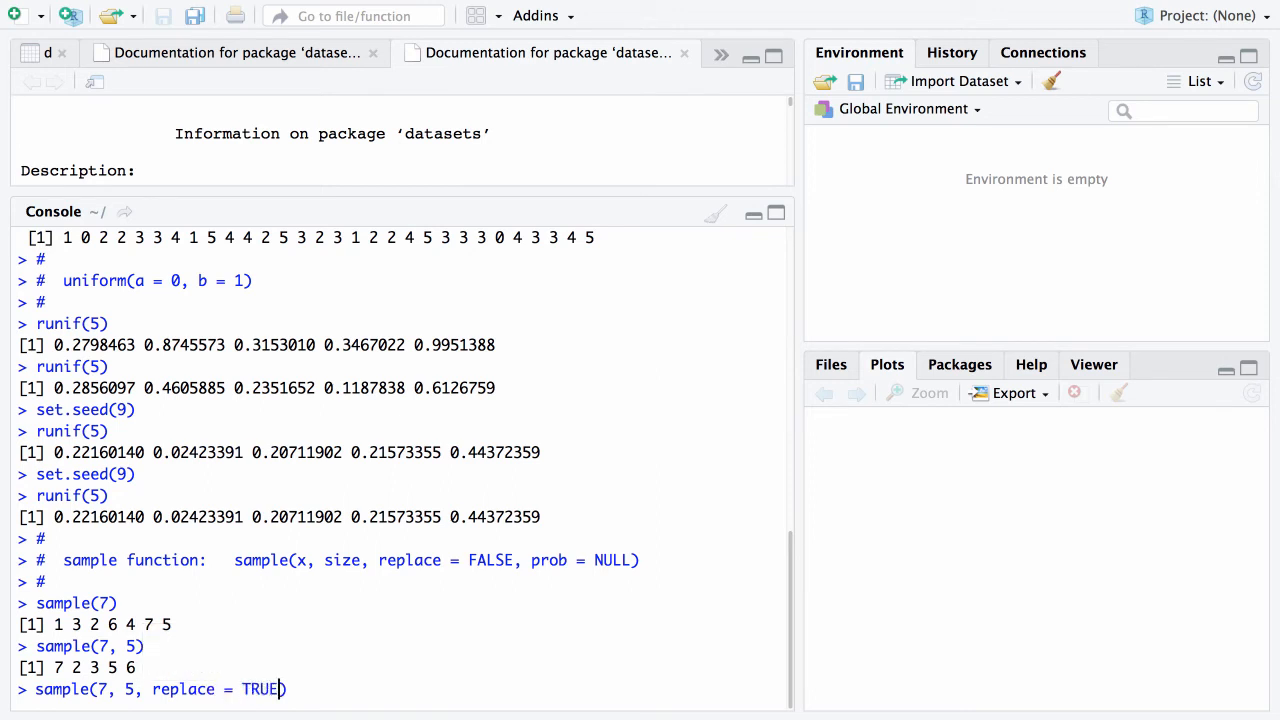
key(Return)
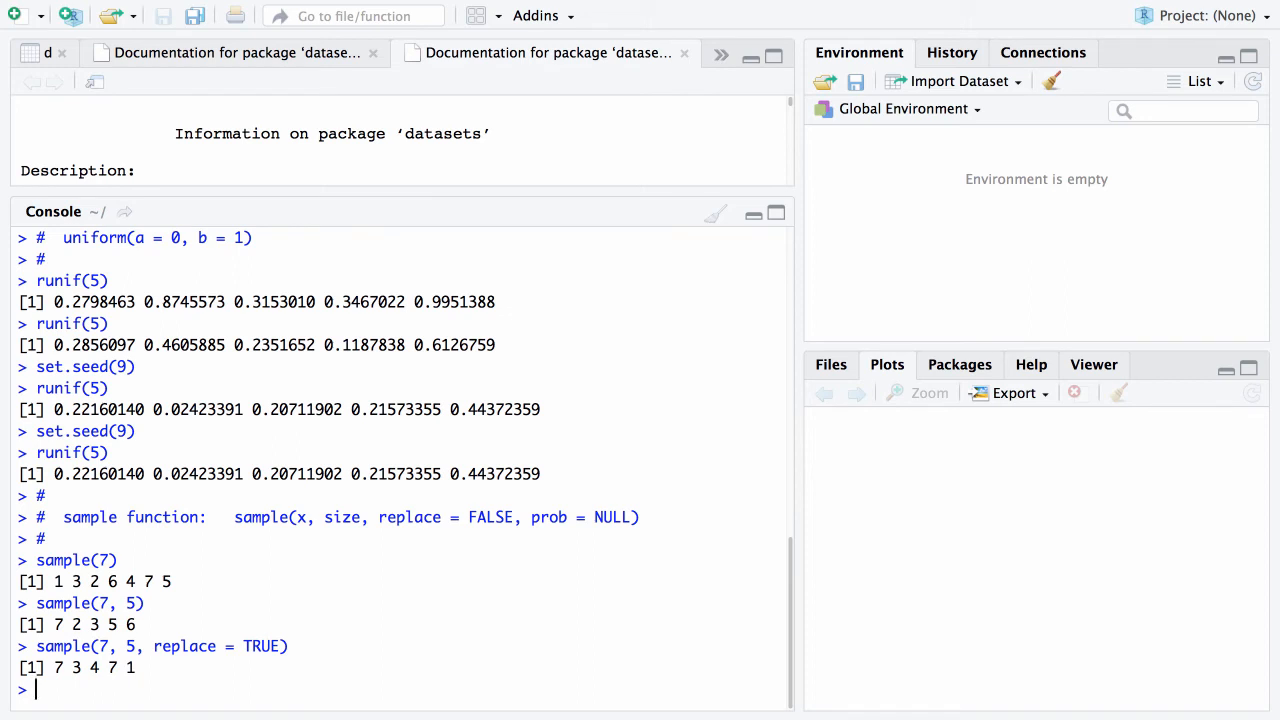
double_click(56, 668)
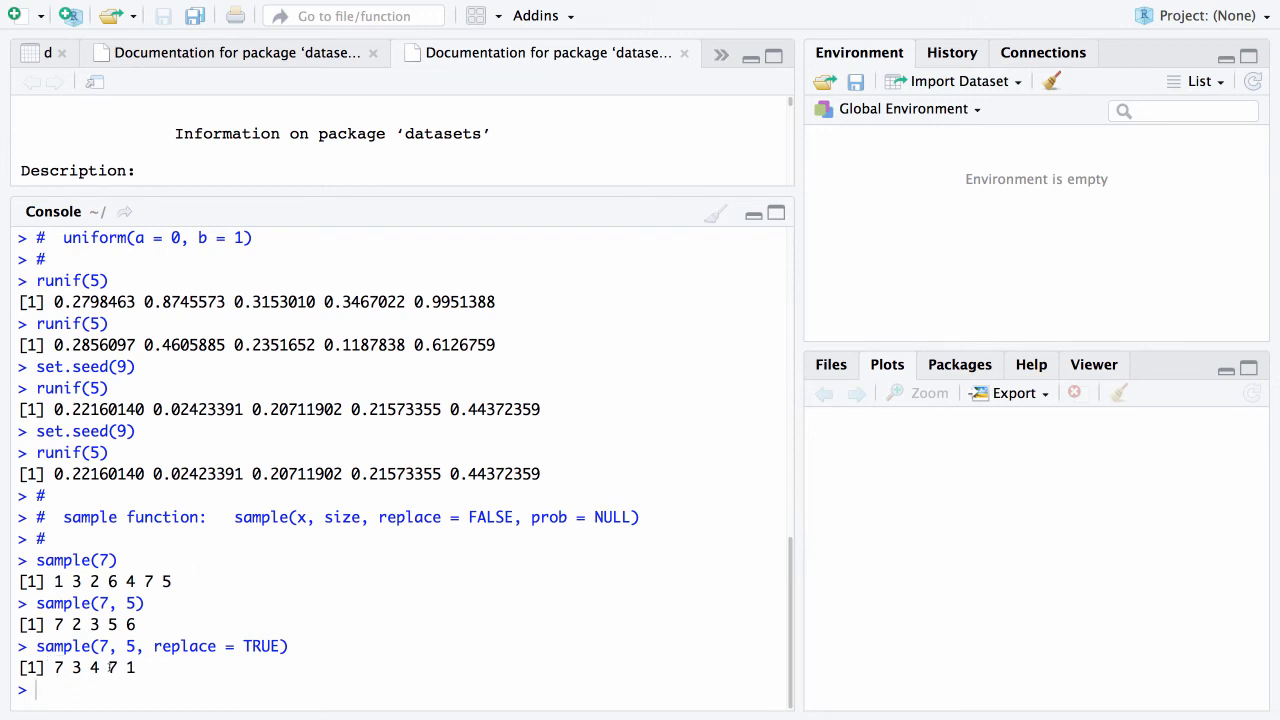
double_click(110, 668)
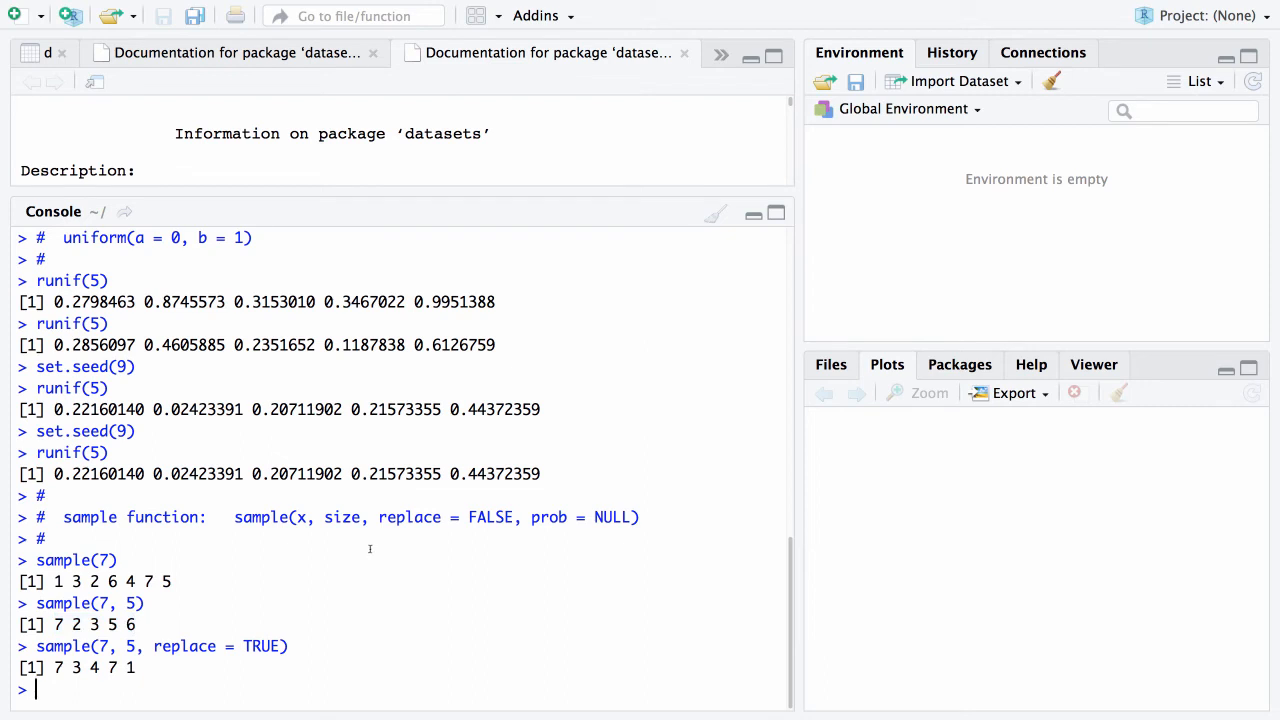
Run sample(7, 5, prob = (1:7) / 28) to draw five numbers weighted toward larger values
text(sample())
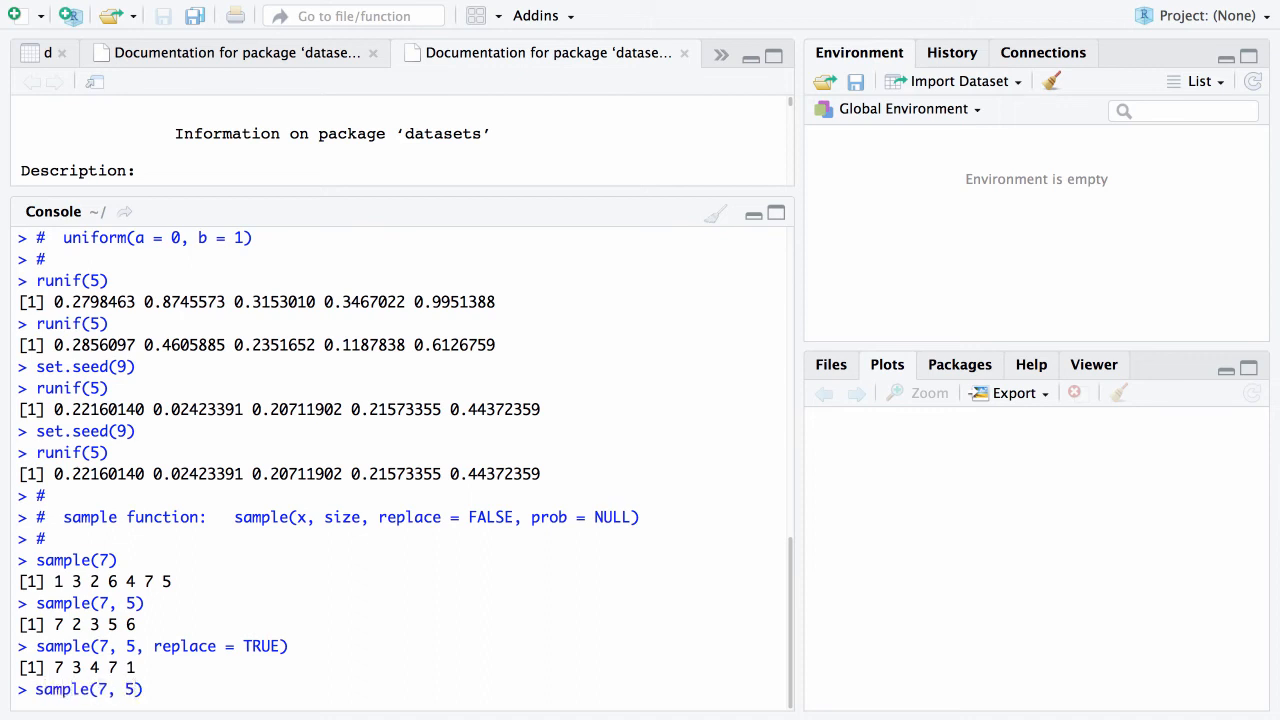
text(prob =)
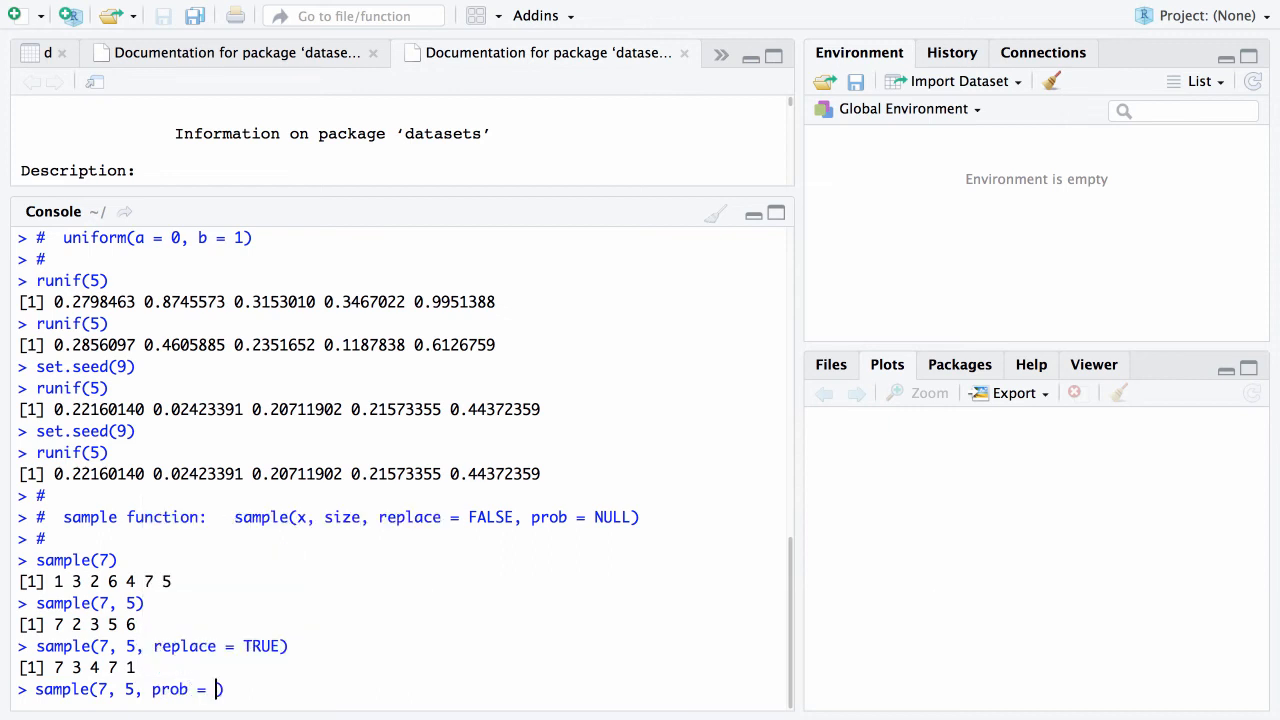
text((1:7)
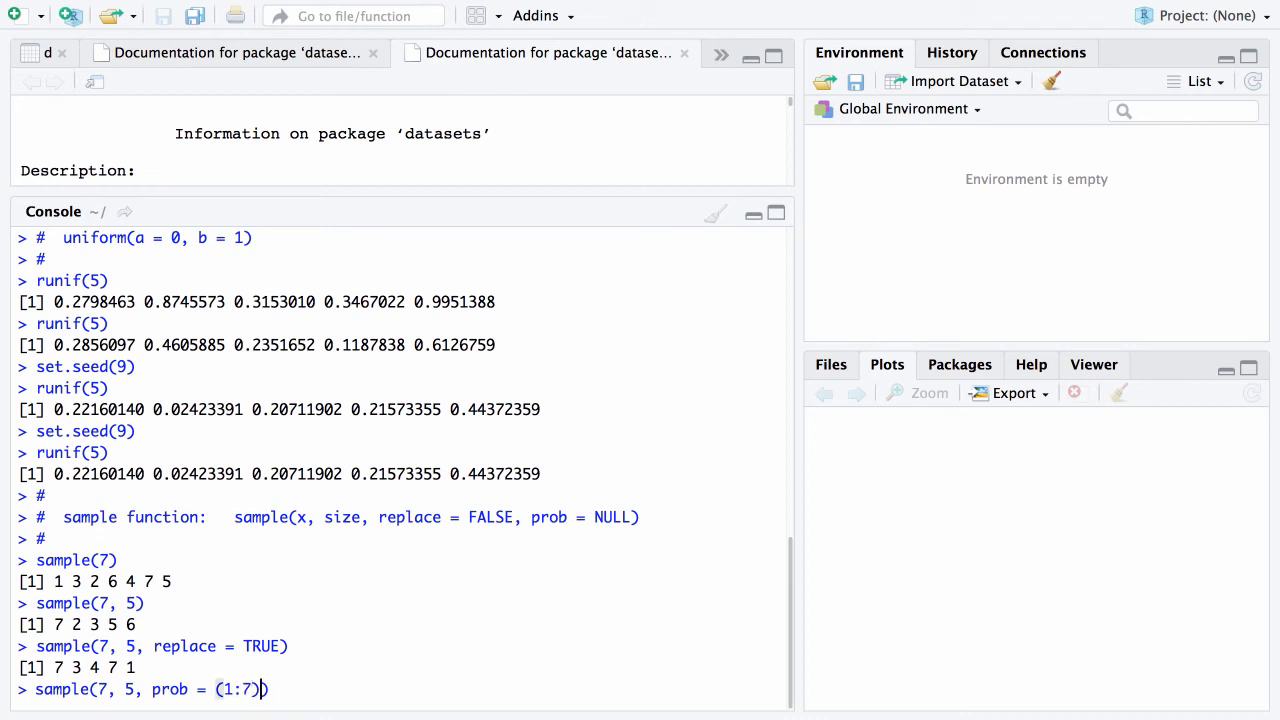
text(/ 28)
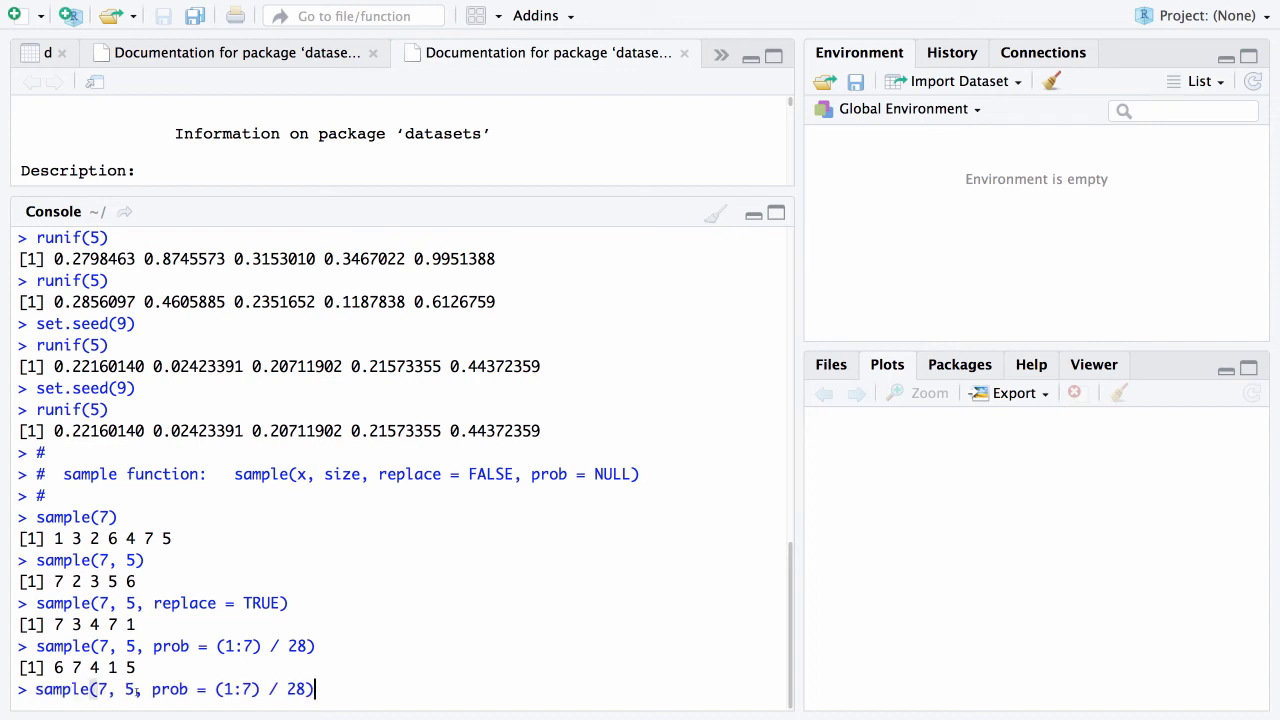
key(enter)
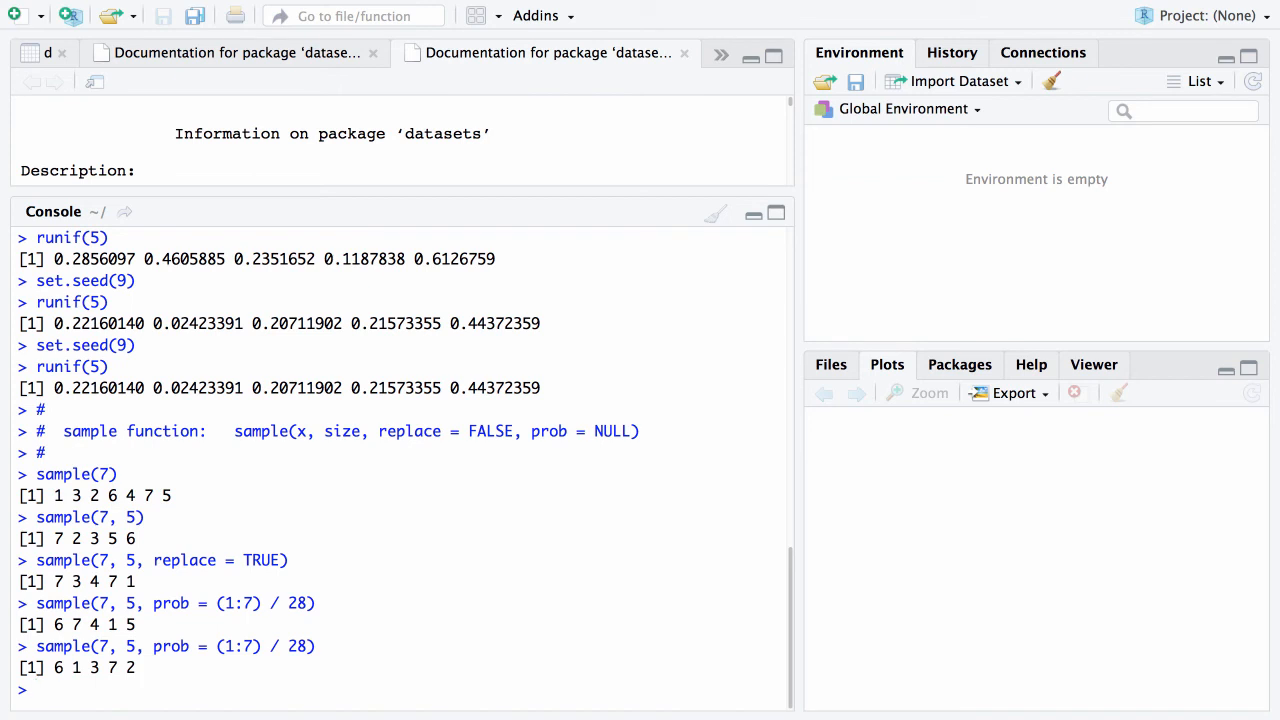
Rerun the weighted draw several more times, the latest giving 5 2 7 3 4
text(sample(7, 5, prob = (1:7) / 28))
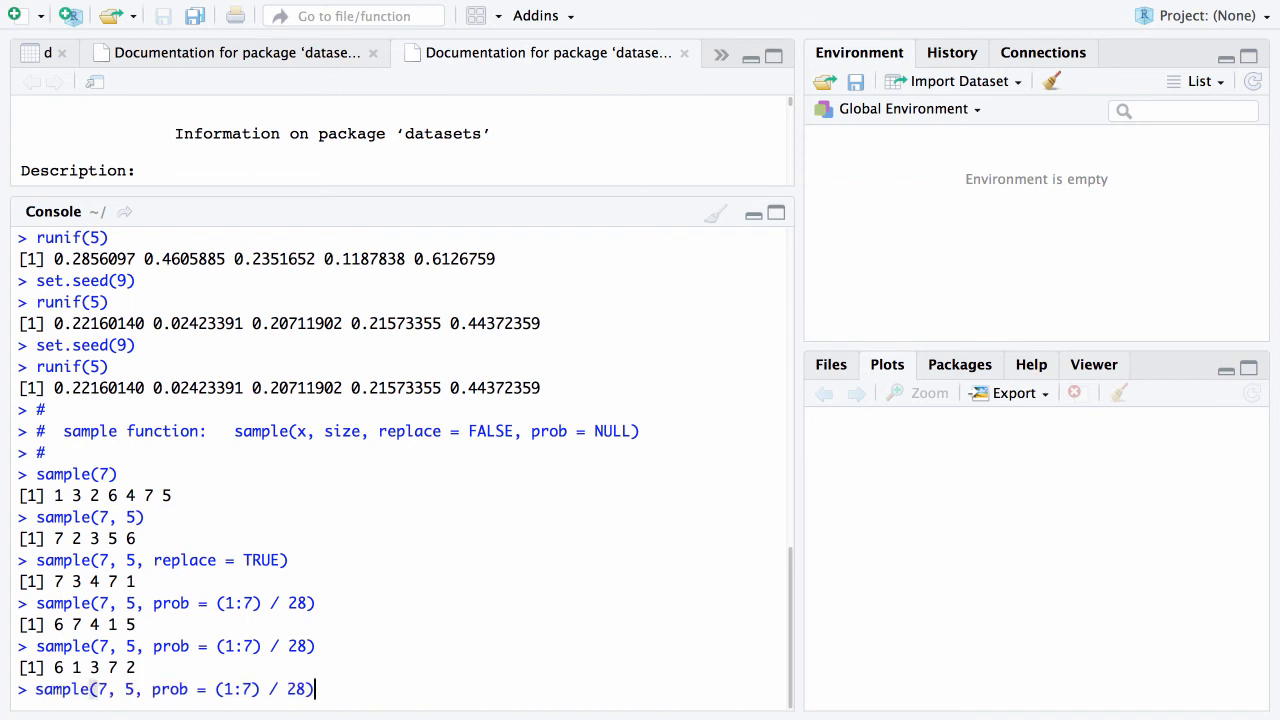
key(enter)
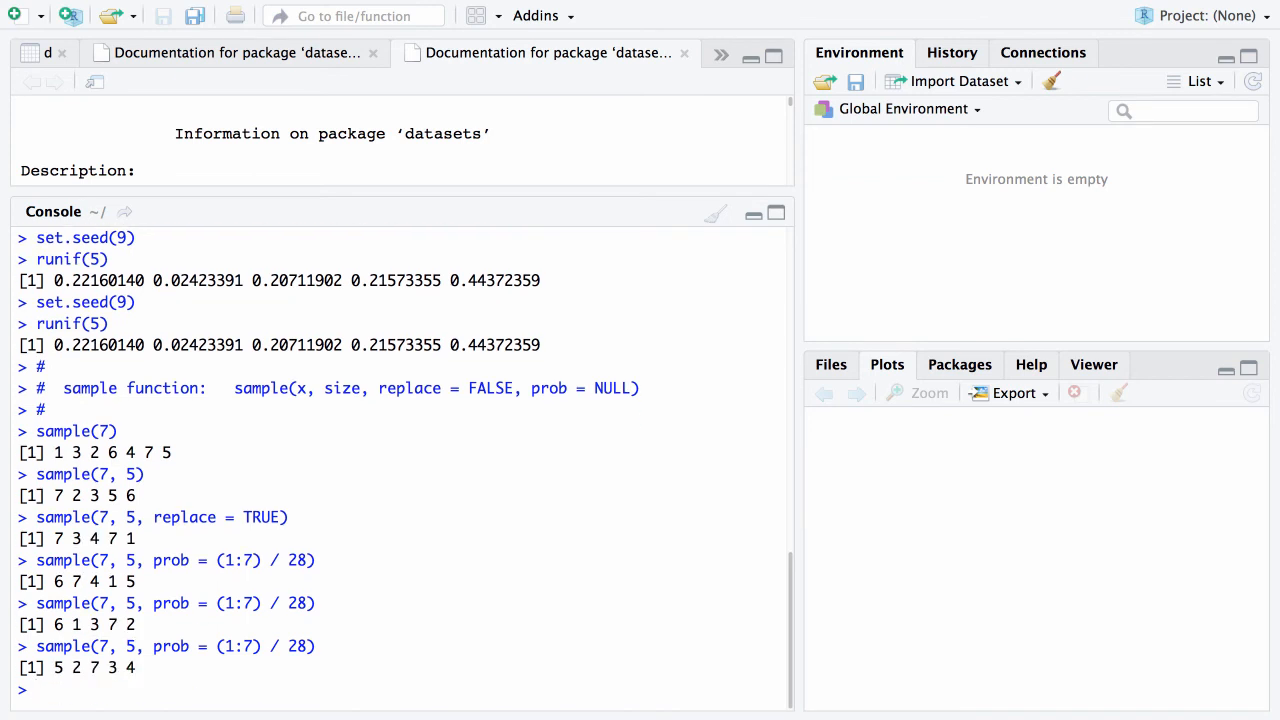
key(Return)
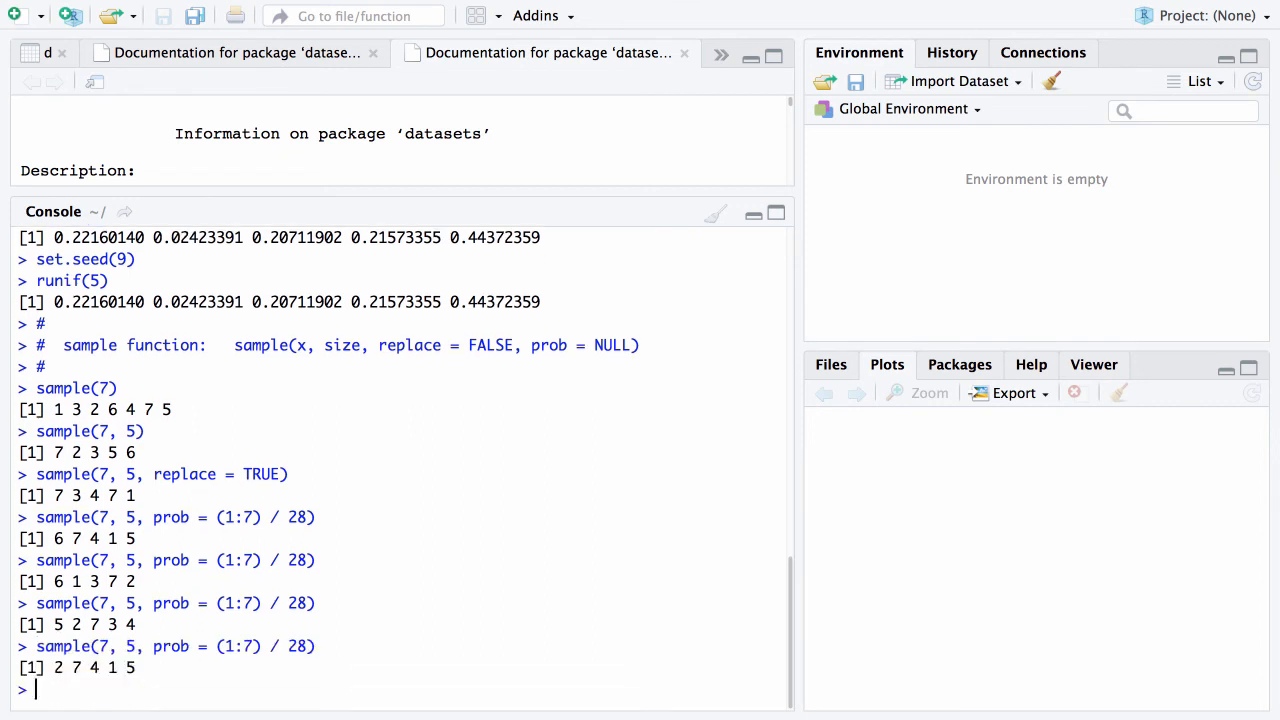
key(Return)
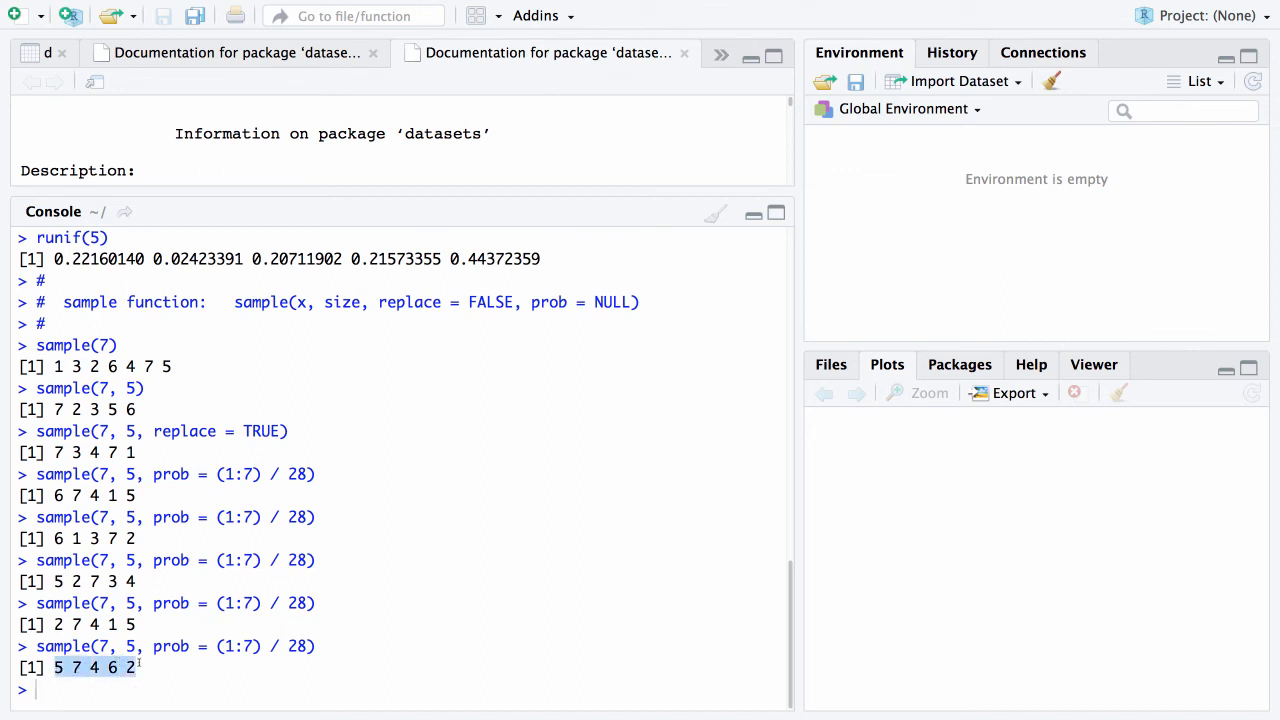
text(sample(7, 5, prob = (1:7) / 28))
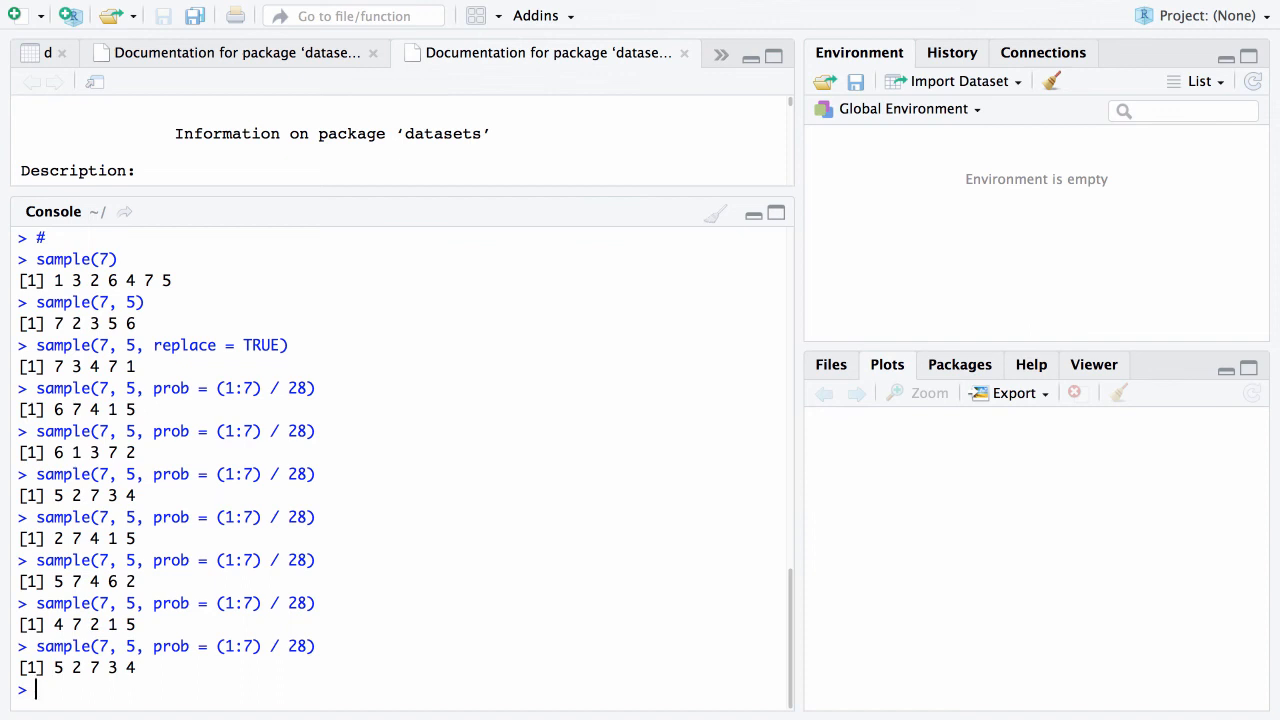
Create x = c("one", "two", "three", "four", "five", "six") and print it
text(x =)
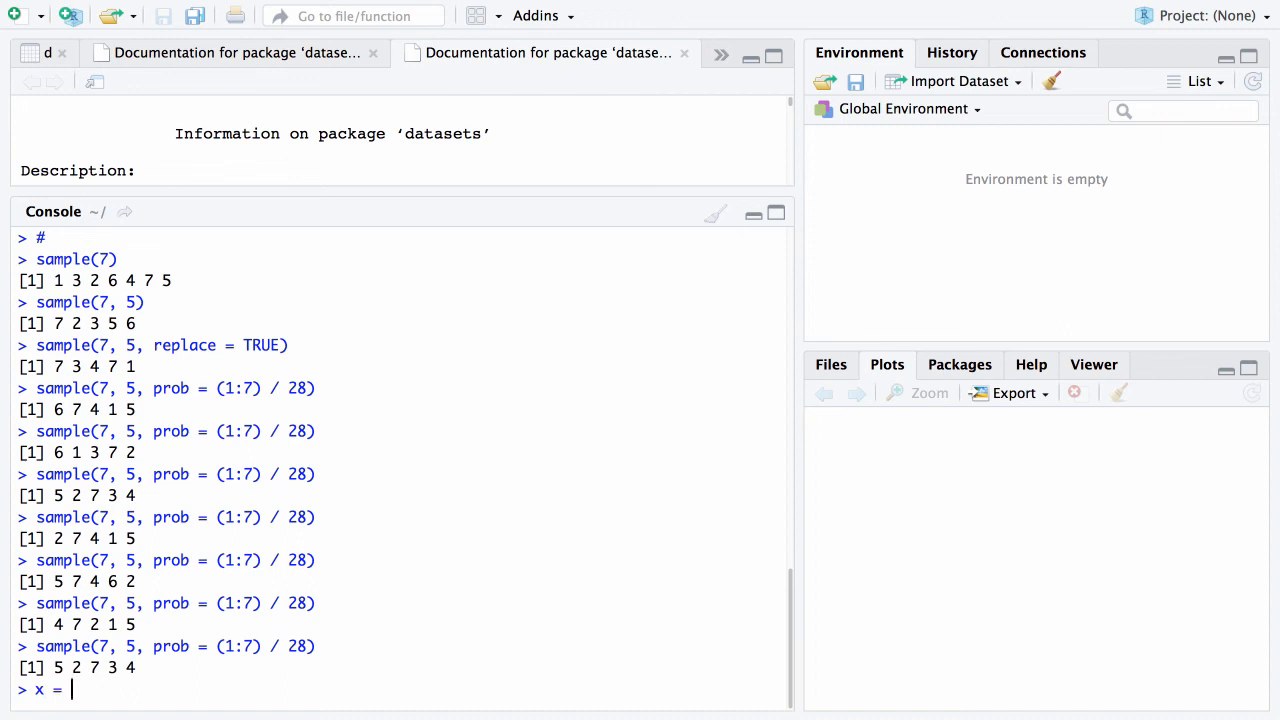
text(c()
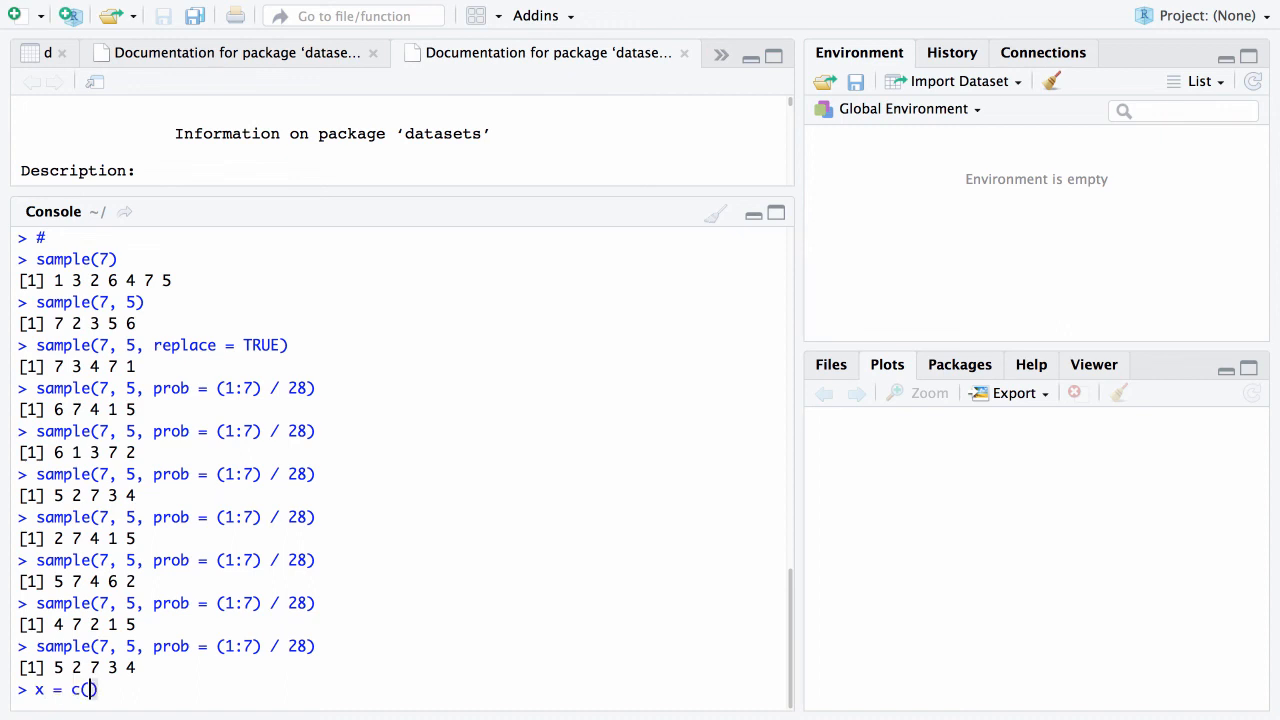
text("one")
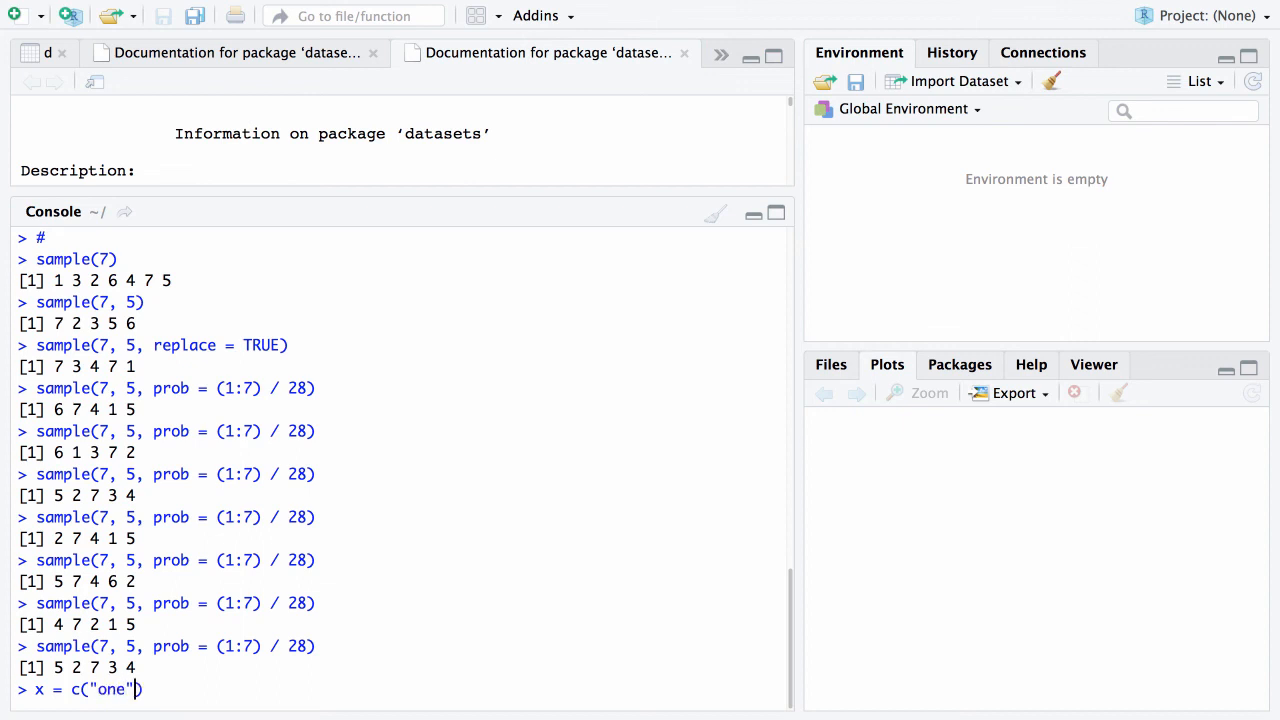
text(, "two)
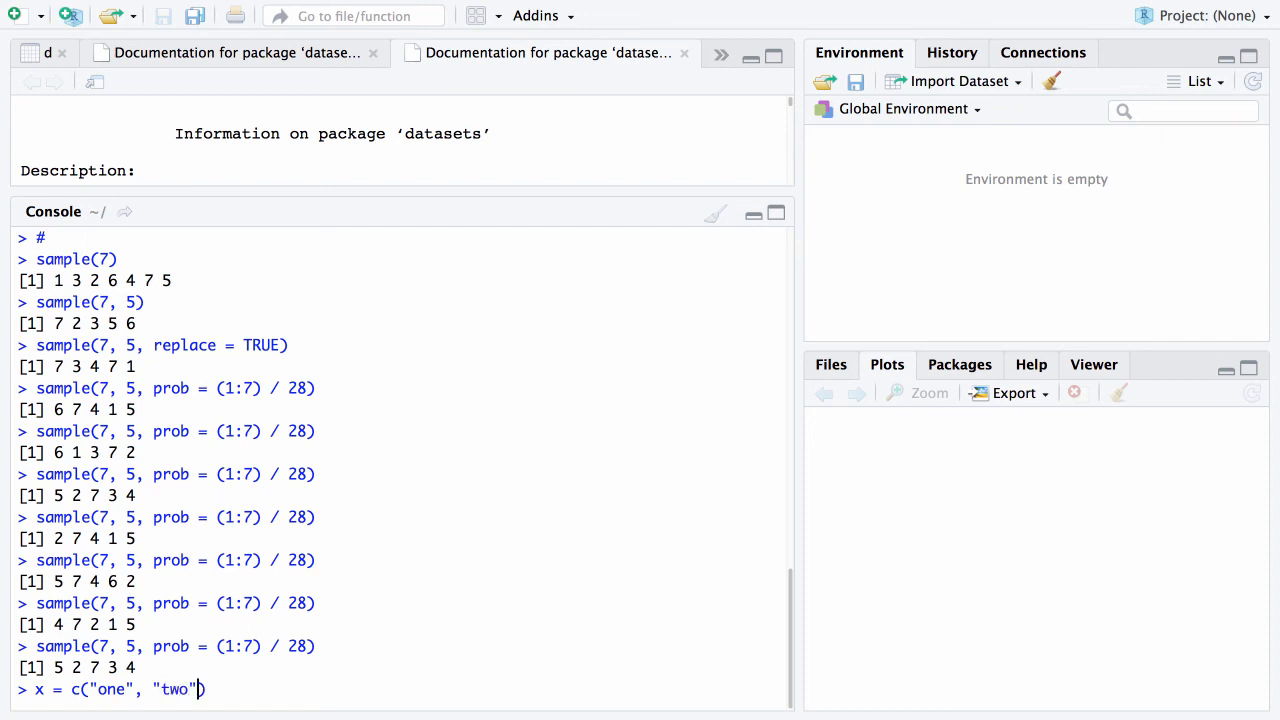
text(, "three", "four",)
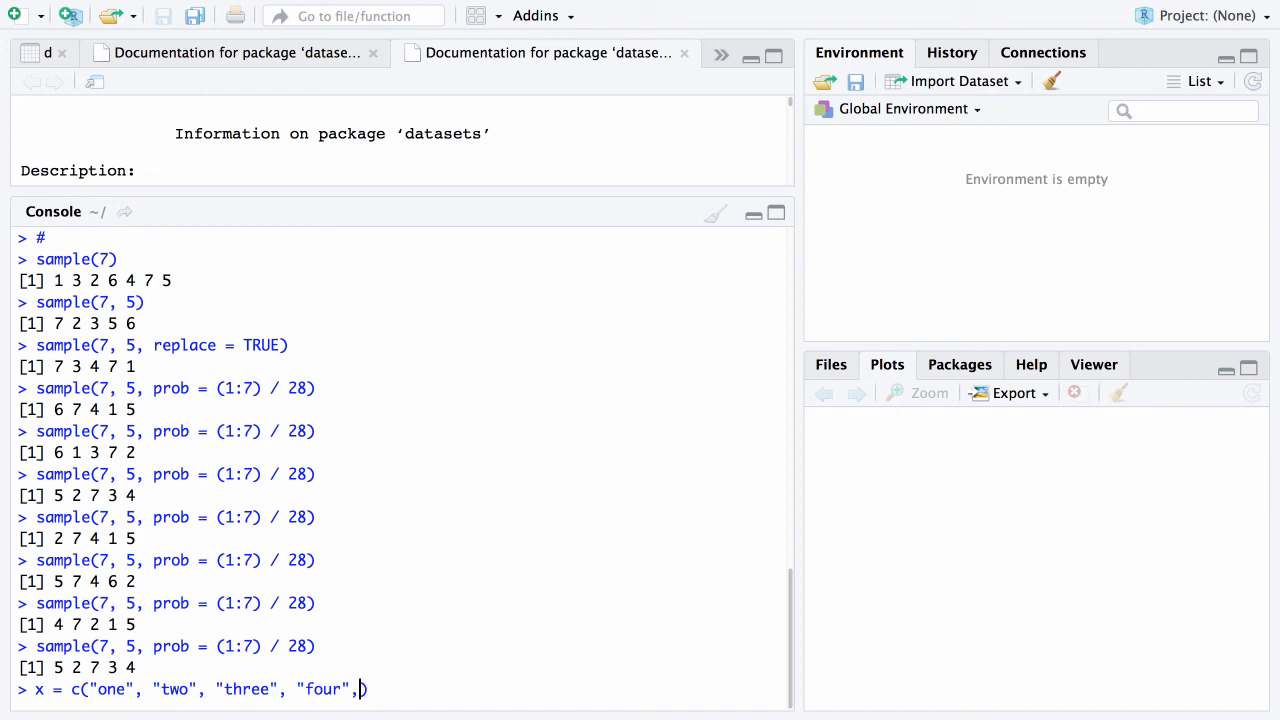
text("five")
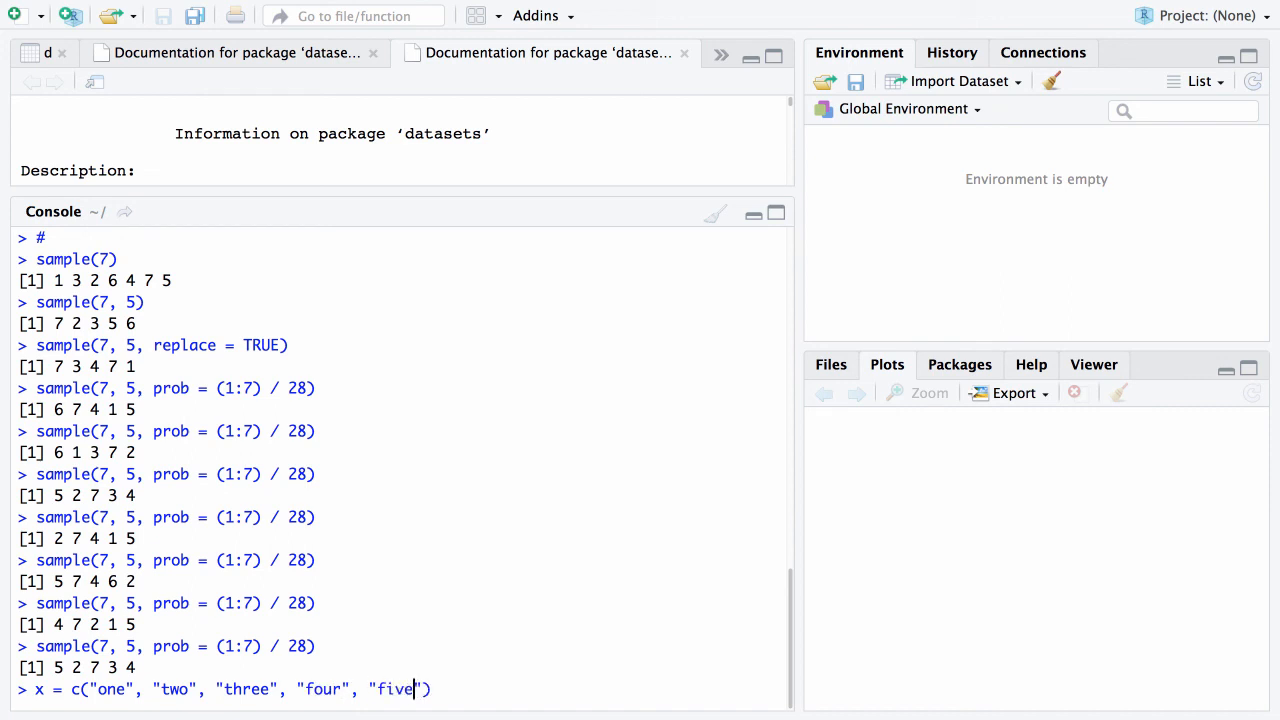
text(,)
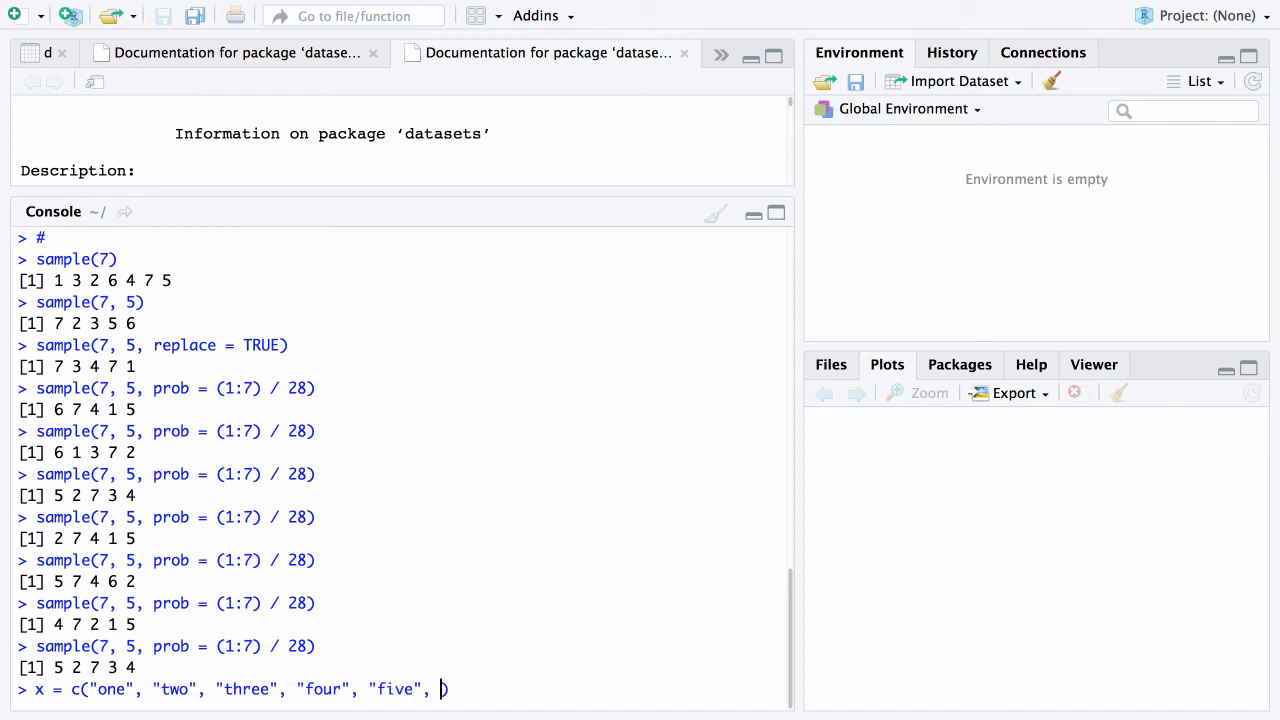
text(")
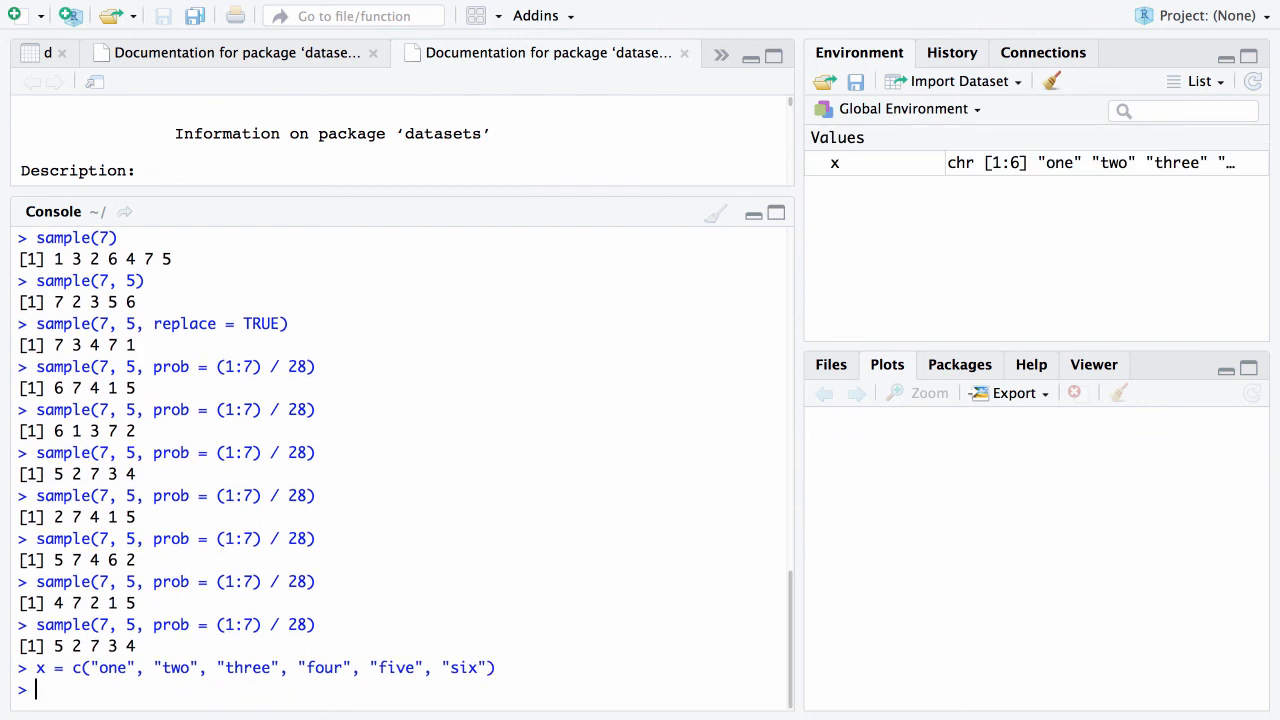
text(x)
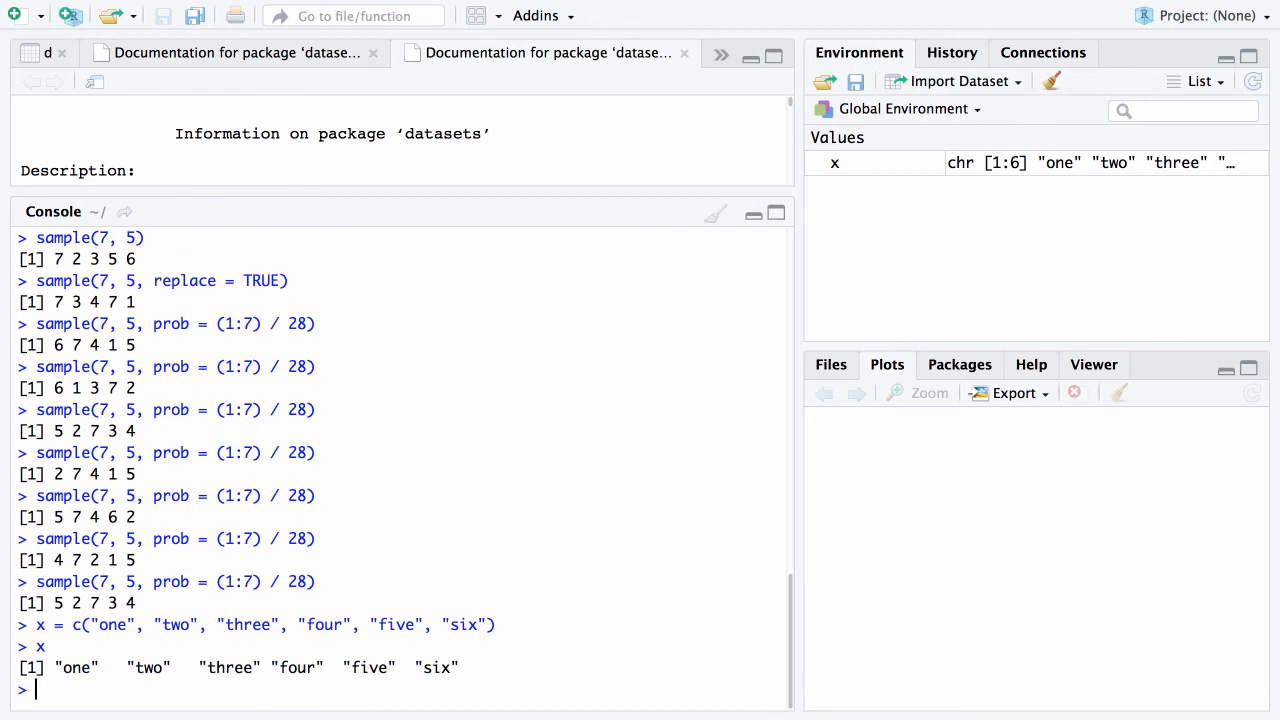
Begin entering sample(x, 9, rep… to draw nine words from x with replacement
text(sam)
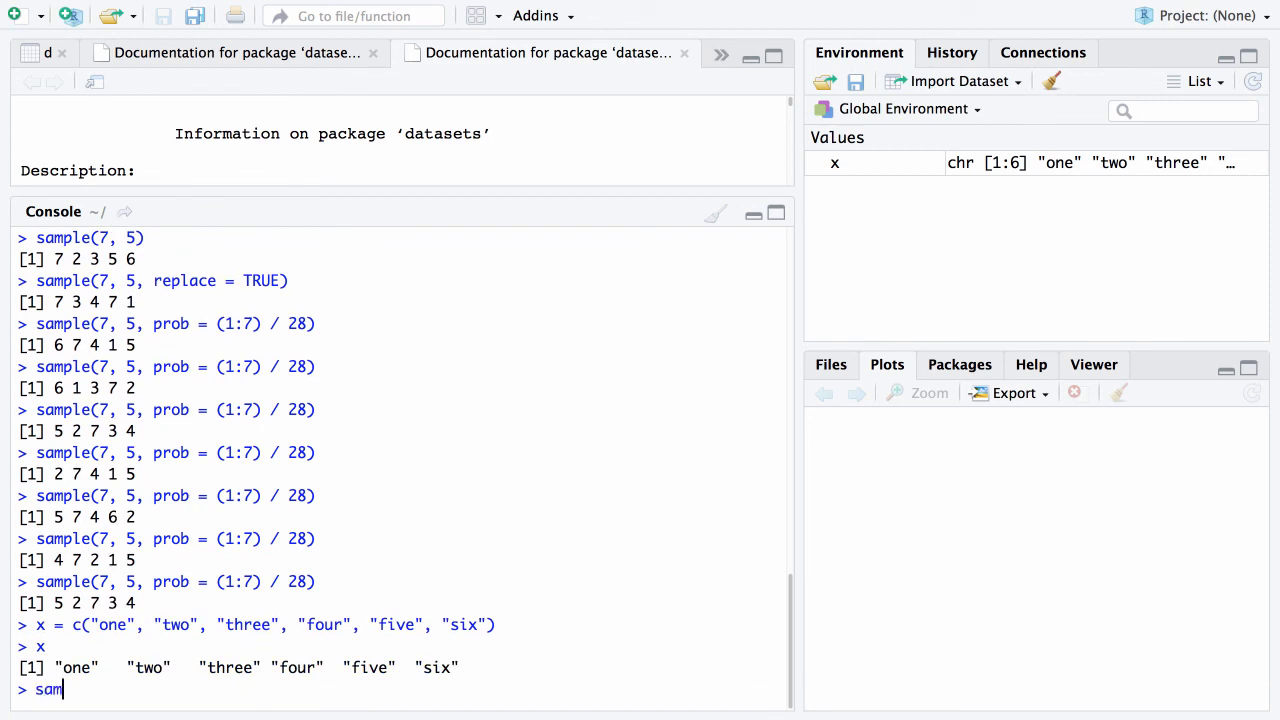
text(ple()
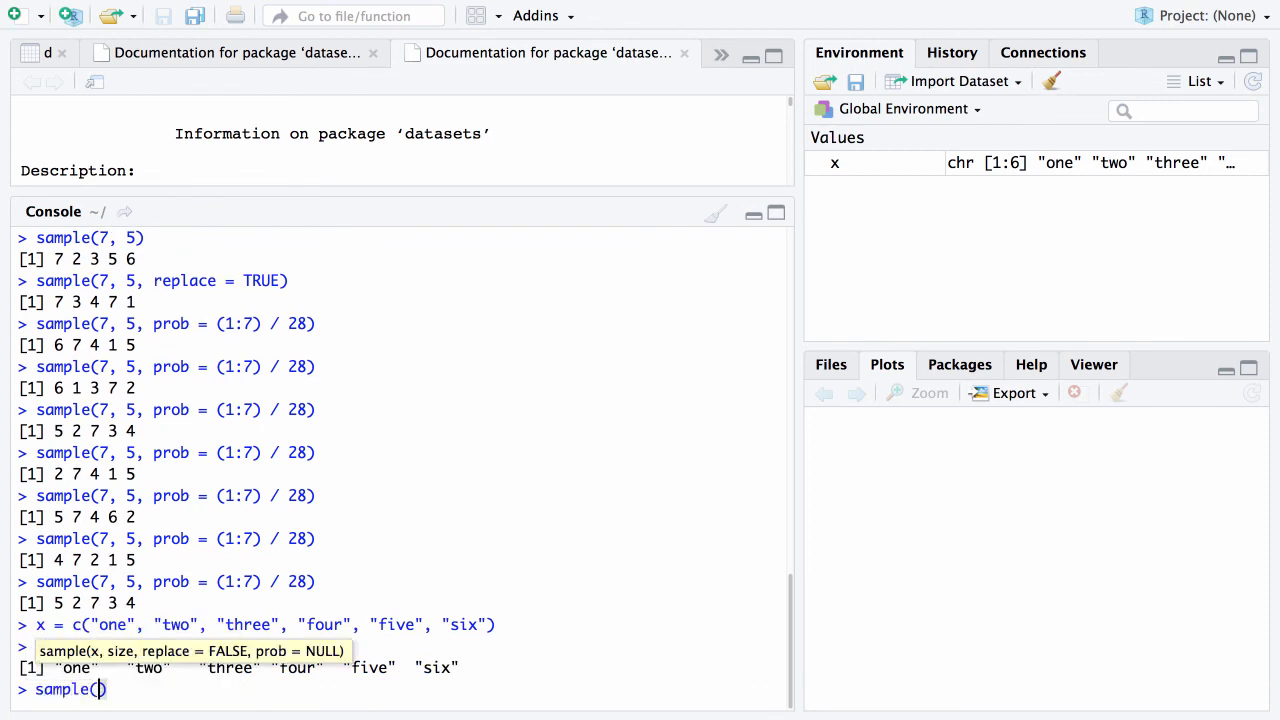
text(x,)
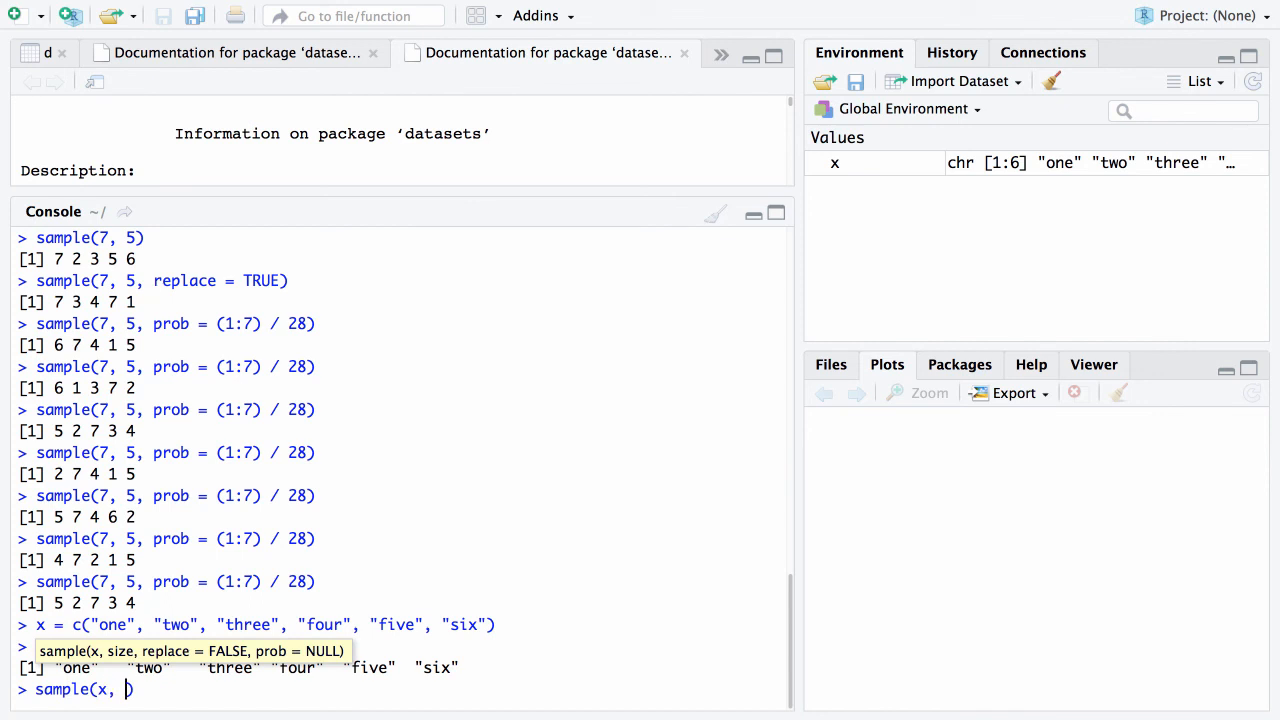
text(9, rep)
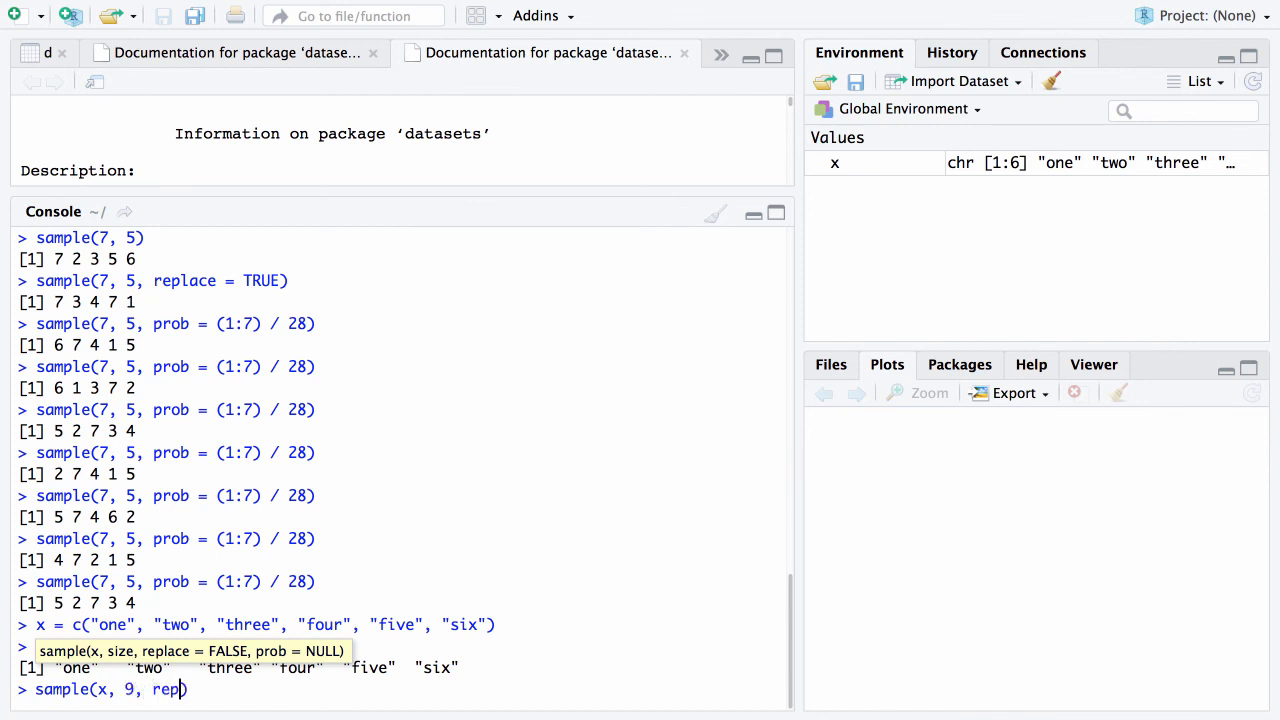